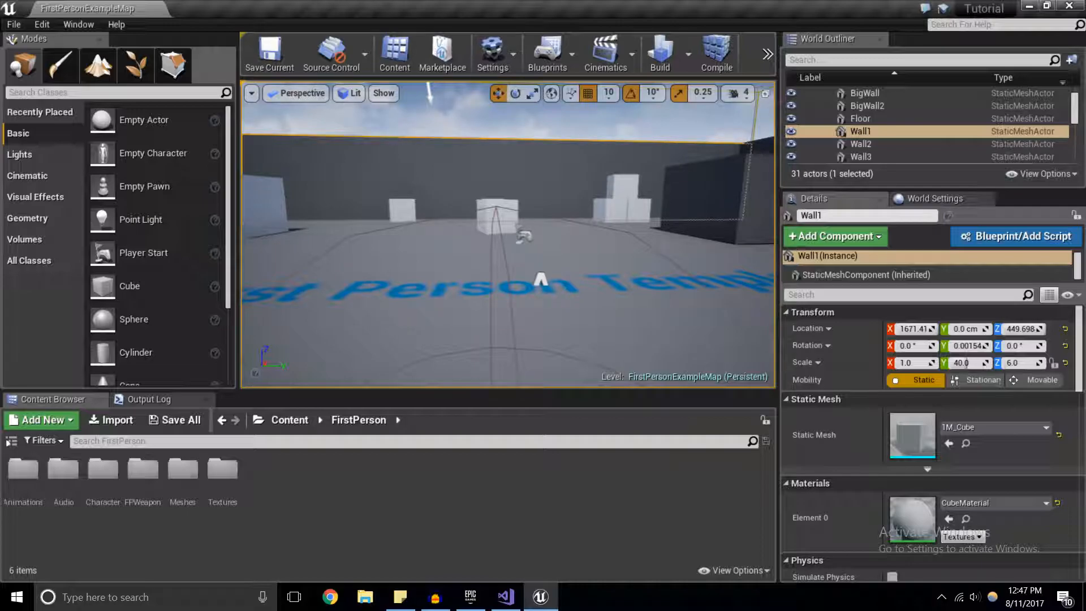
Step: Switch from the Unreal Editor to the Tutorial solution in Visual Studio via the taskbar
left_click(506, 596)
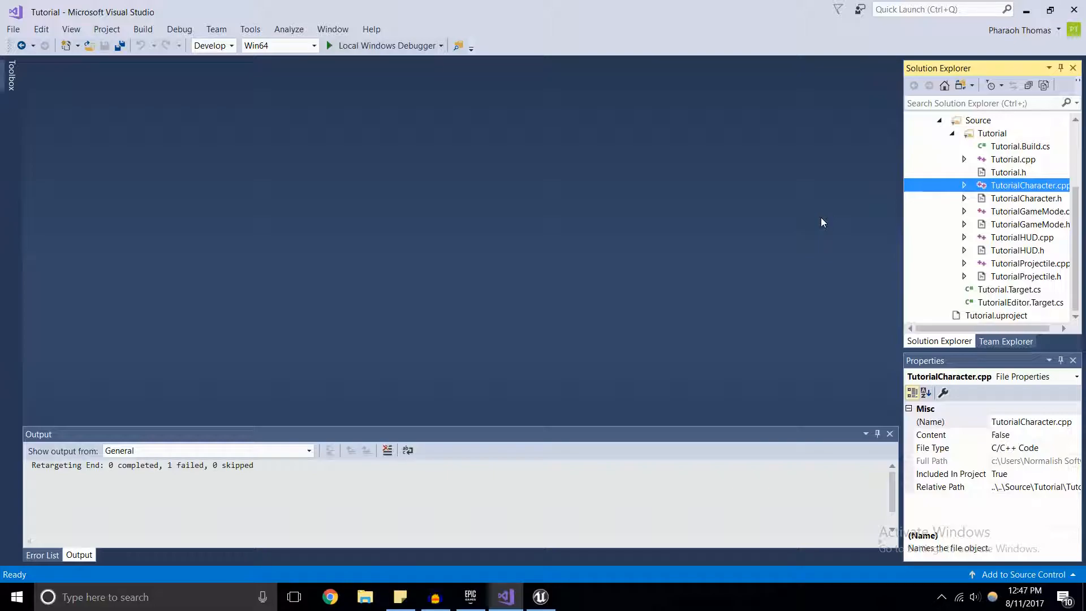
mouse_move(903, 247)
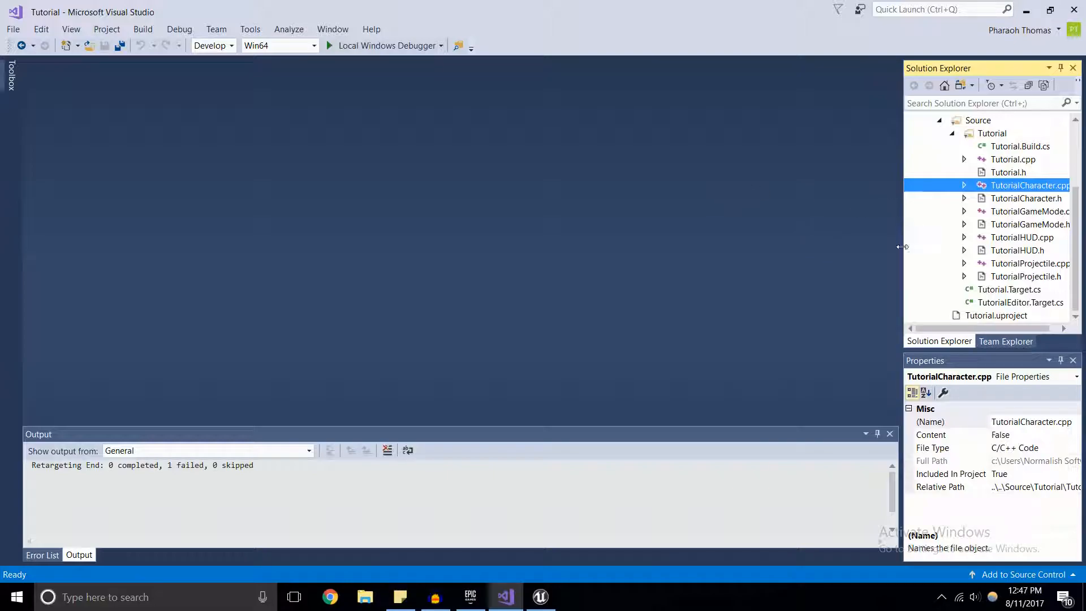
Step: In TutorialGameMode.h declare 'virtual void BeginPlay() override;' under public
left_click(1030, 211)
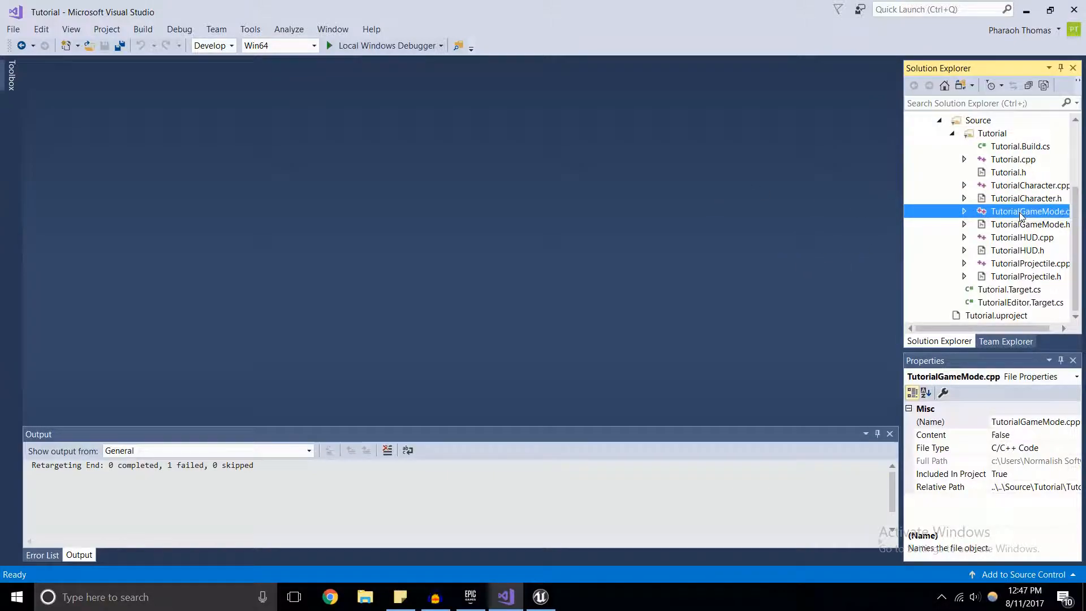
double_click(1030, 224)
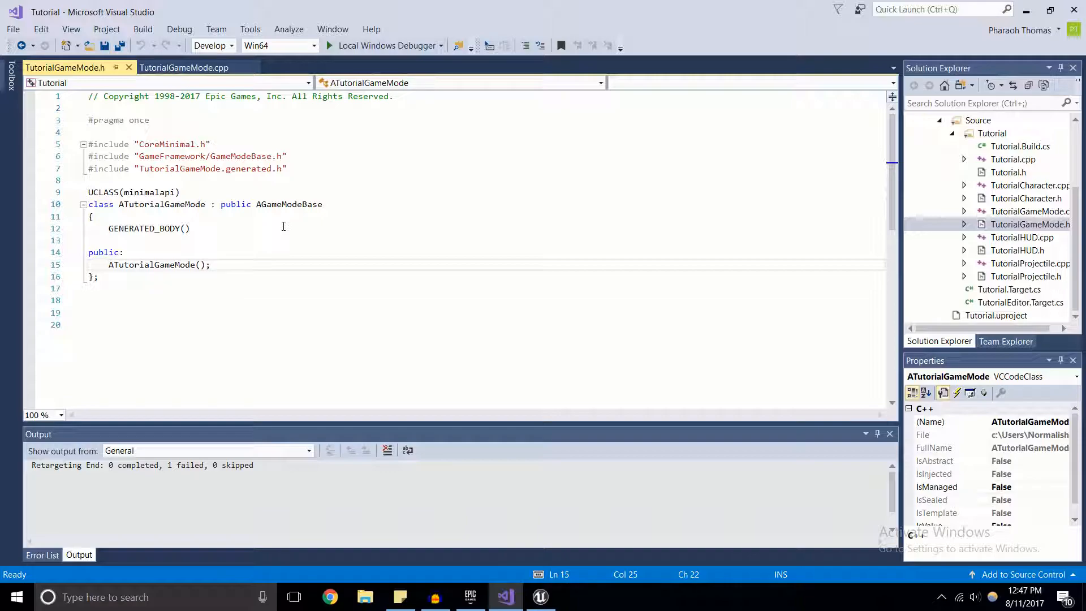
key("Enter")
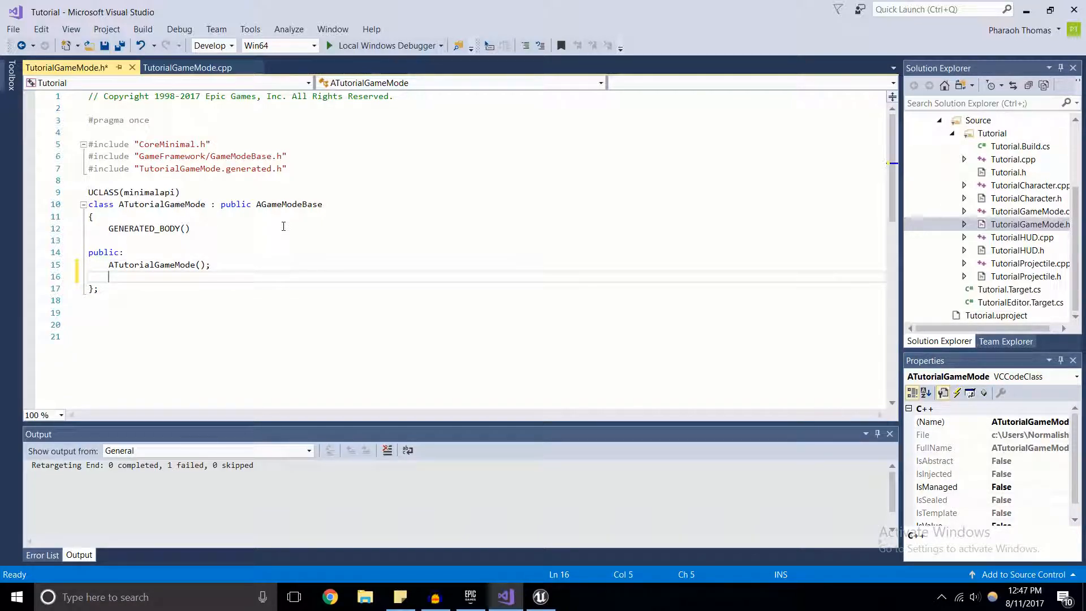
type("v")
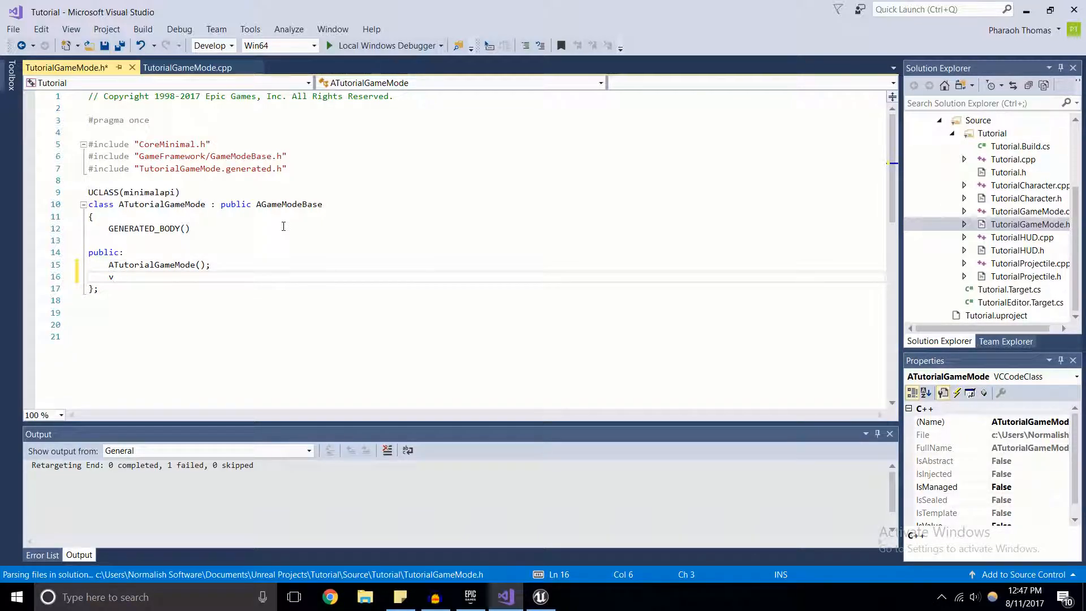
type("irtual Be")
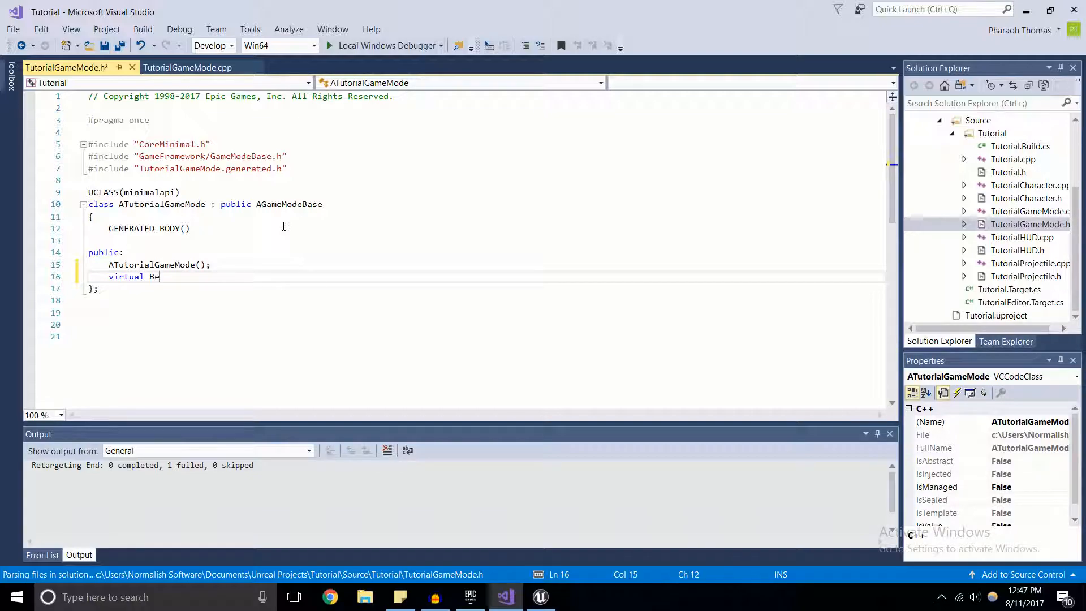
type("ginPlay()")
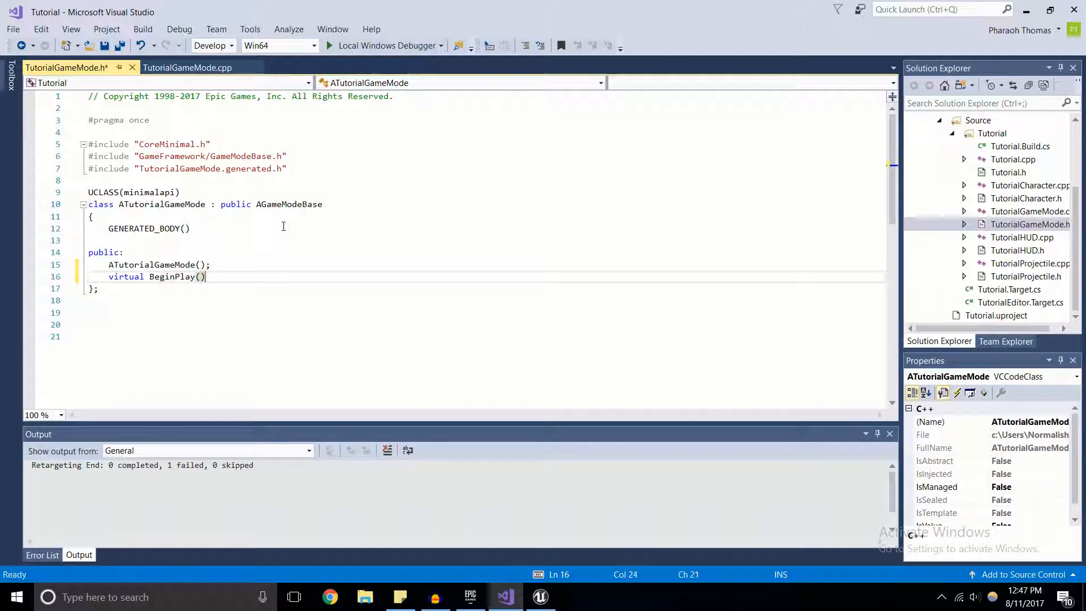
type("ove")
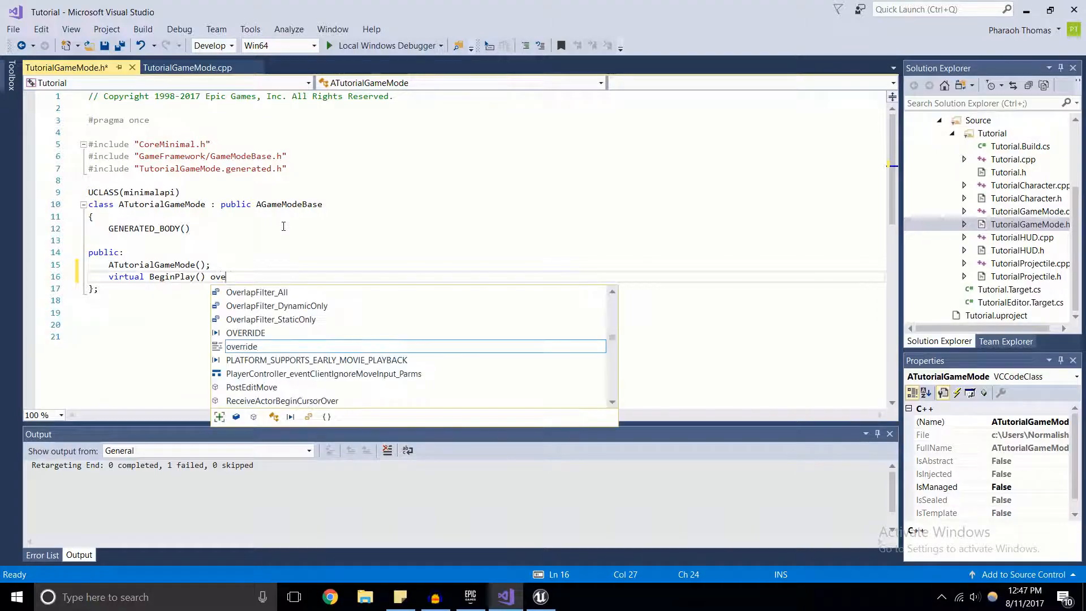
type("rride")
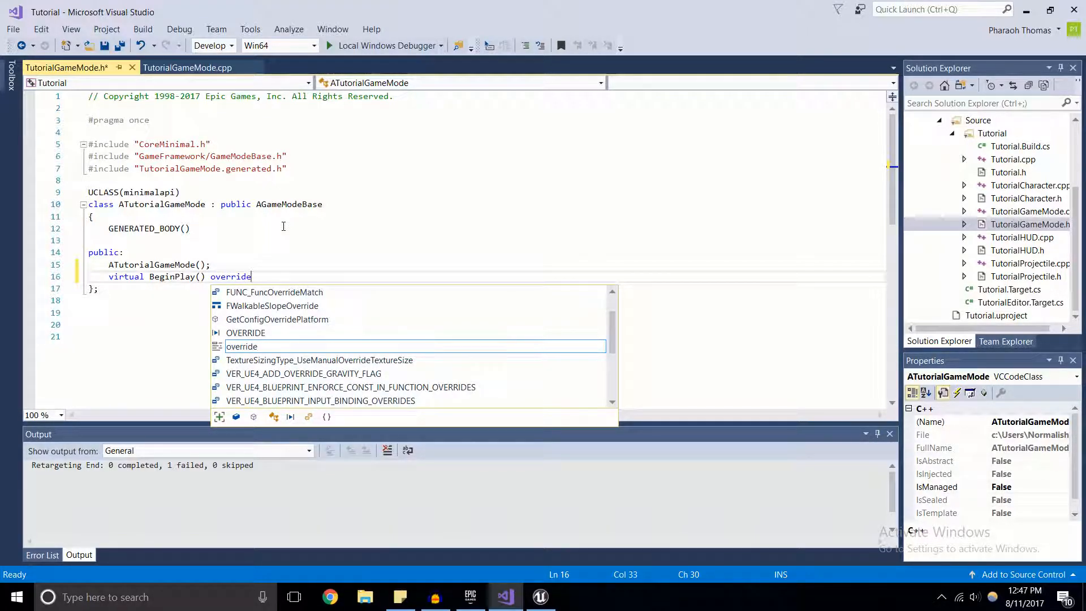
type(";")
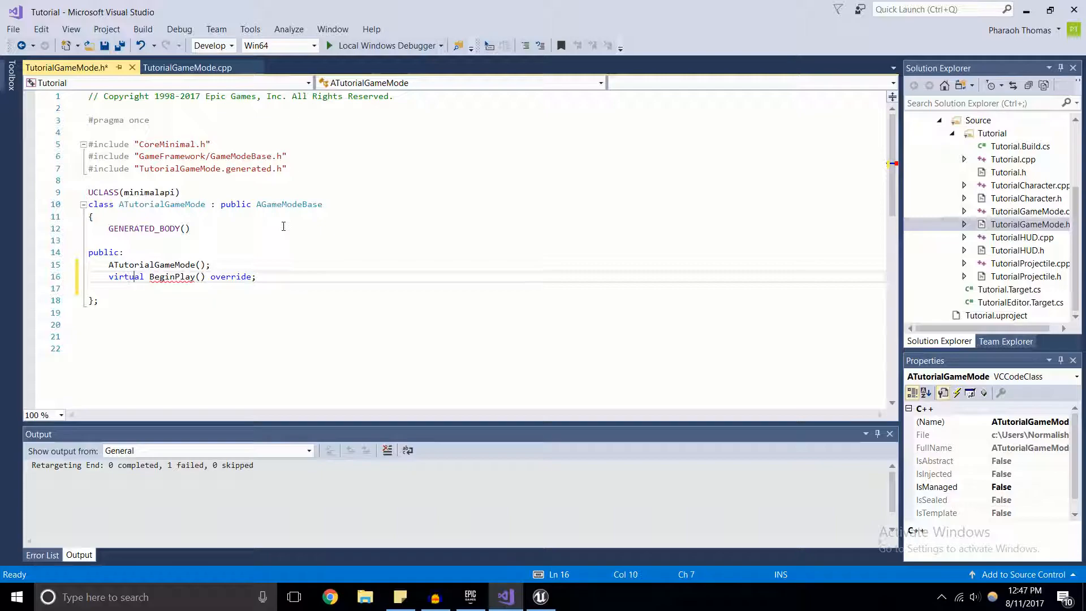
Step: Declare 'void EndGame();' below the BeginPlay override
type("void")
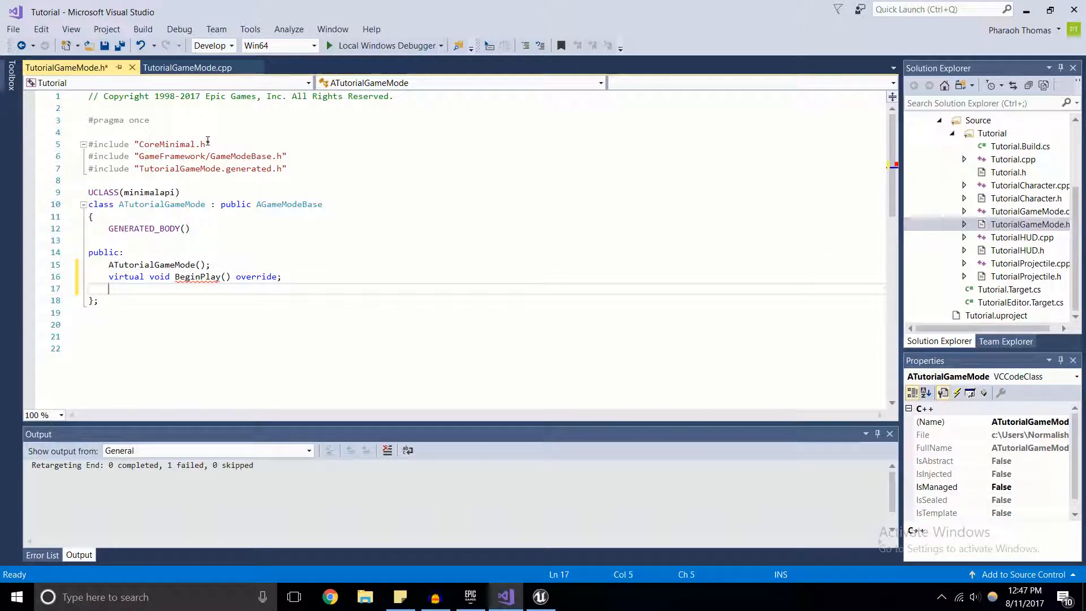
type("void En")
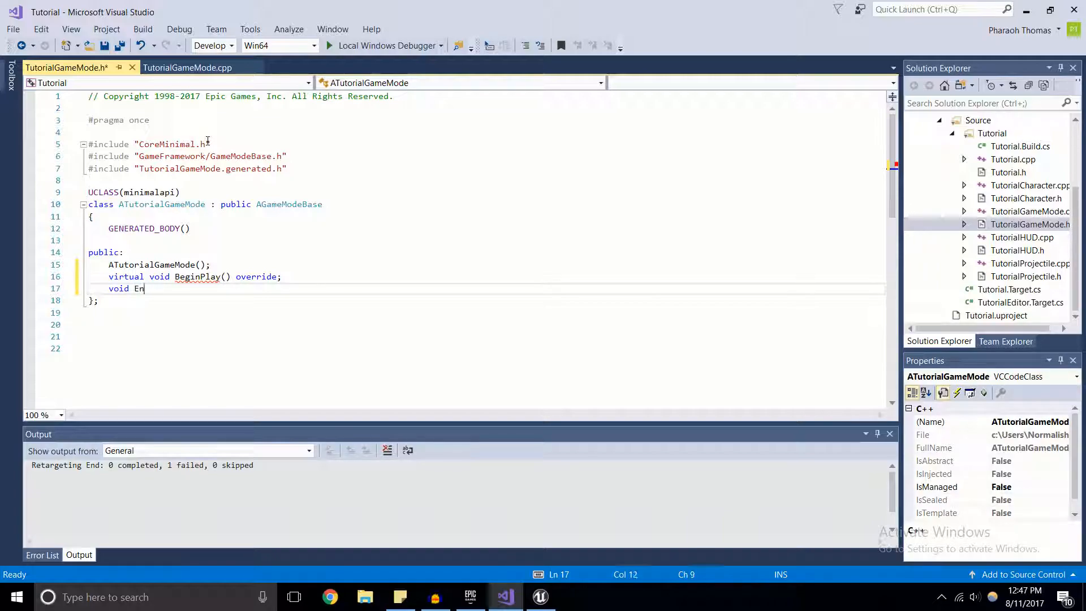
type("dGame()")
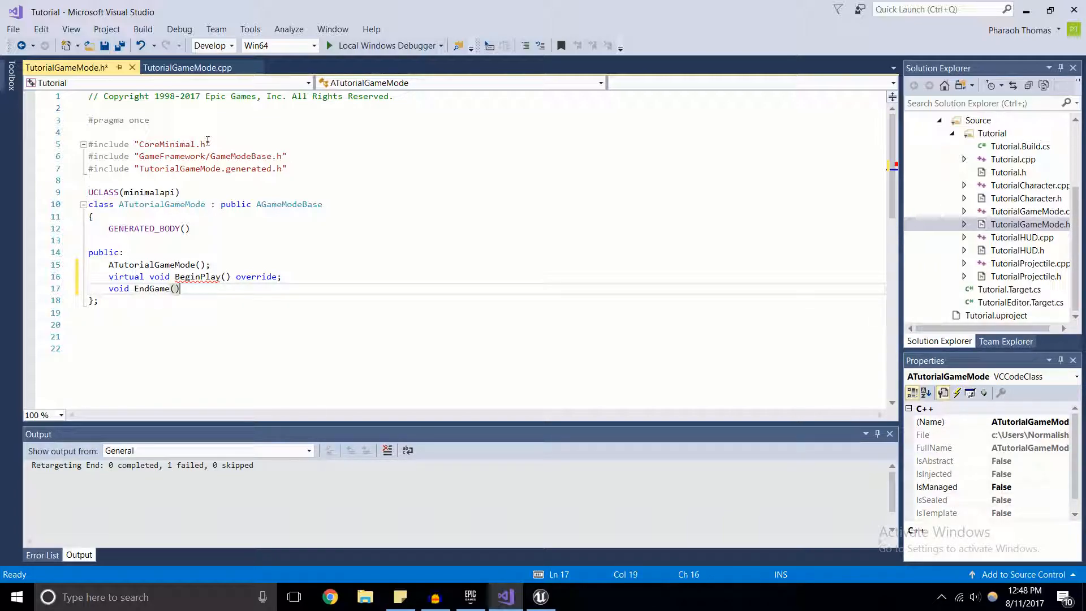
type(";")
type("#include")
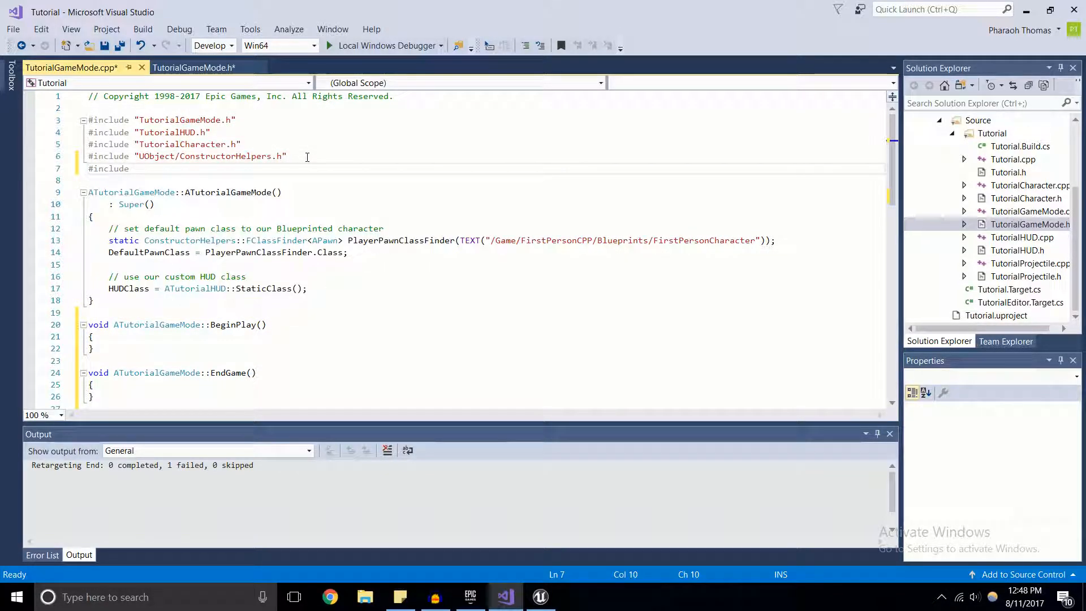
Step: Add #include "Kismet/KismetSystemLibrary.h" to TutorialGameMode.cpp and begin the TimerManager include
type("\"")
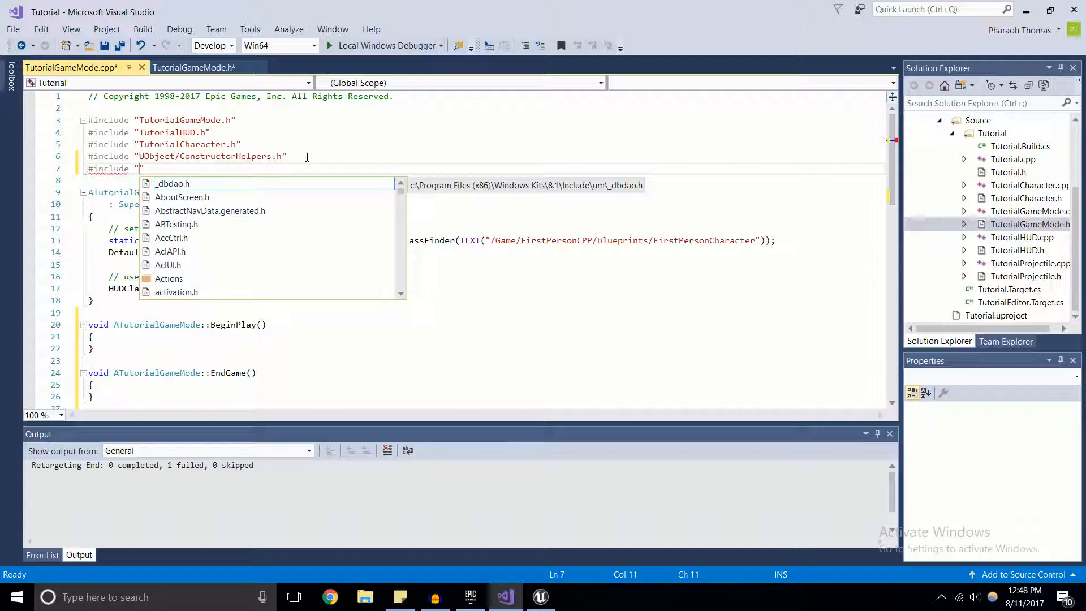
type("Kismet")
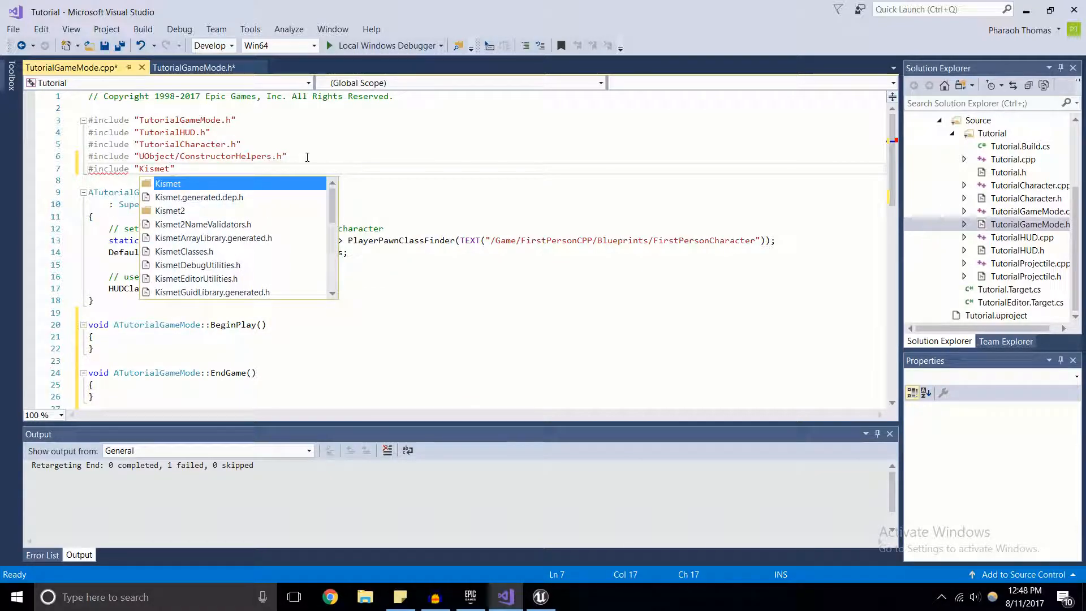
type("/")
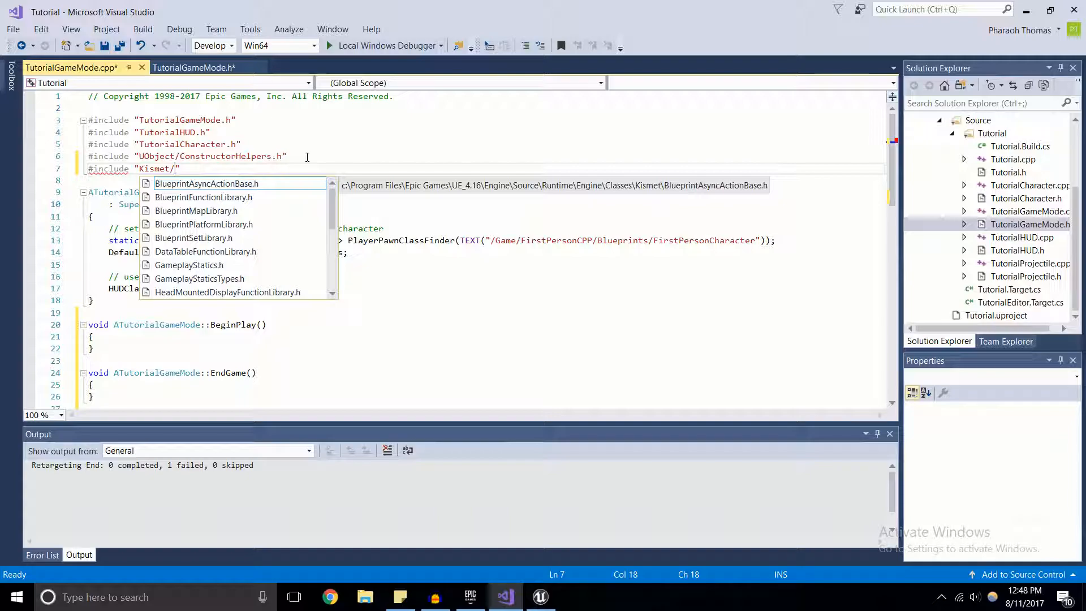
type("Kis")
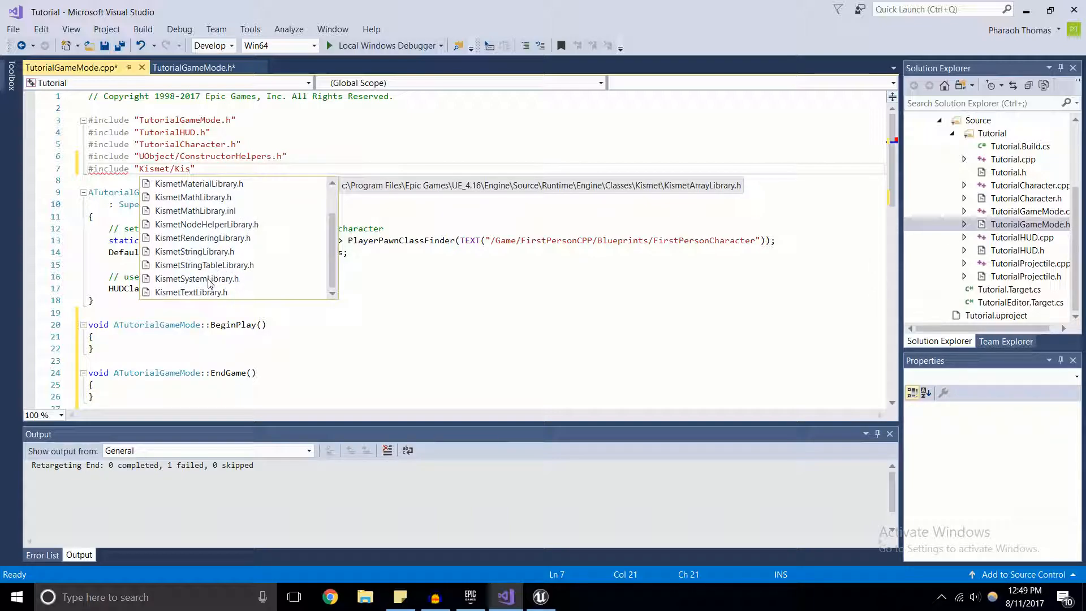
key("enter")
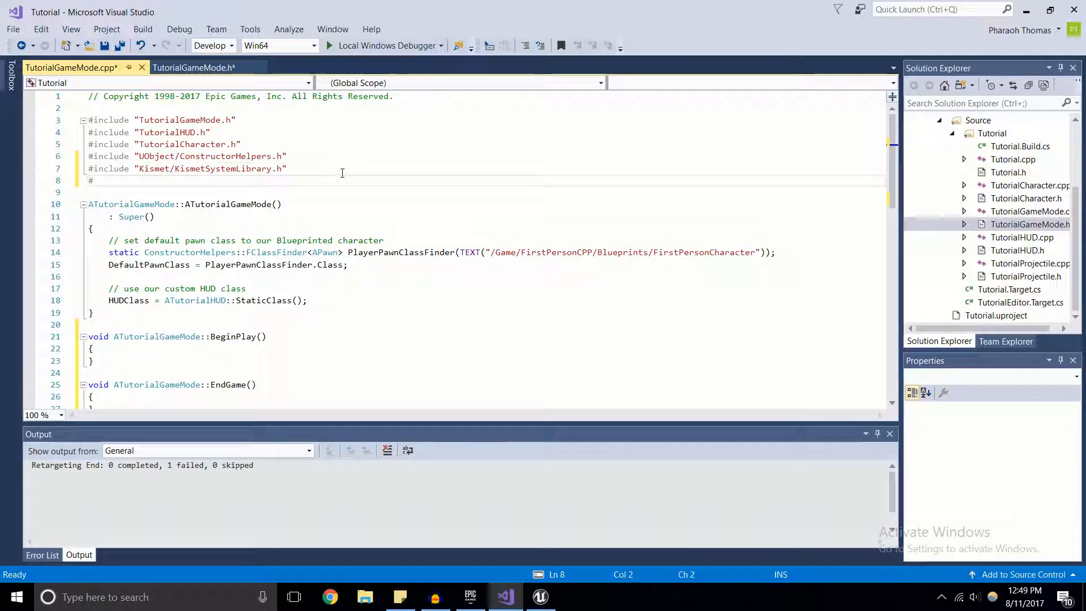
type("include")
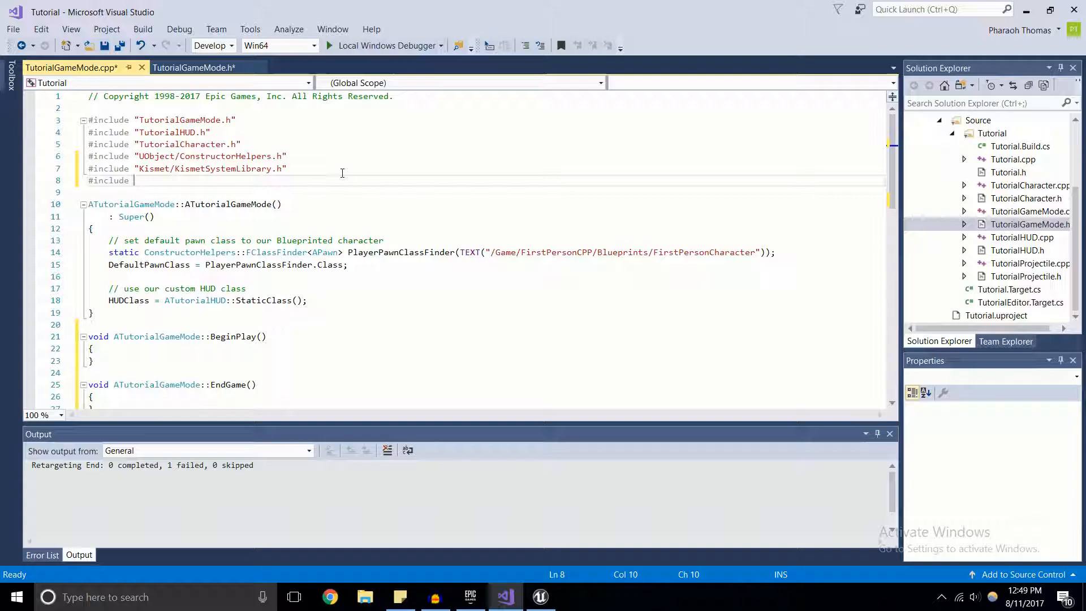
type("\"TimerManager.h")
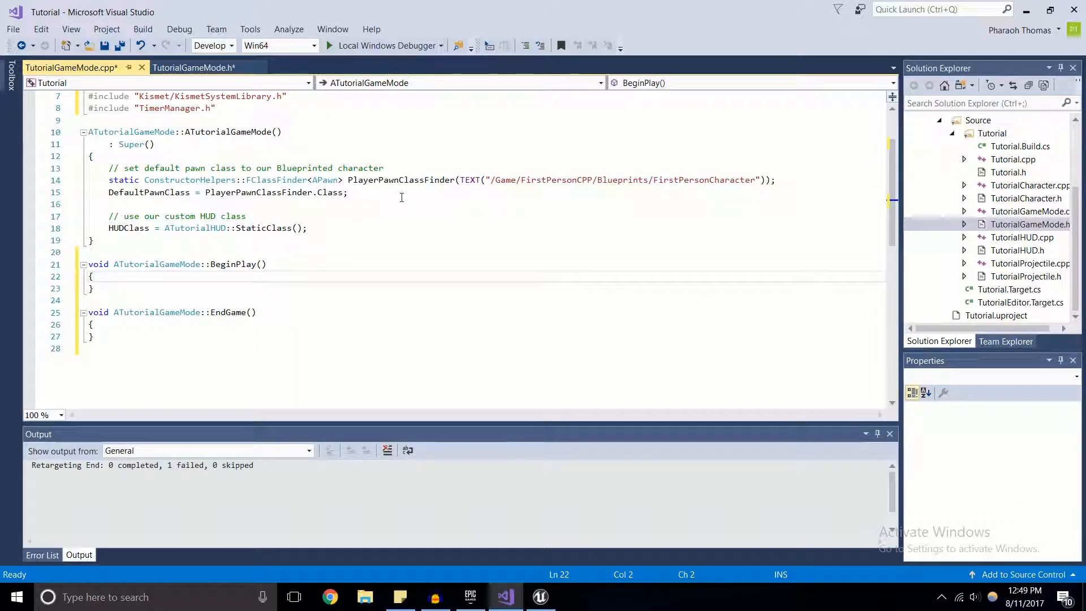
Step: Inside BeginPlay write GetWorldTimerManager().SetTimer( and review its overloads
type("GetWorldTimerManager")
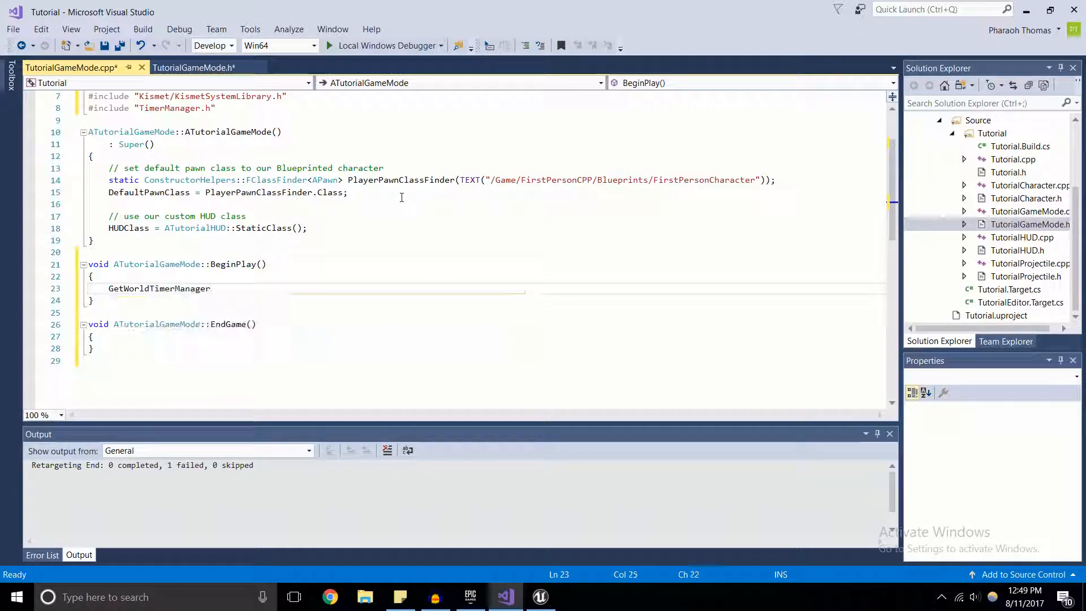
type("().")
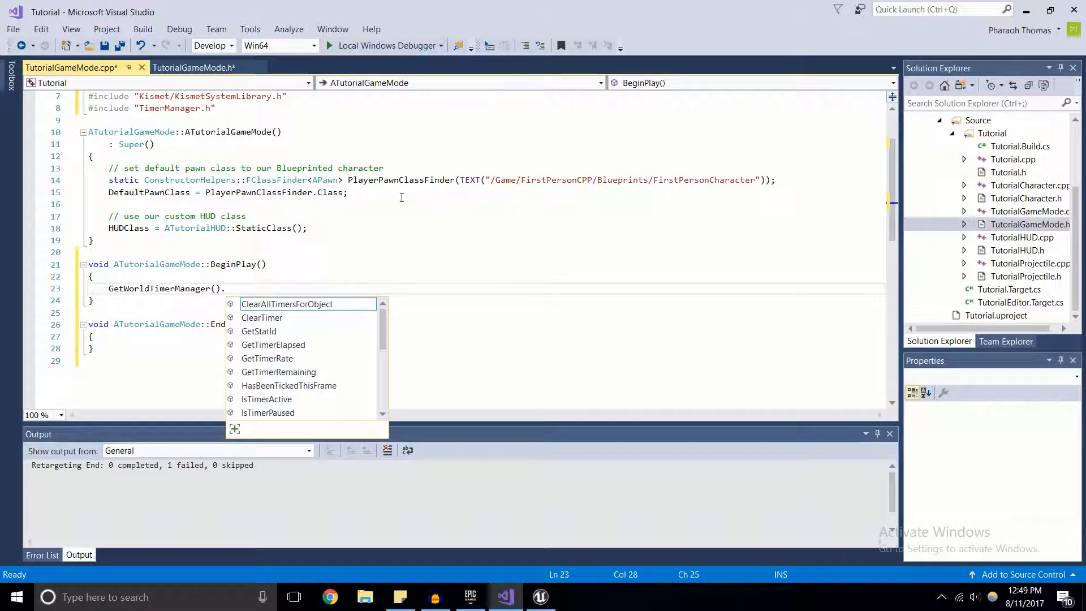
type("SetTimer(")
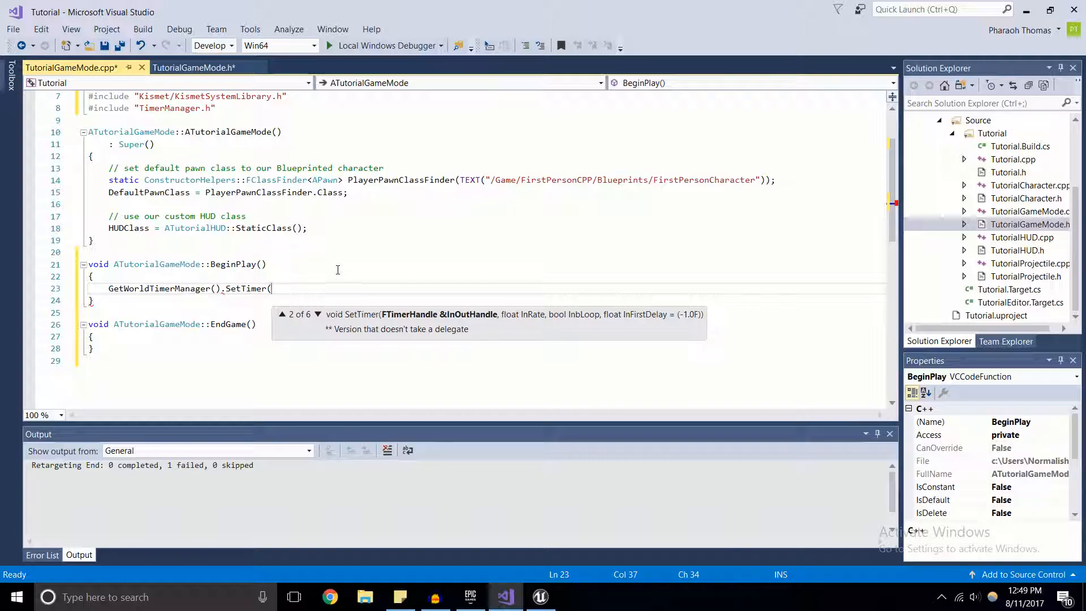
mouse_move(326, 263)
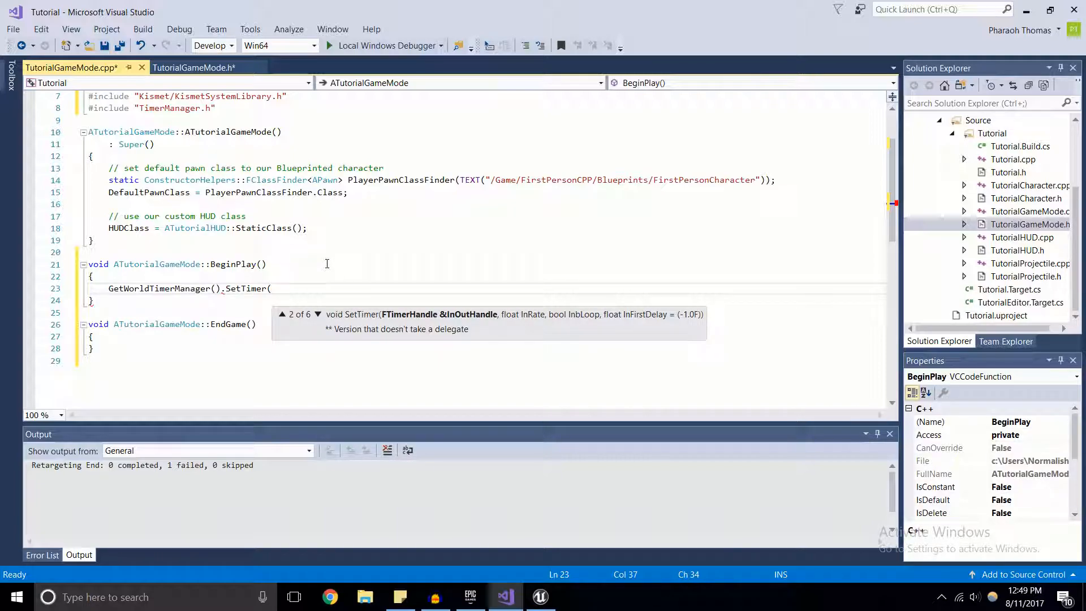
mouse_move(320, 250)
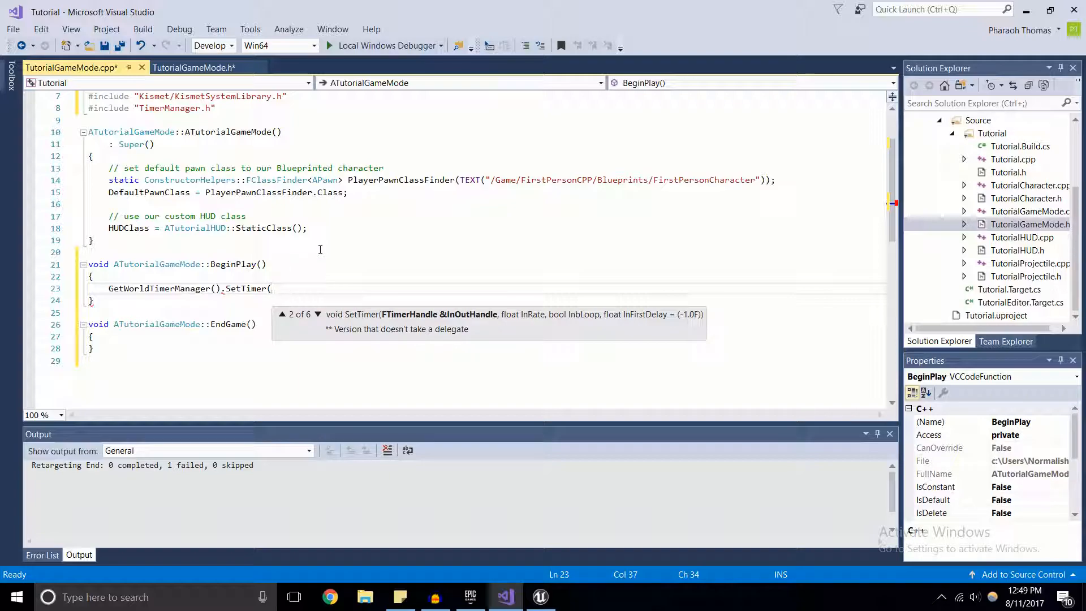
mouse_move(236, 220)
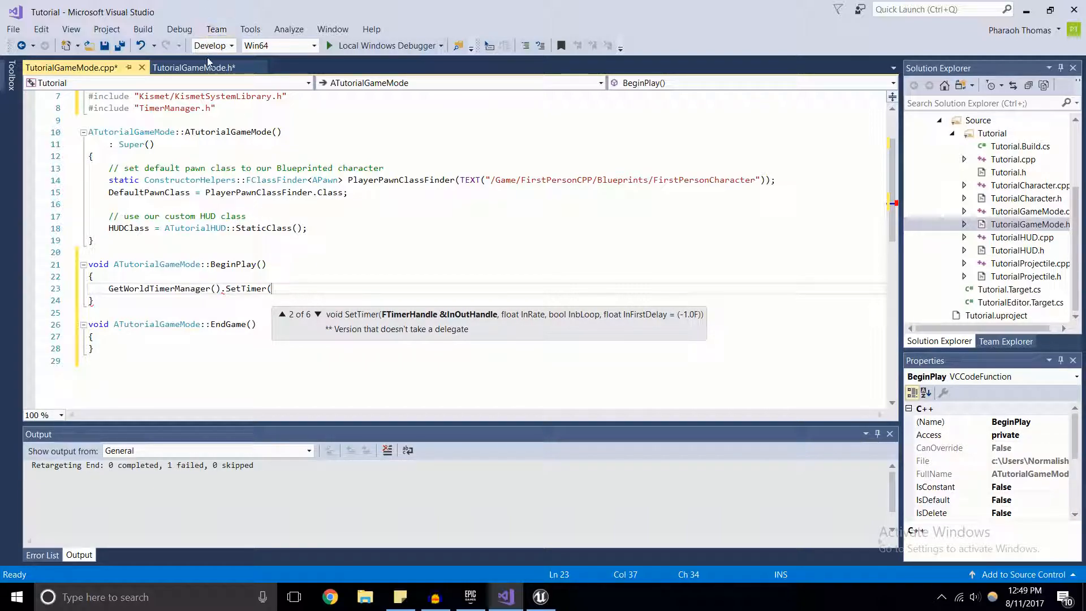
Step: Add 'FTimerHandle GameHandle;' to the TutorialGameMode header's public section
left_click(194, 67)
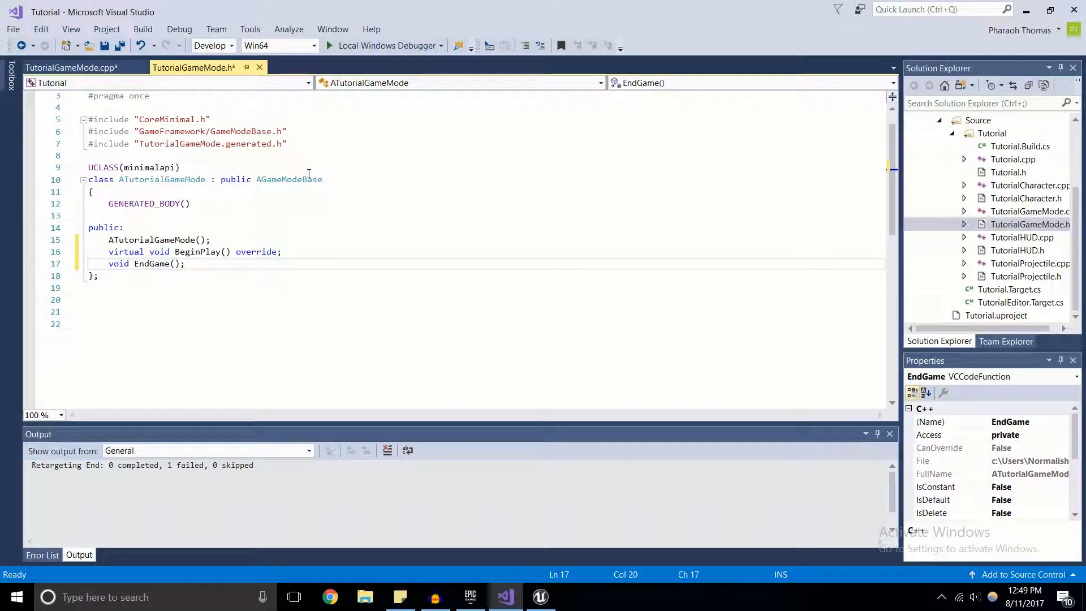
type("FTimerHandle Ga")
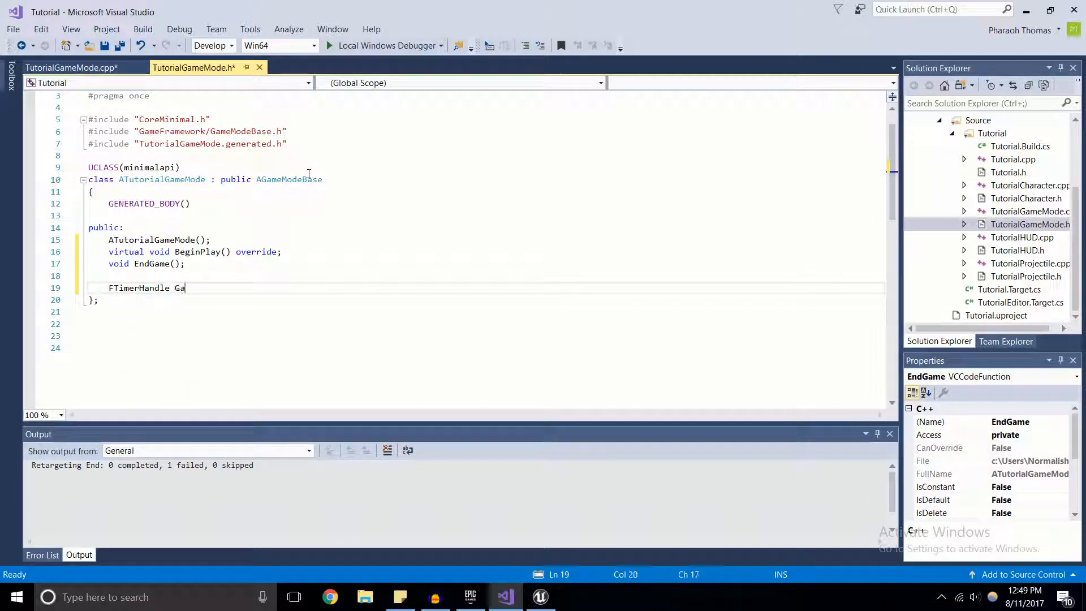
type("meHandle")
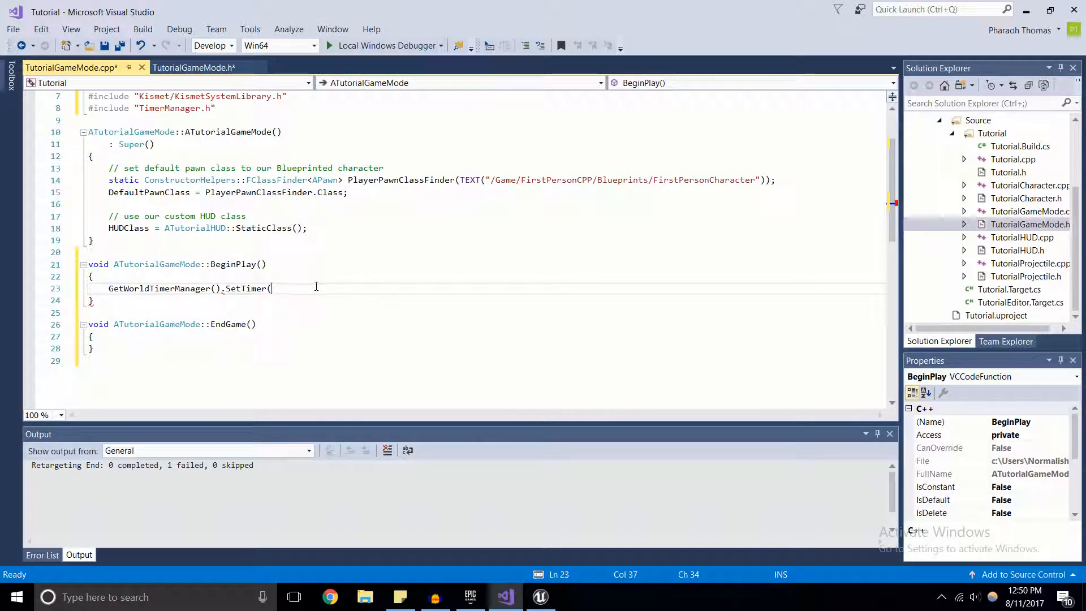
Step: Pass GameHandle, this and &ATutorialGameMode::EndGame as the first SetTimer arguments
type("GameHandle,")
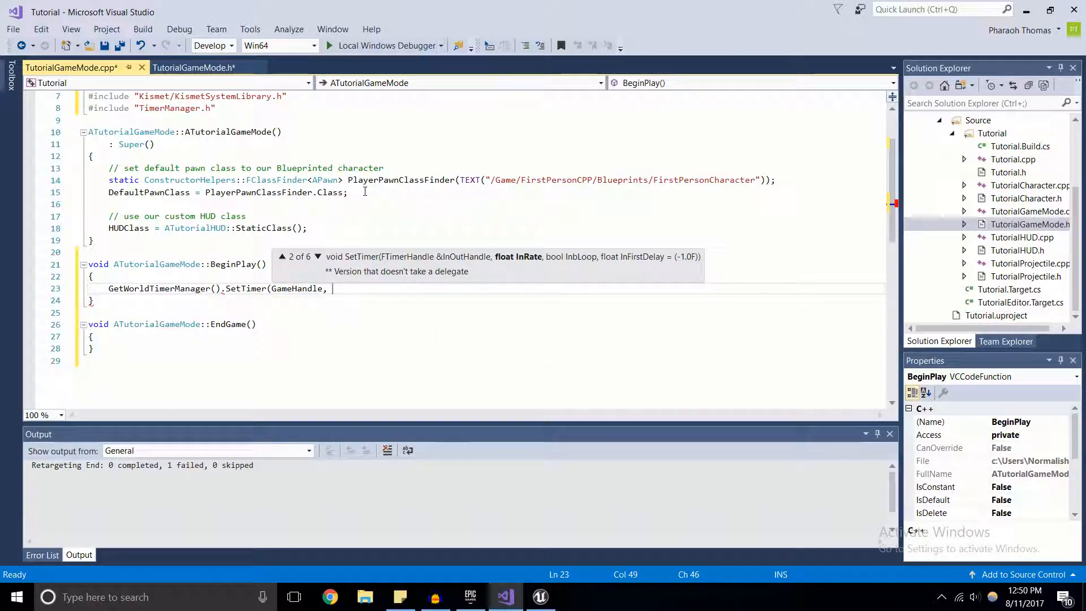
type("this")
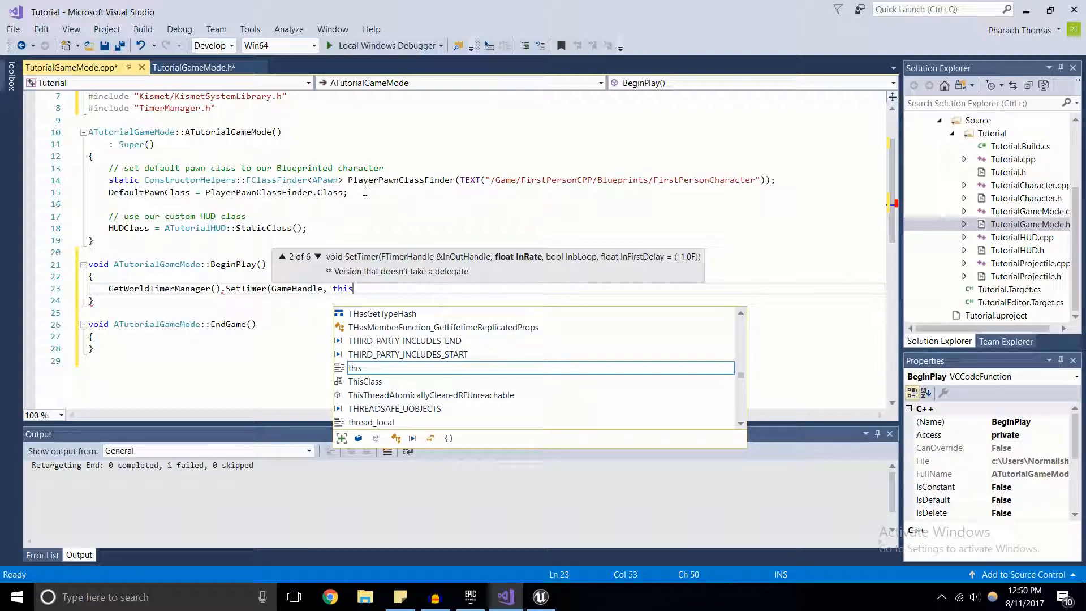
type(",")
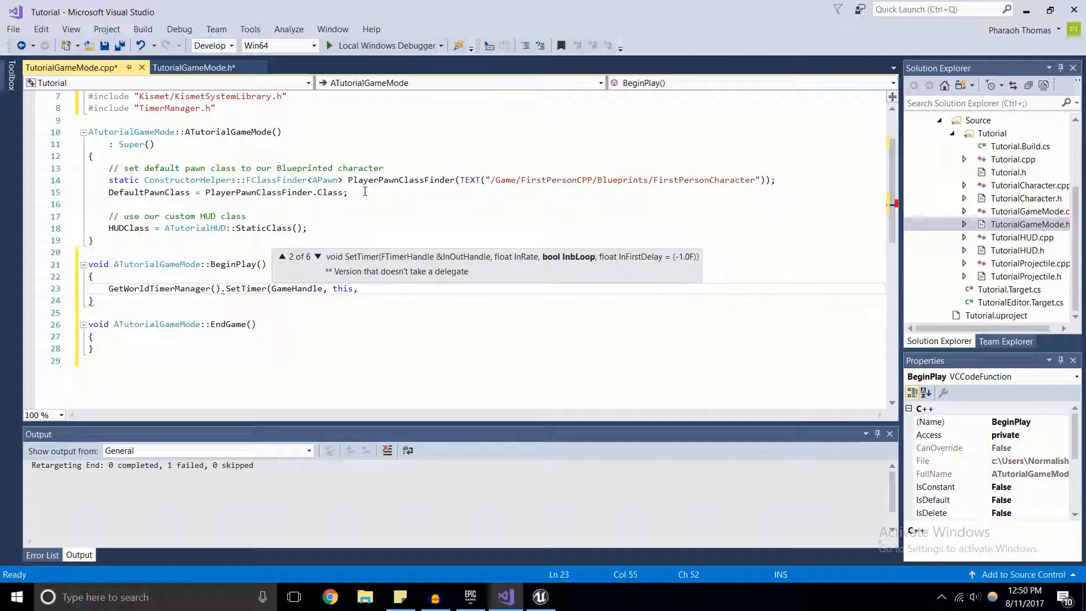
type("&")
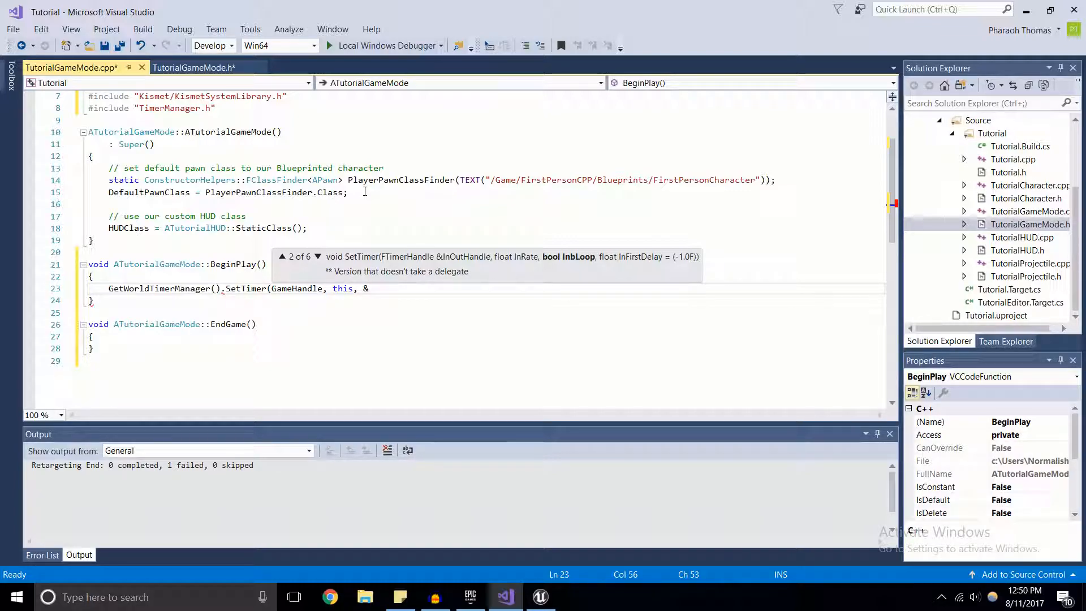
type("ATutorialGameMode::")
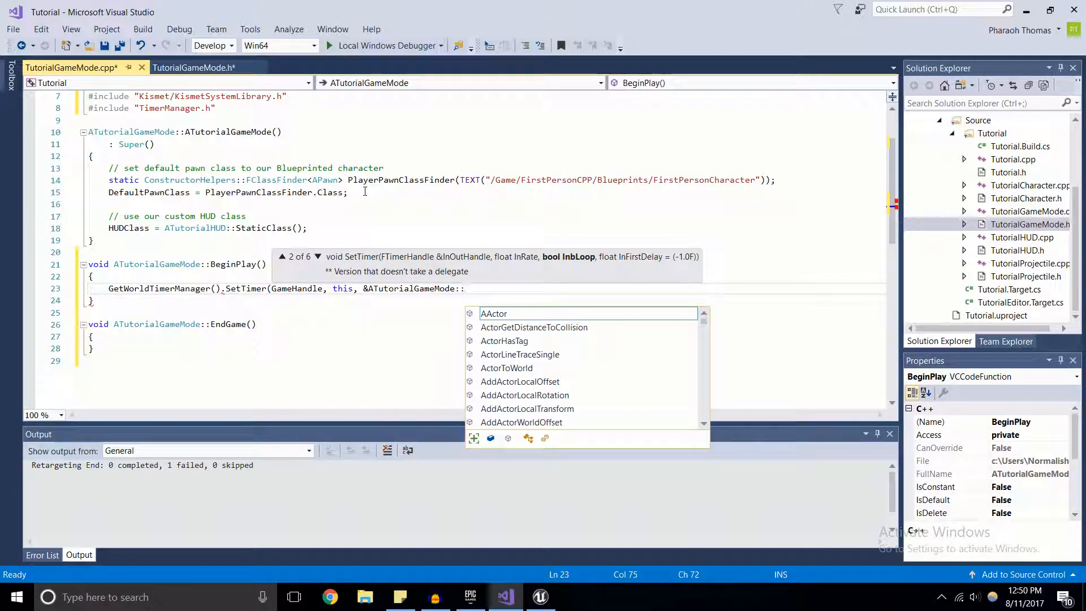
type("EndGame,")
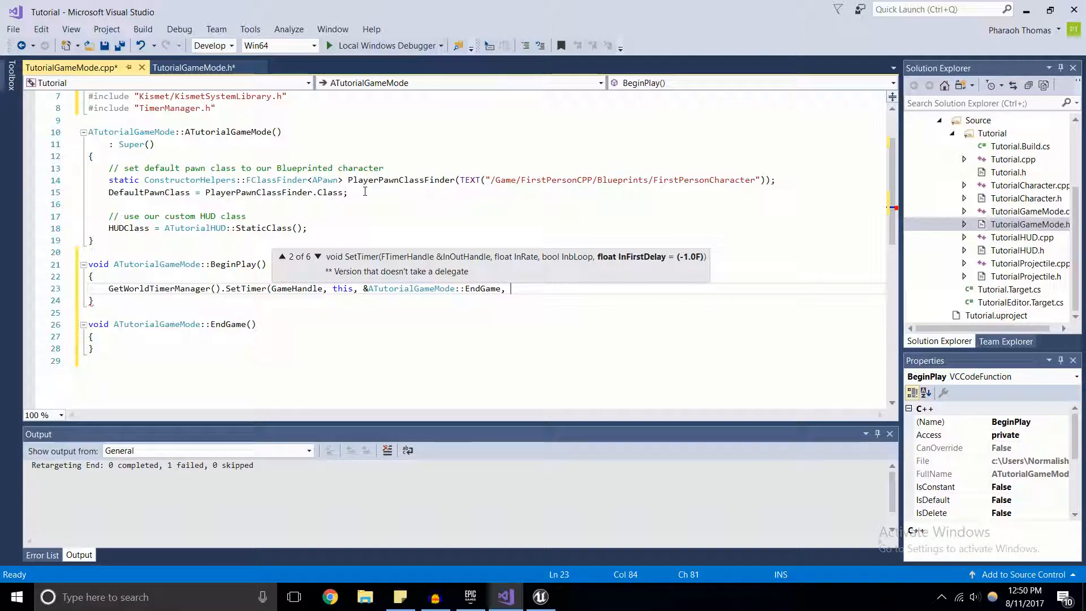
Step: Finish the call with a 5.f delay and false for looping: SetTimer(..., 5.f, false);
type("5.f,")
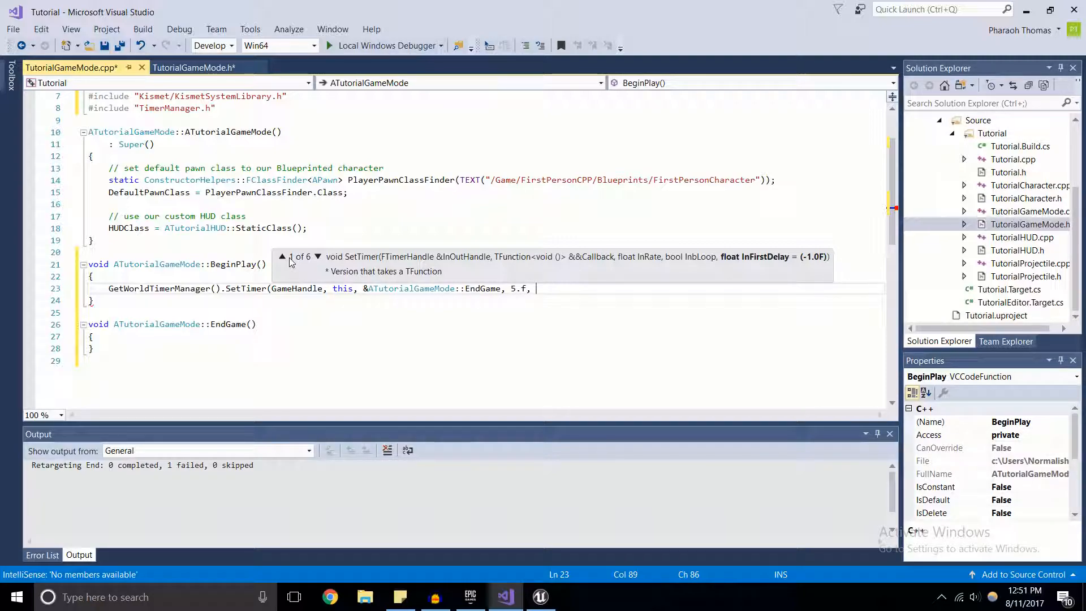
type("false)")
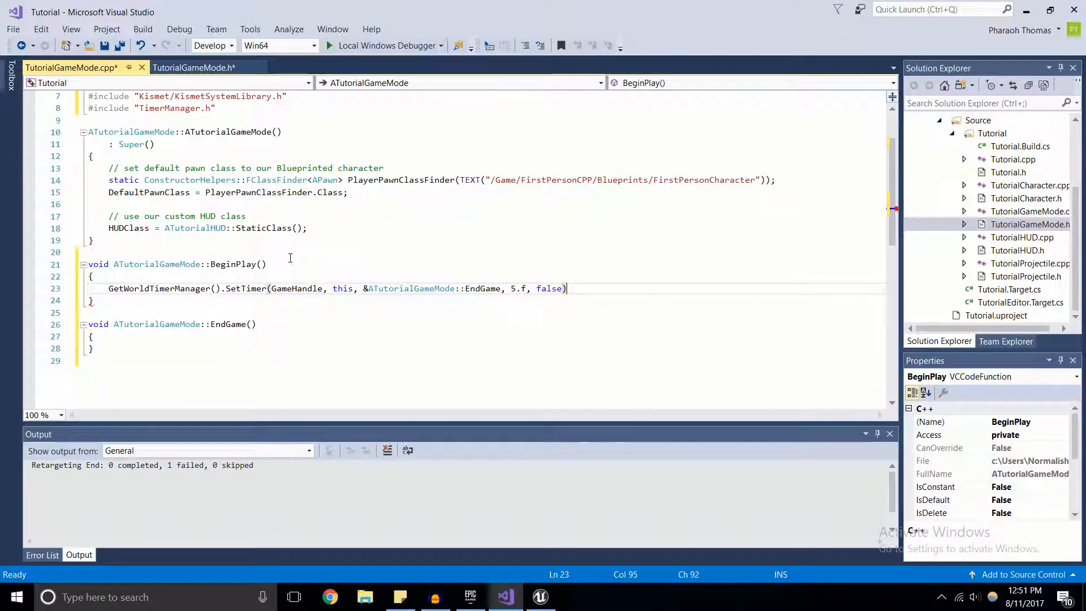
type(";")
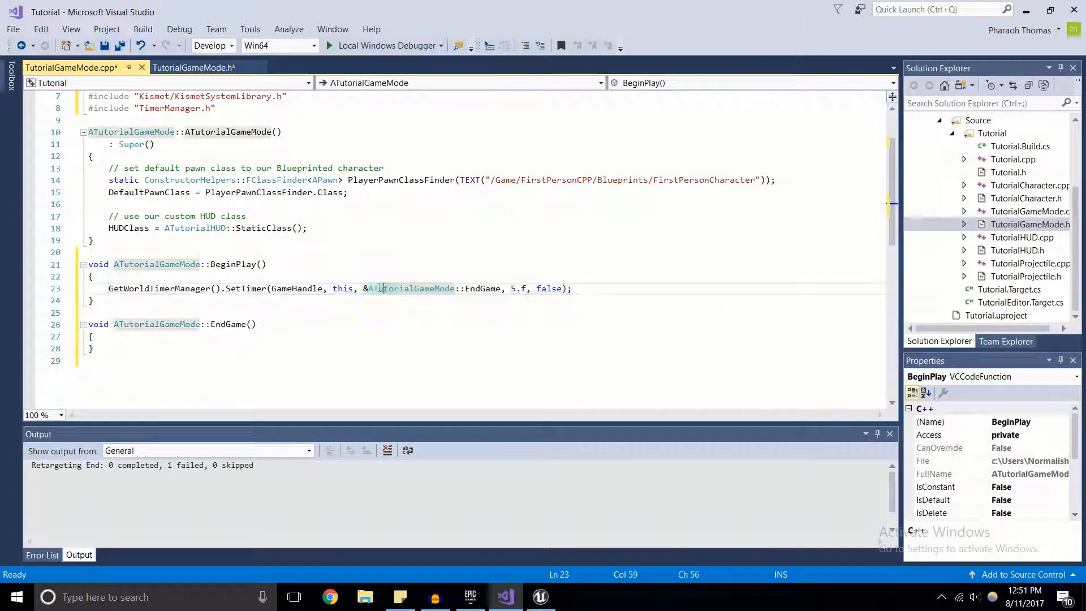
left_click_drag(342, 288, 497, 288)
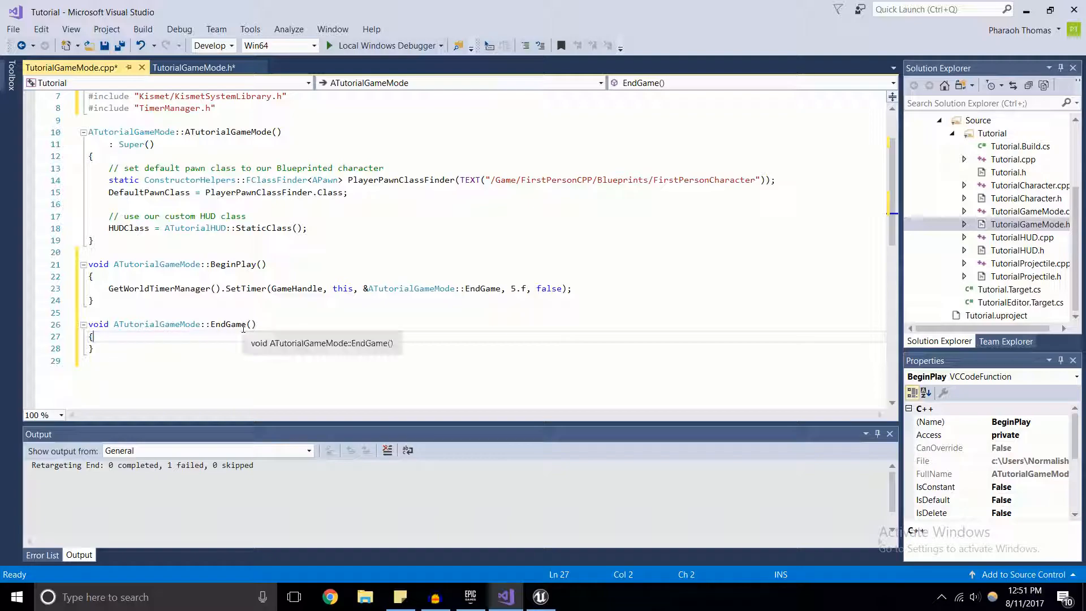
Step: In EndGame add a '// do stuff' comment and UKismetSystemLibrary::QuitGame(GetWorld(), 0, EQuitPreference::Quit);
type("// do stuff")
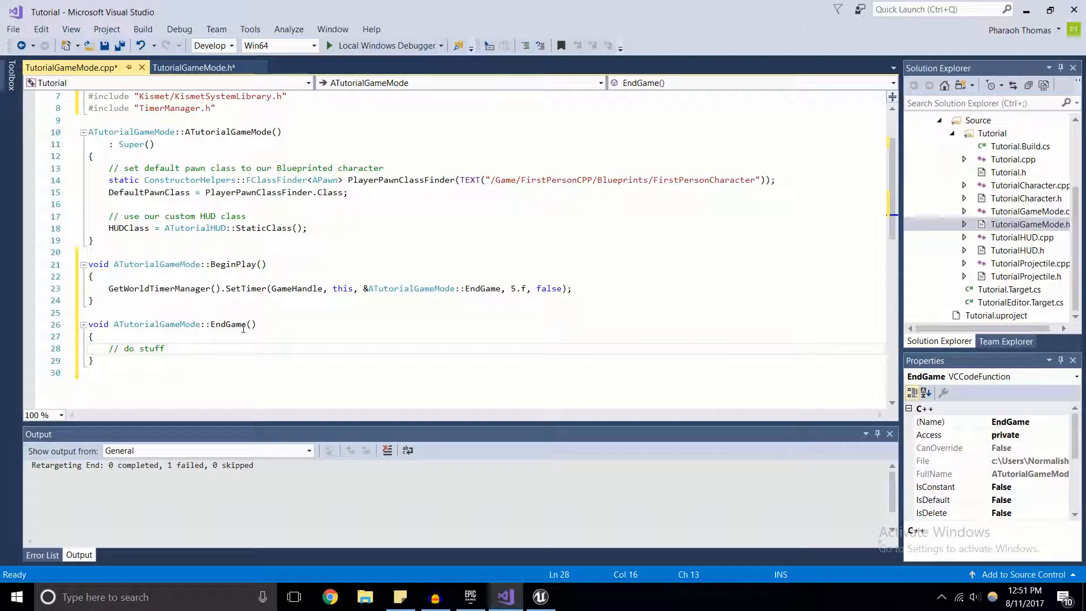
key("enter")
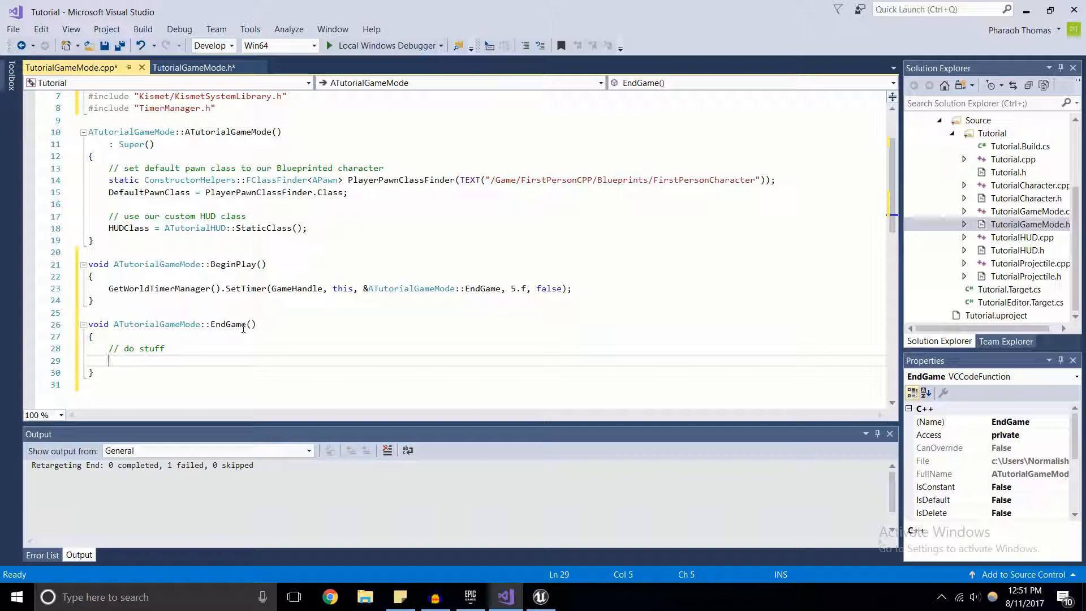
type("UKismetSystemLibrary::")
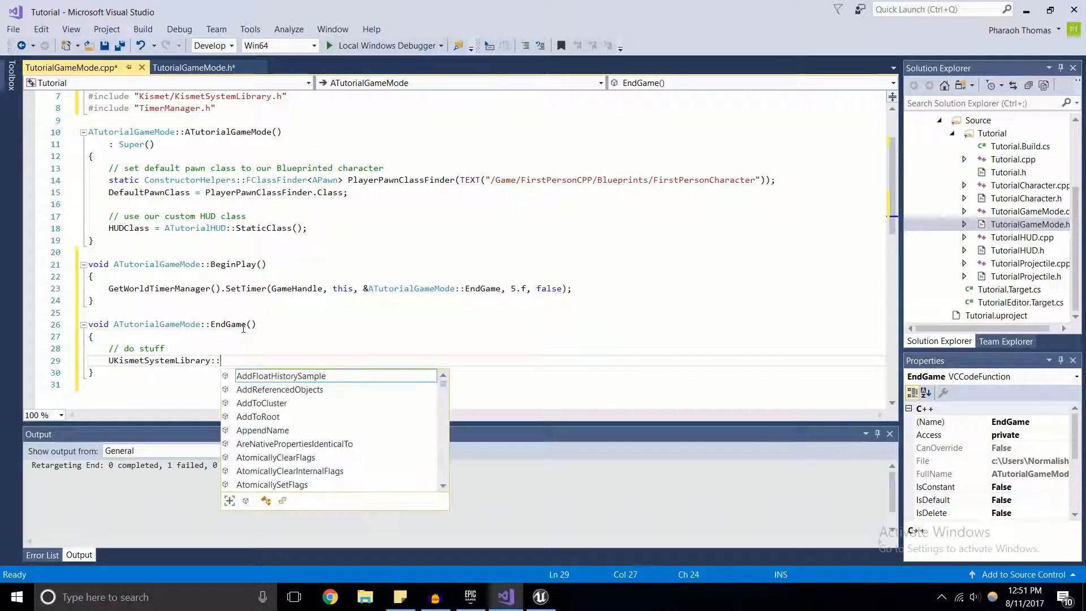
type("QuitGame(")
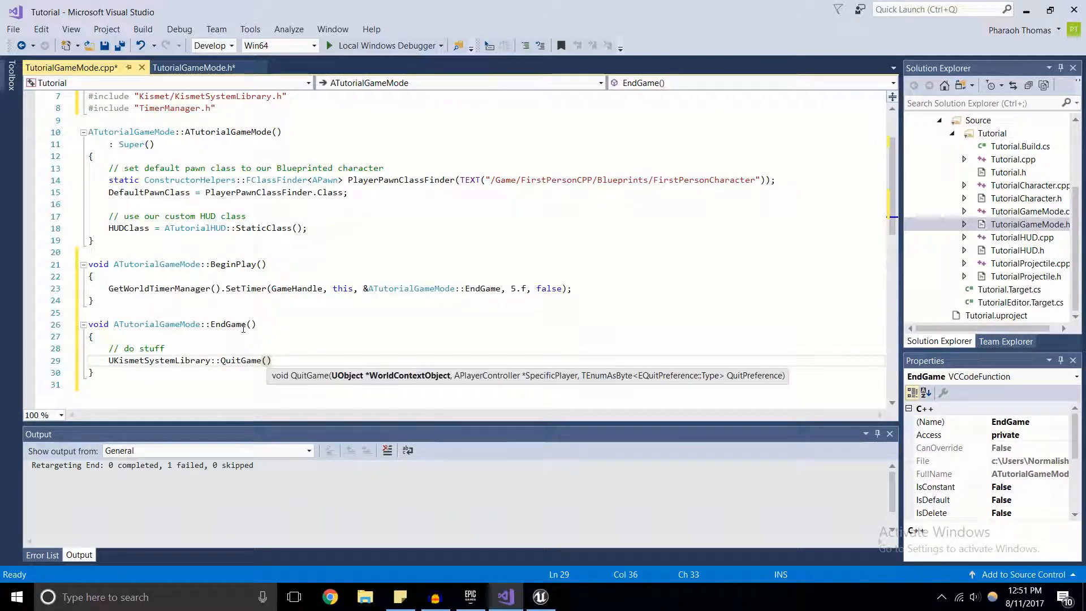
type("GetWorld(")
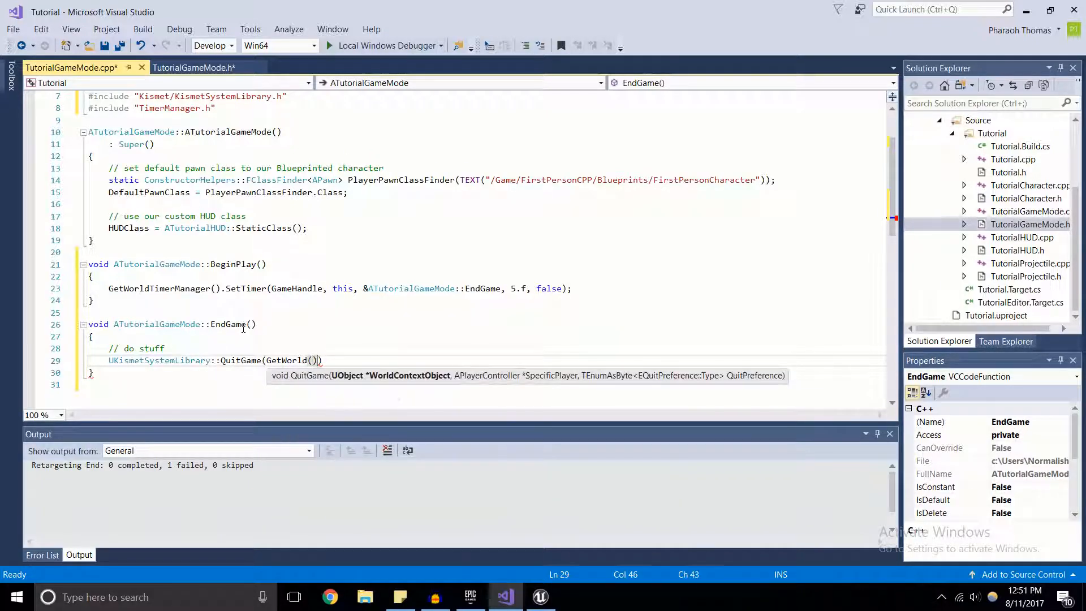
type(",")
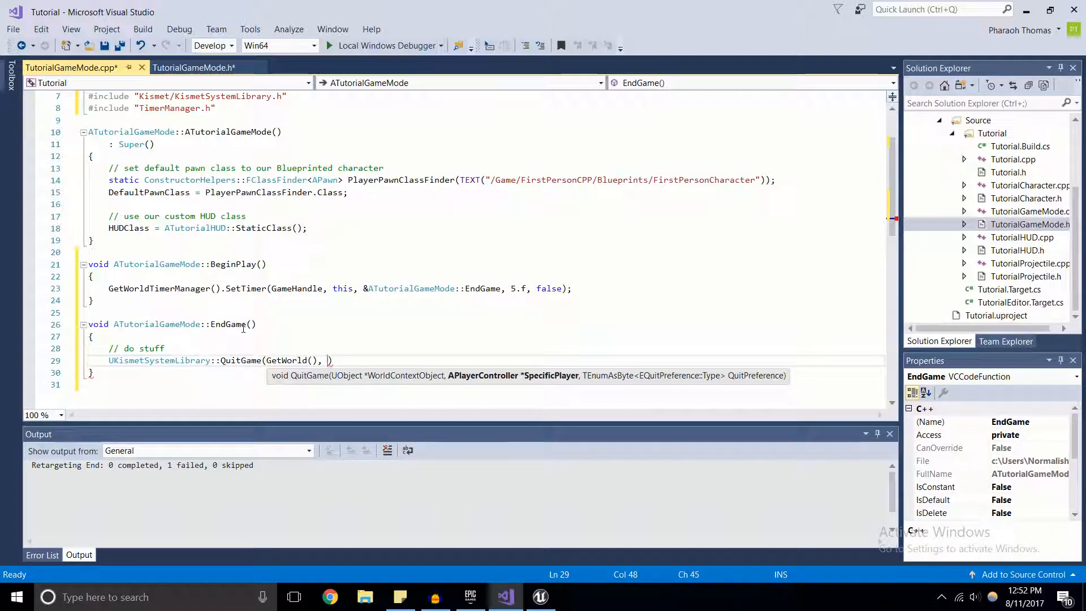
type("0")
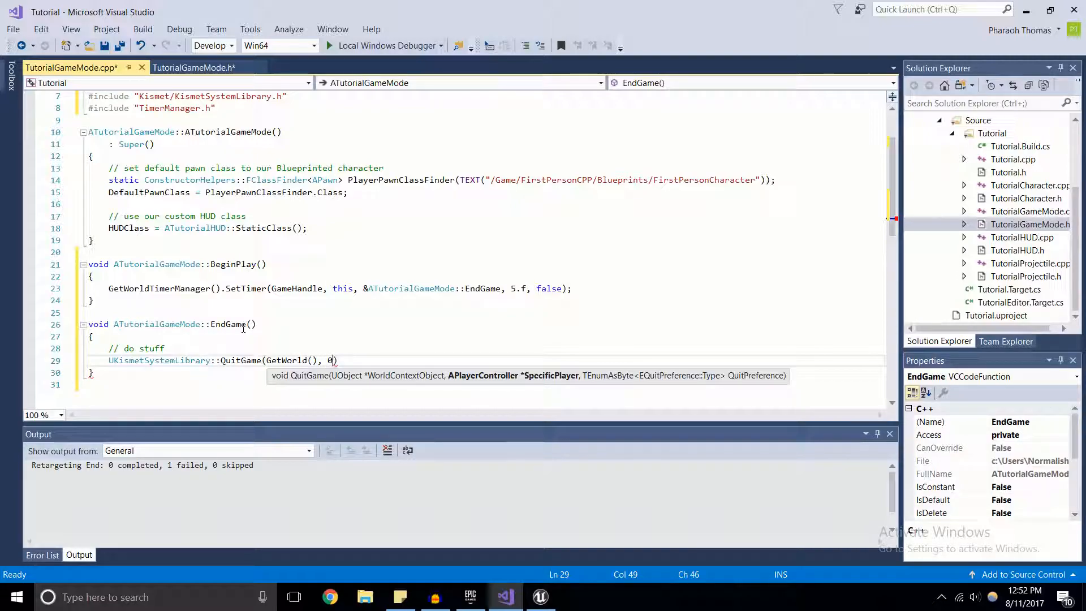
type(",")
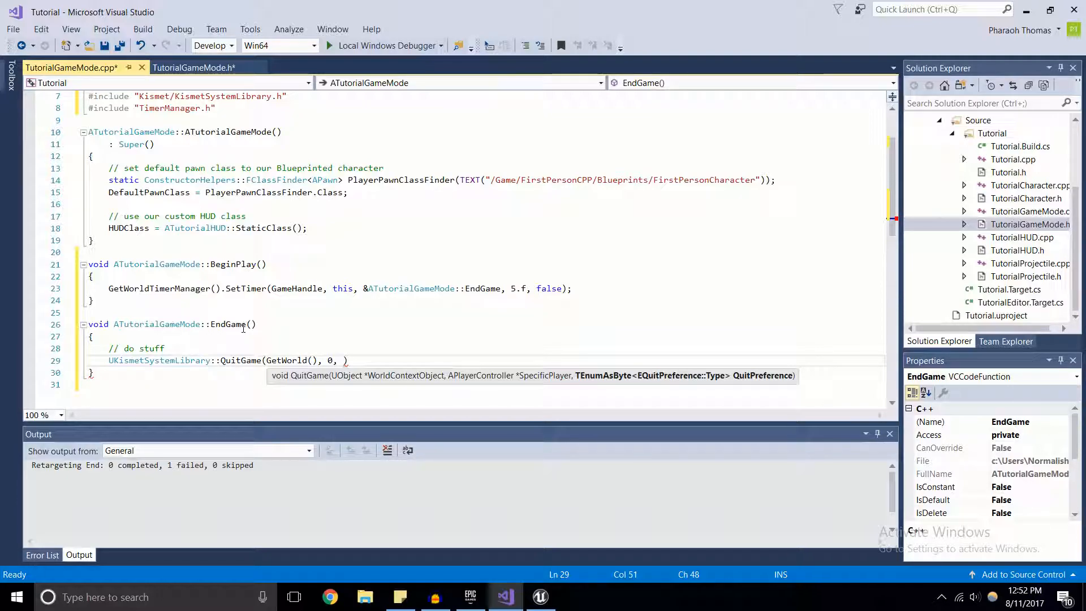
type("E")
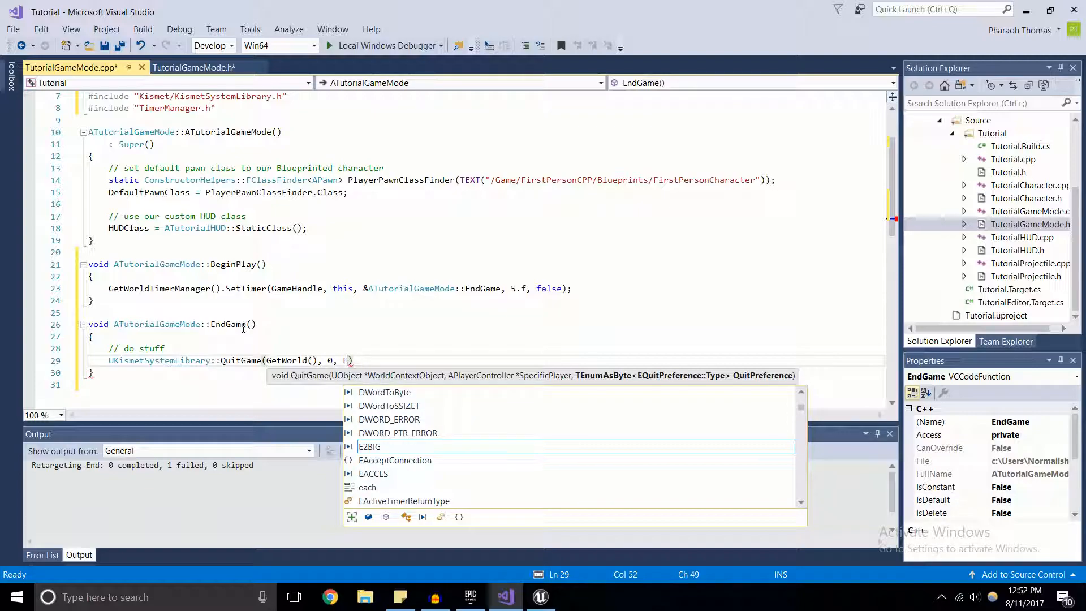
type("QuitPreference::Quit")
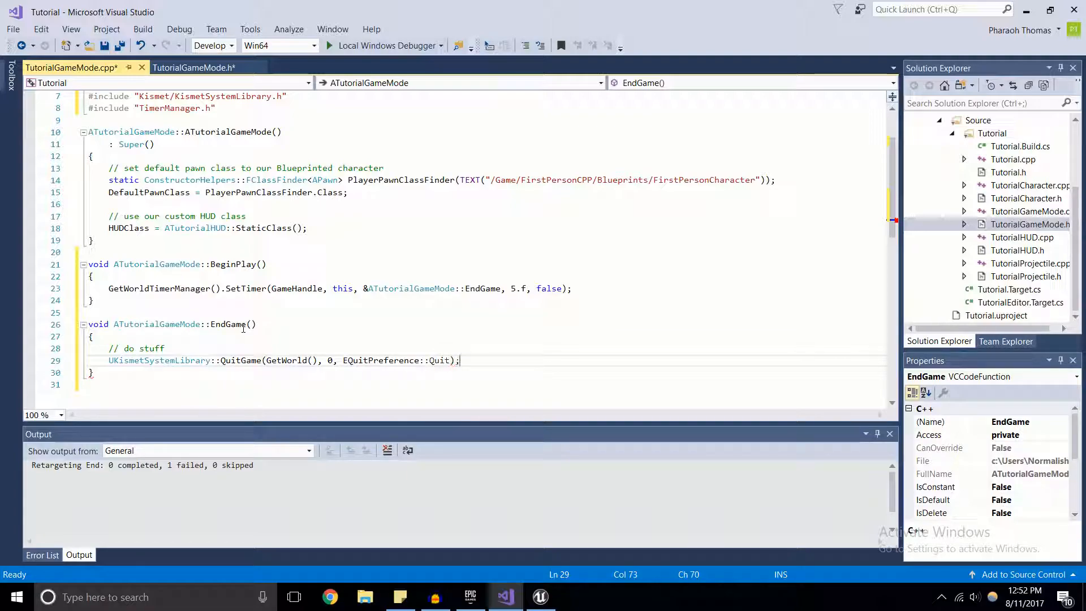
Step: Save the edited TutorialGameMode source file
key("ctrl+s")
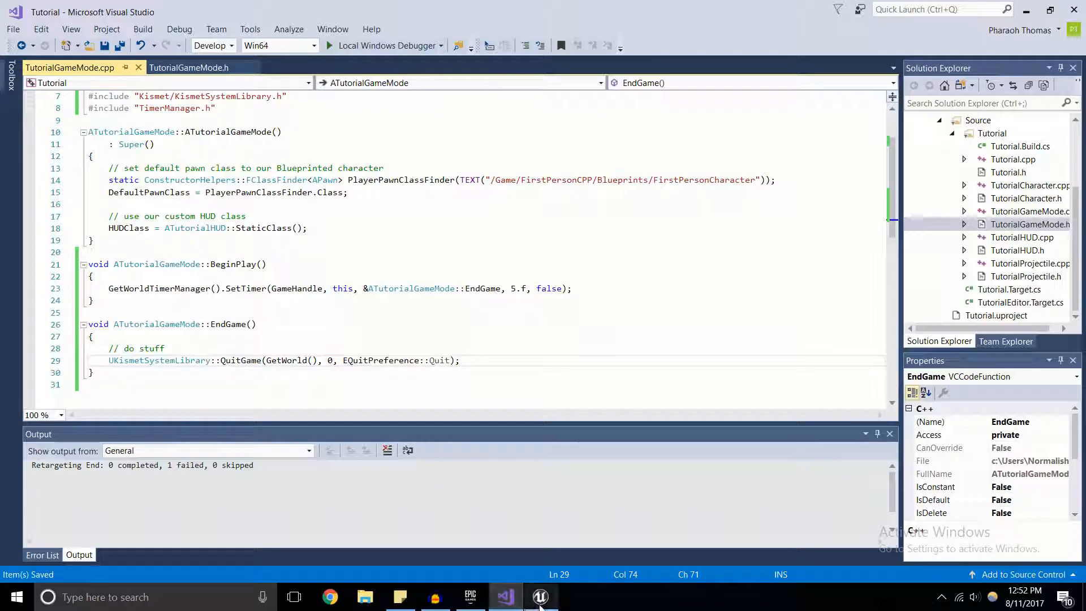
left_click(540, 597)
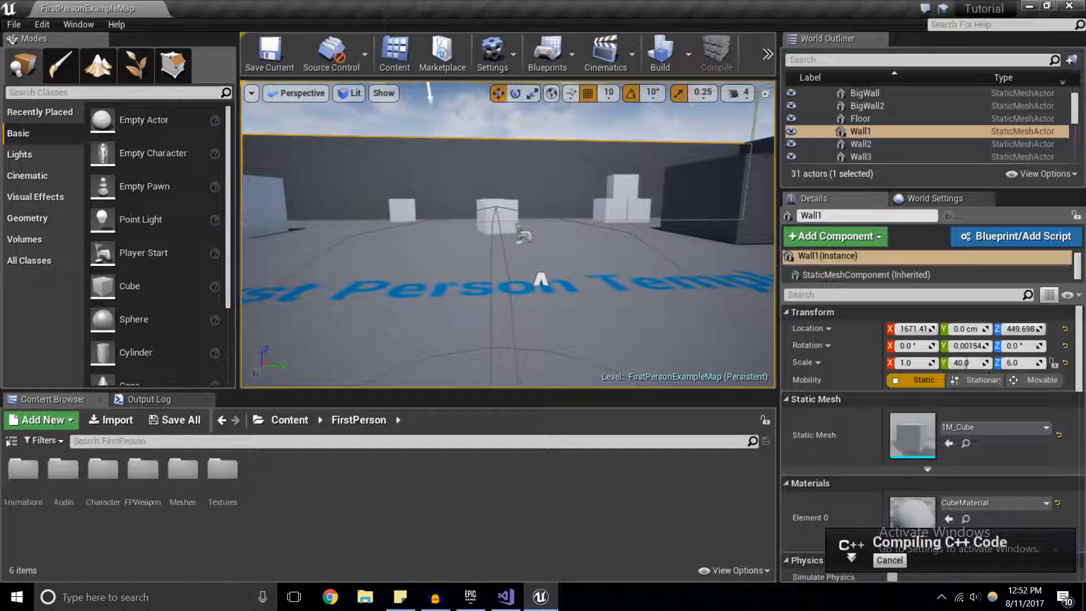
mouse_move(769, 54)
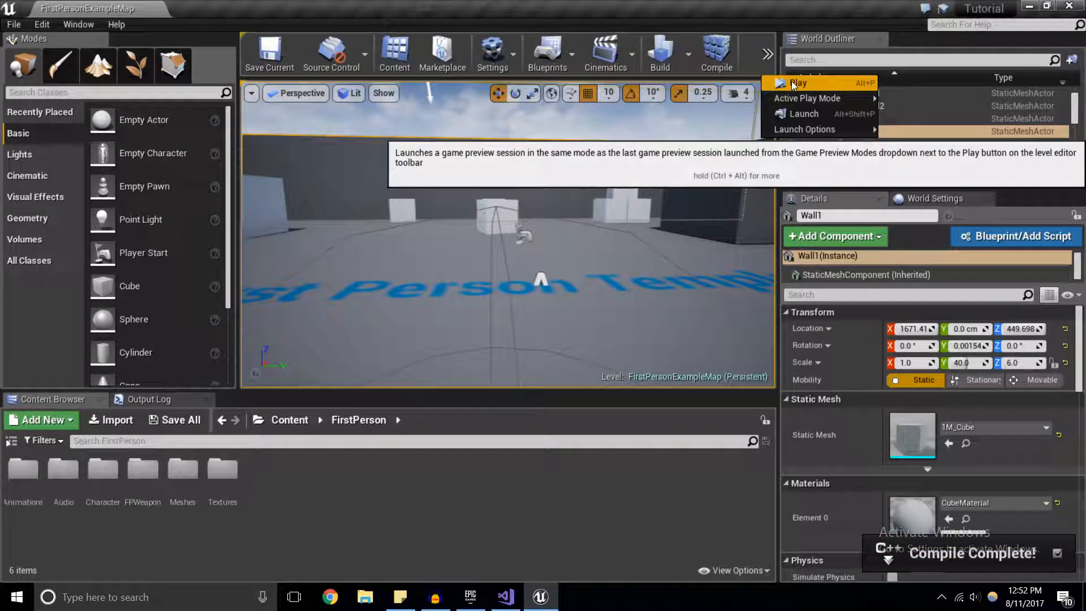
left_click(798, 83)
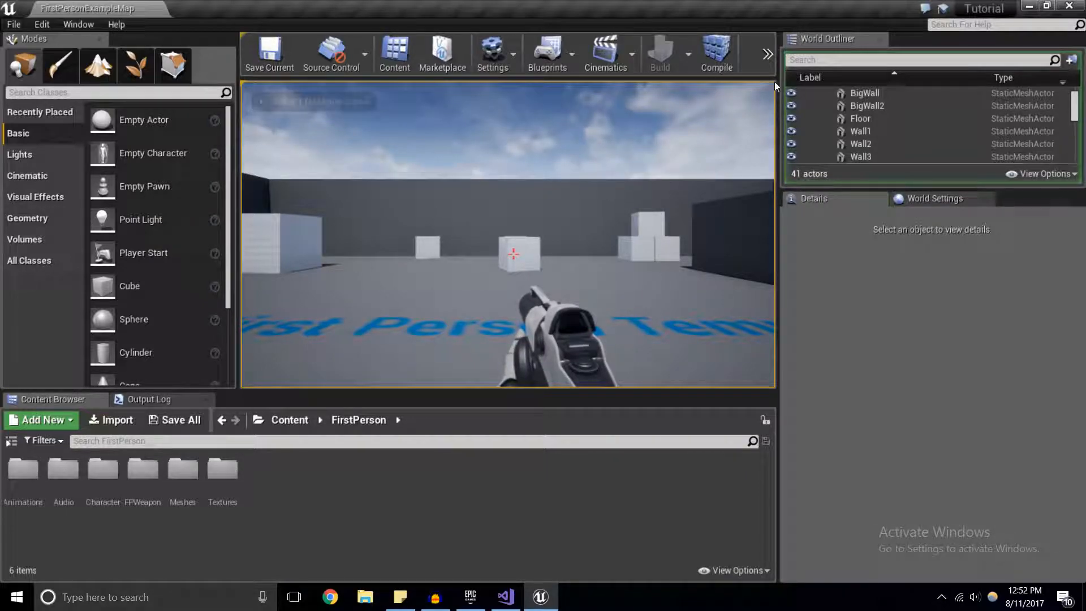
left_click(861, 130)
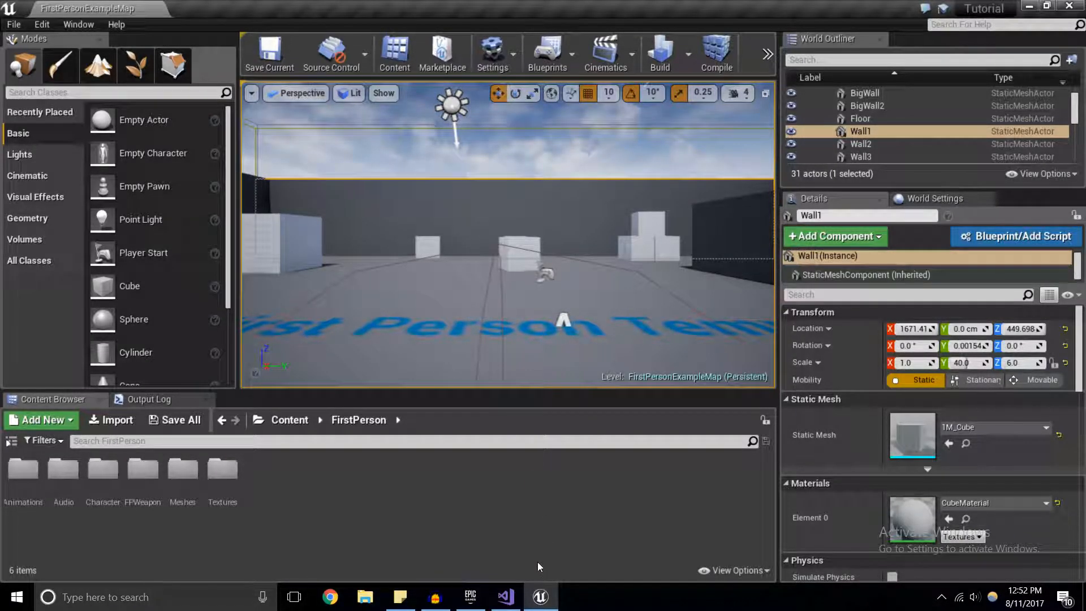
left_click(504, 597)
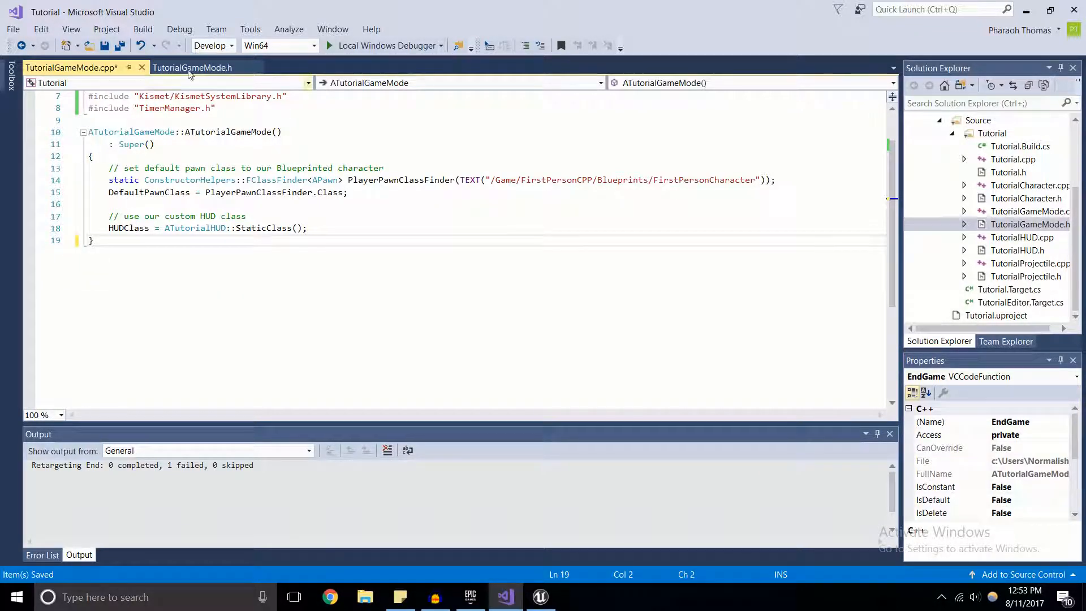
Step: Close the TutorialGameMode.h and TutorialGameMode.cpp tabs, leaving the character files open
left_click(192, 67)
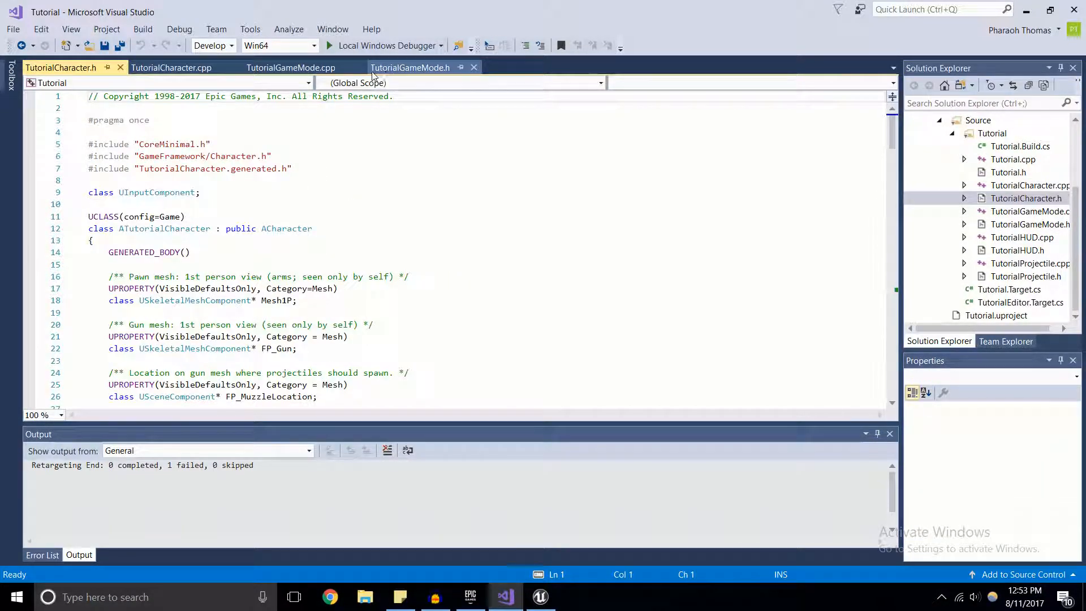
left_click(474, 68)
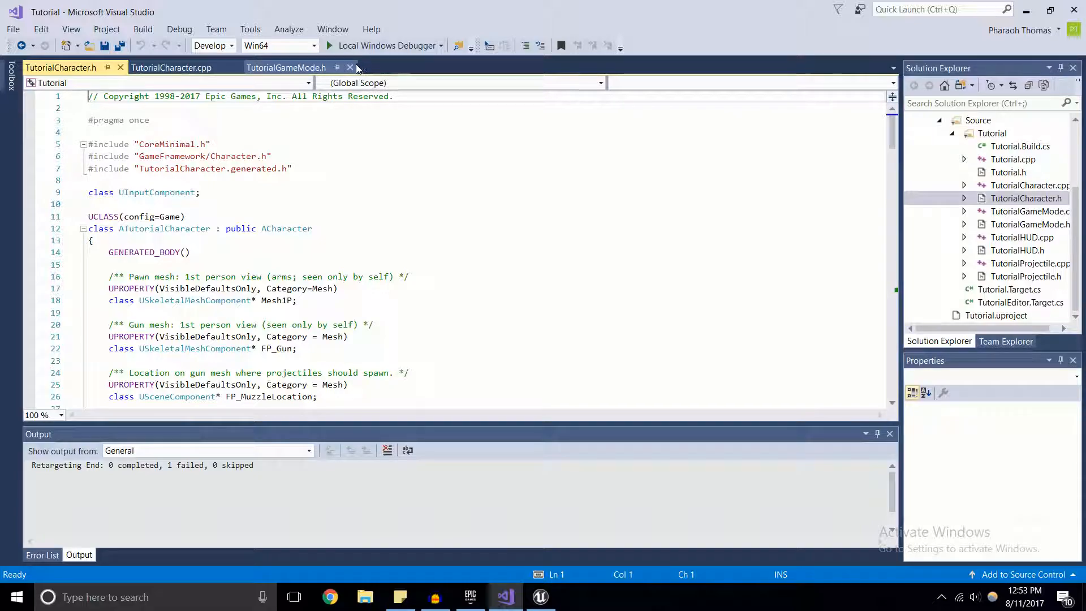
left_click(350, 67)
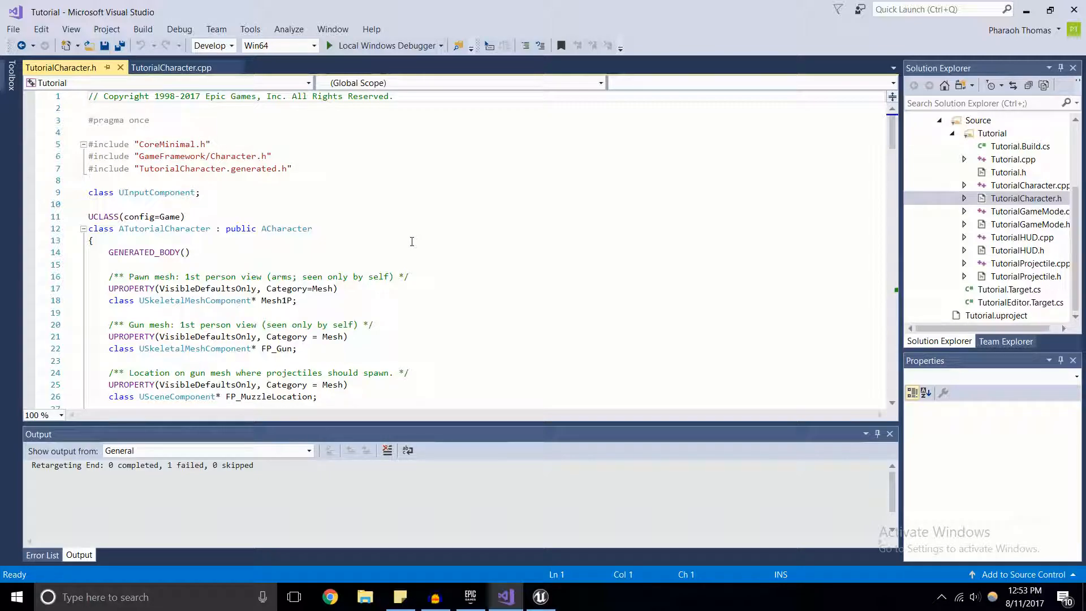
mouse_move(422, 263)
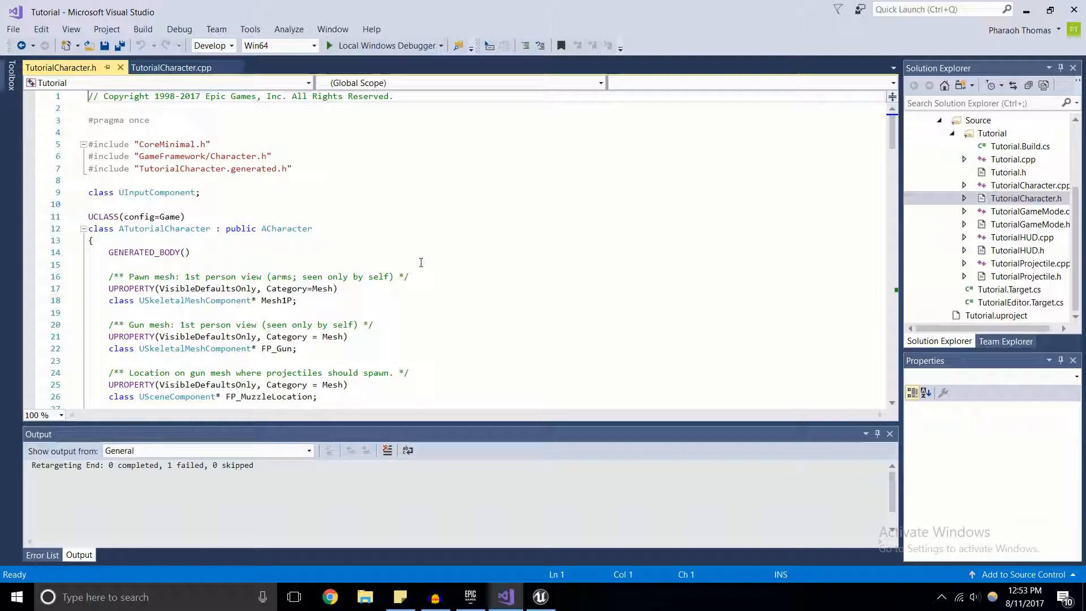
mouse_move(416, 275)
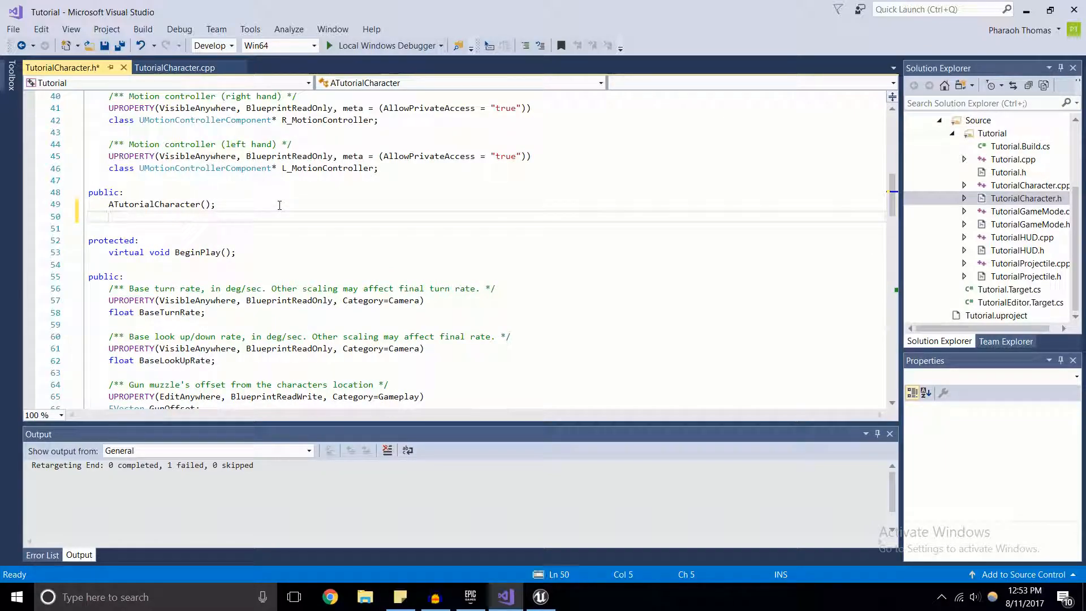
Step: Declare 'void StartFire();' and 'void StopFire();' under public in TutorialCharacter.h
type("void")
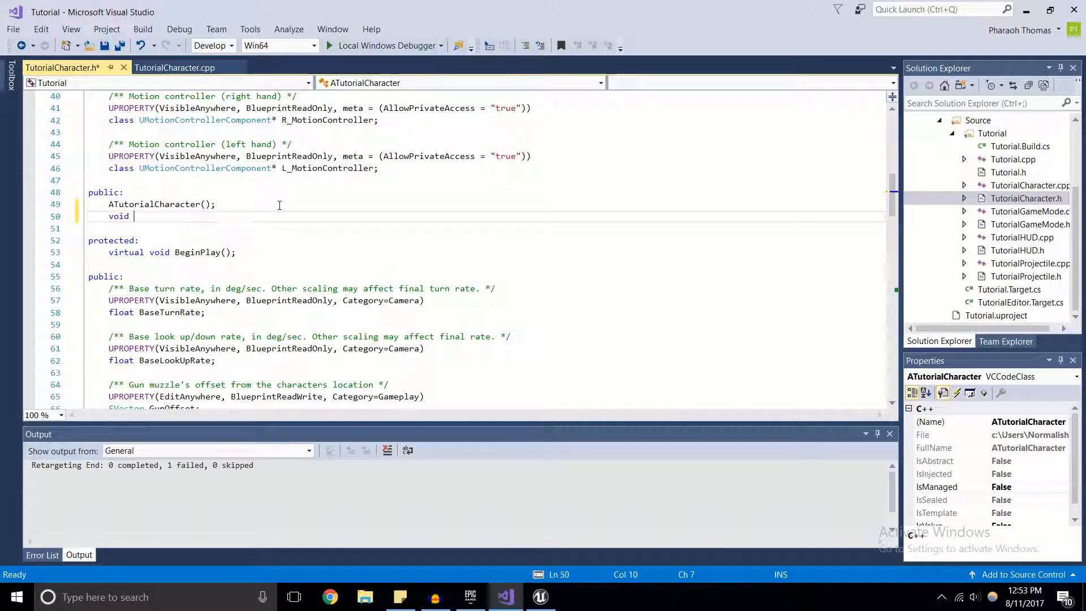
type("StartFire();")
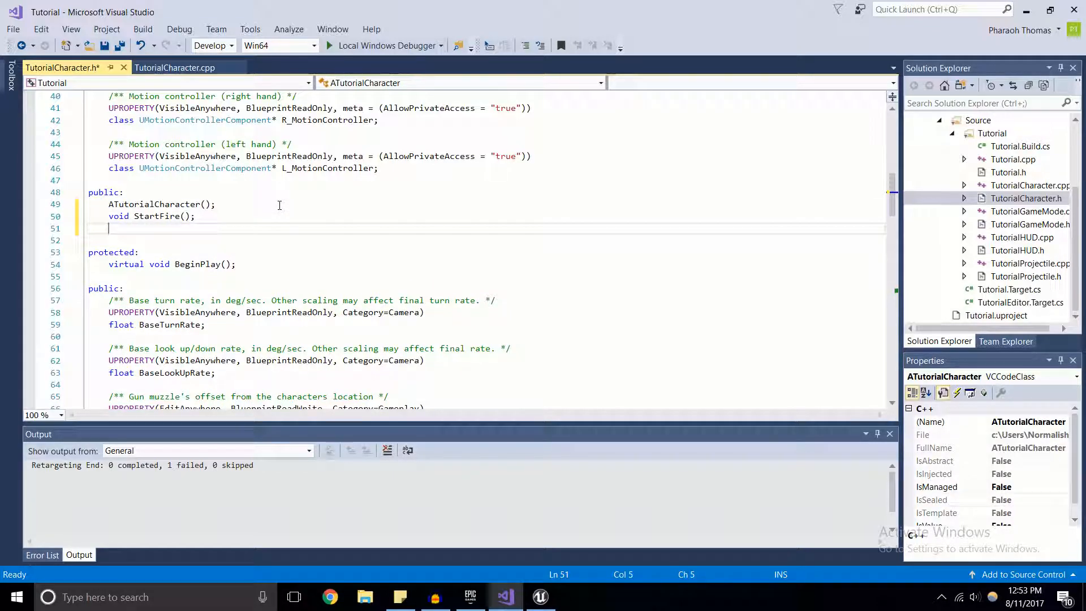
type("void Stop")
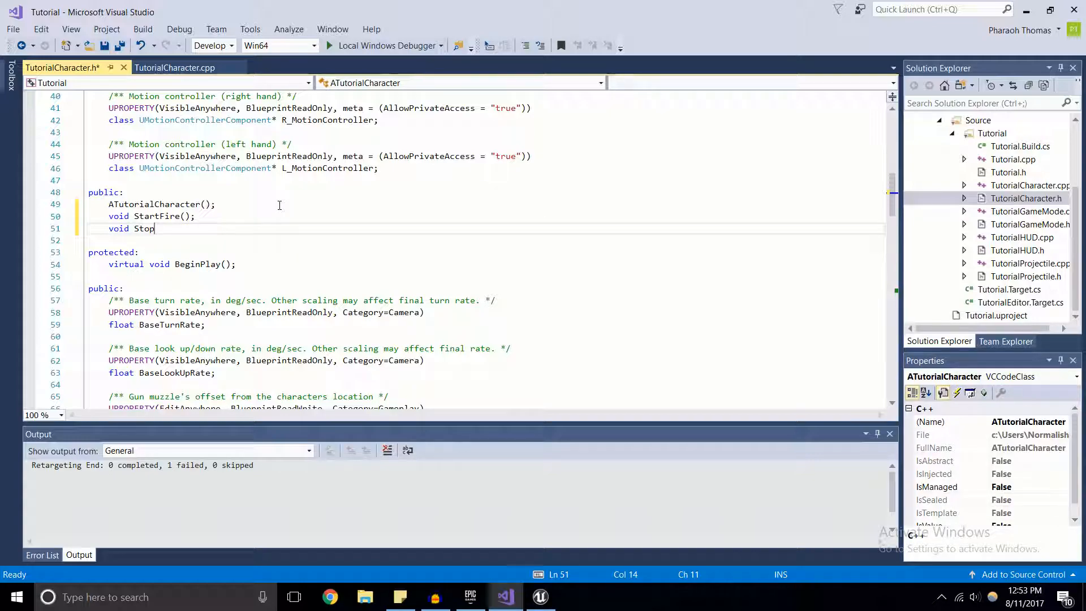
type("Fire")
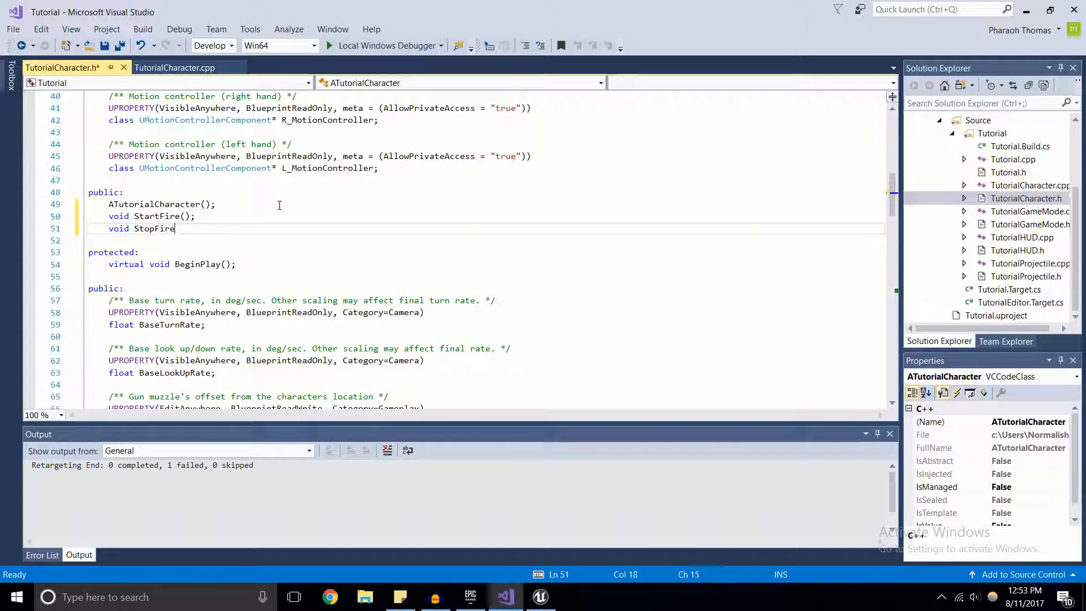
type("();")
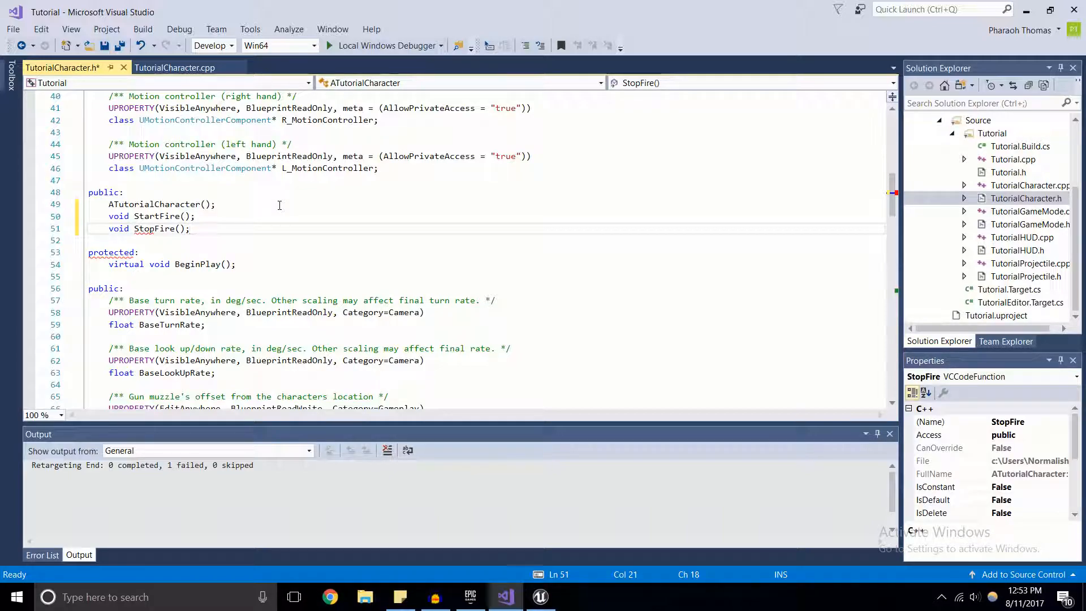
key("enter")
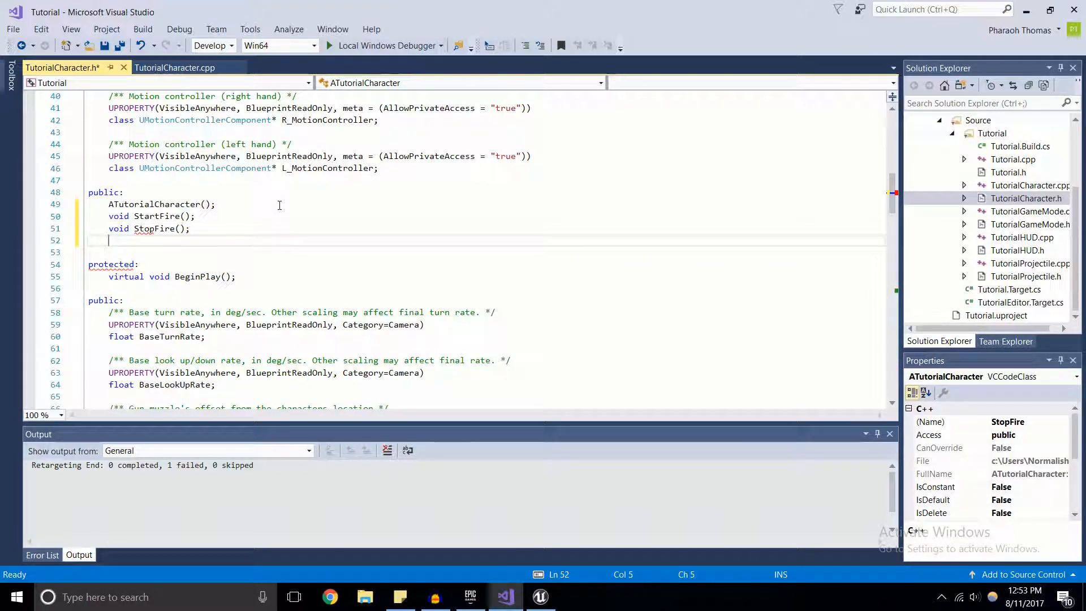
Step: Declare the timer handle 'FTimerHandle AutoFireHandle;'
type("FTimer")
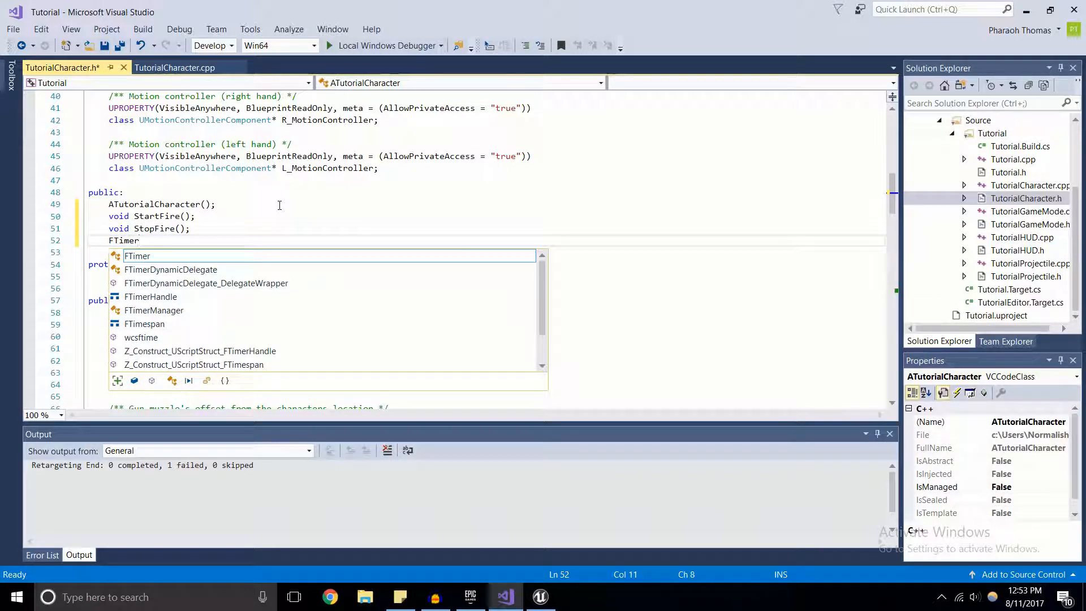
type("Handle")
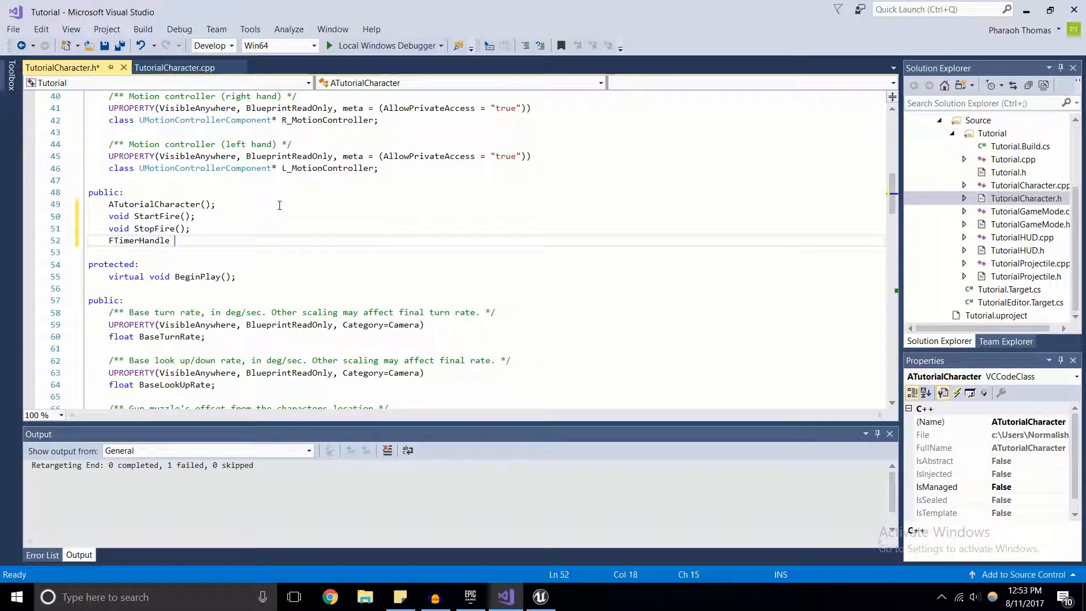
type("AutoFire")
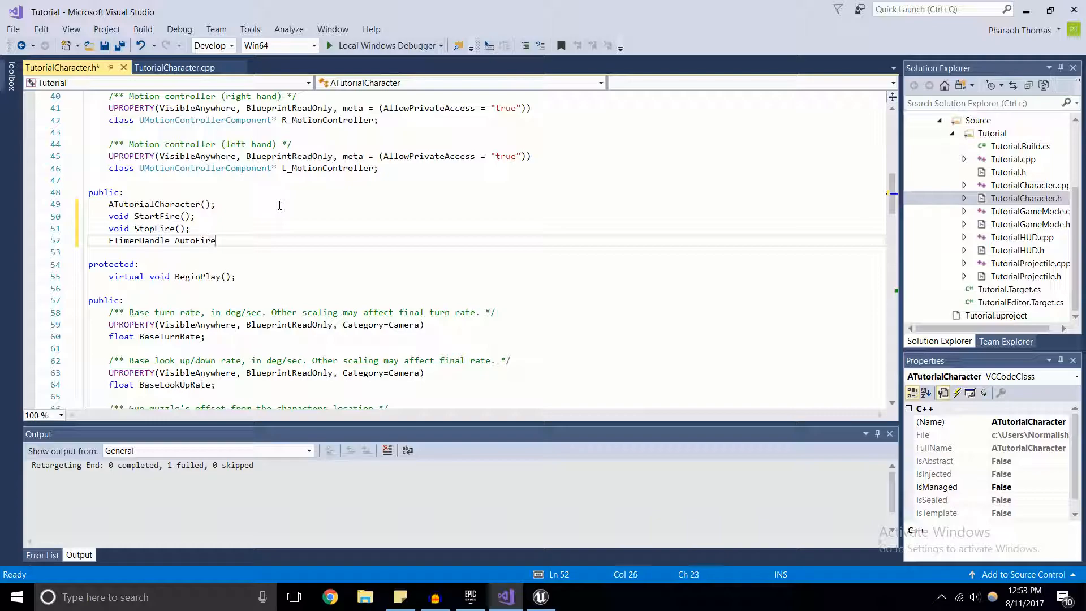
type("Handle;")
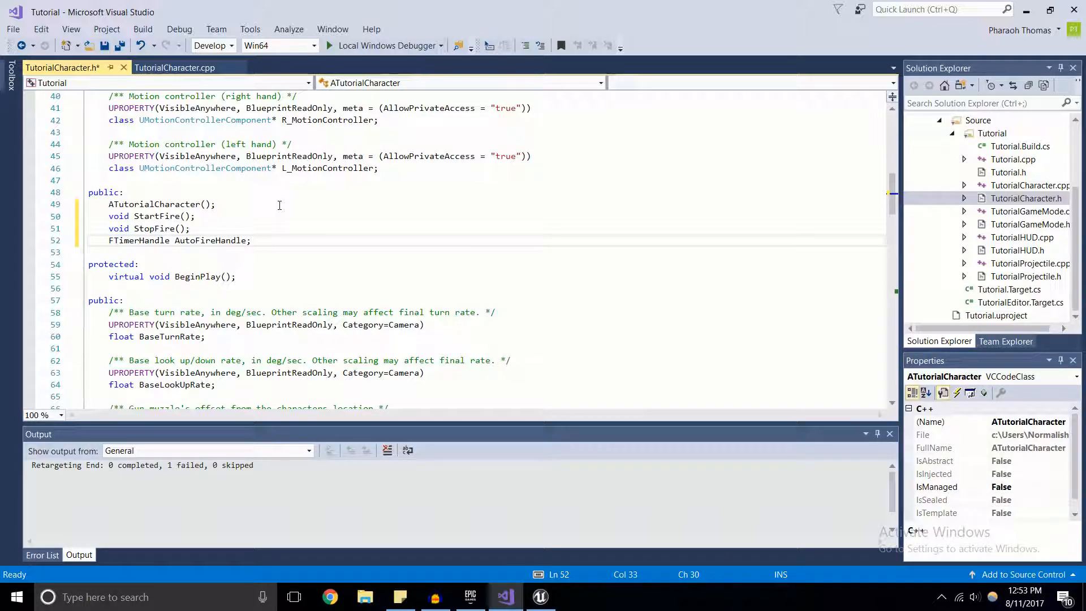
key("enter")
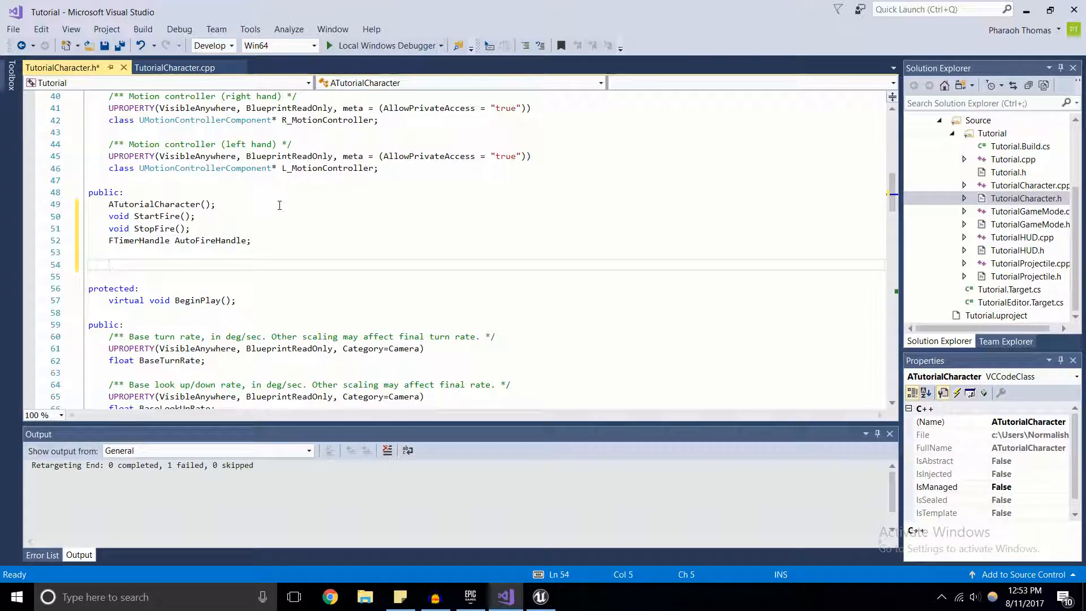
Step: Declare 'UPROPERTY(EditDefaultsOnly) float ShotsPerSecond;'
type("UPROPERTY")
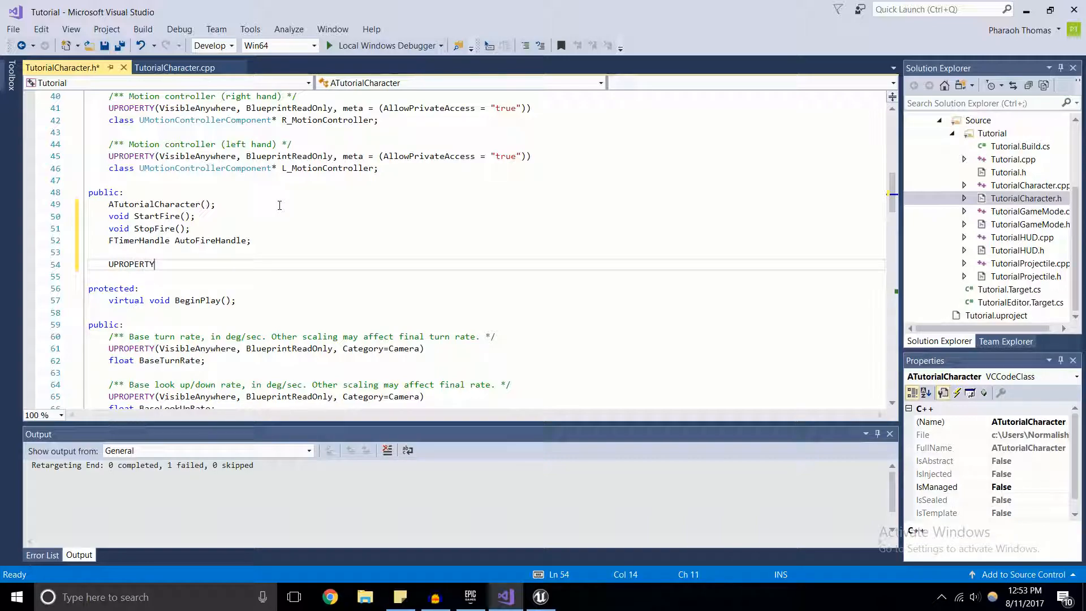
type("(Edit")
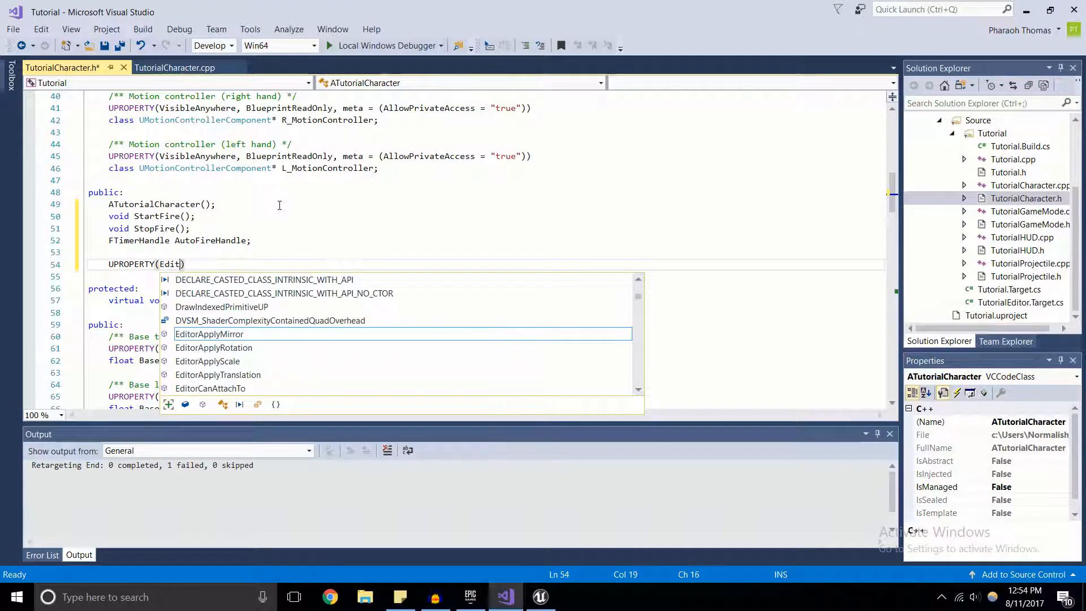
type("DefaultsOnly")
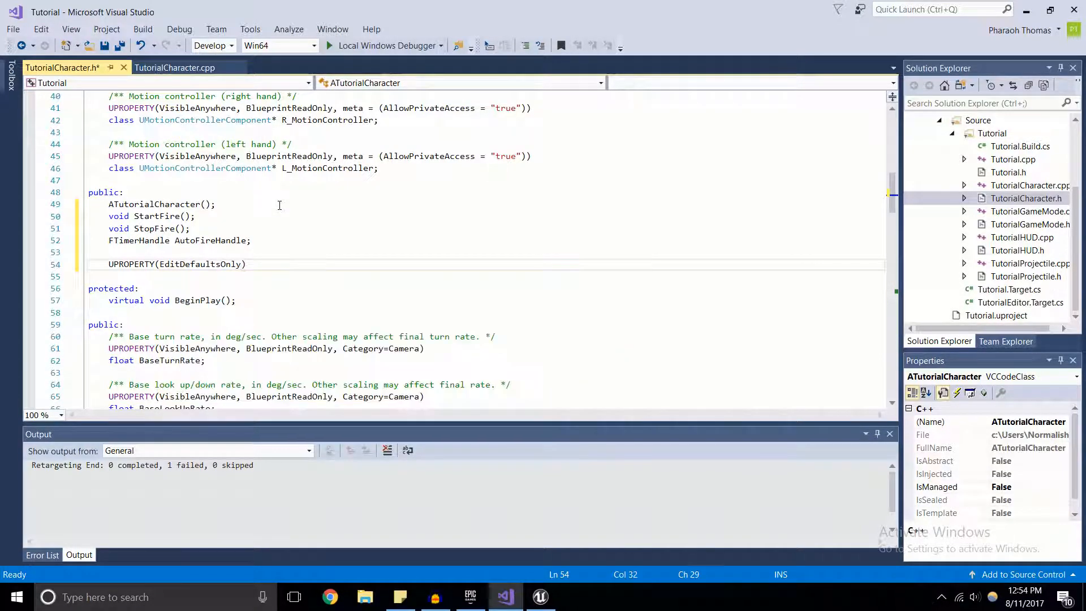
type("float")
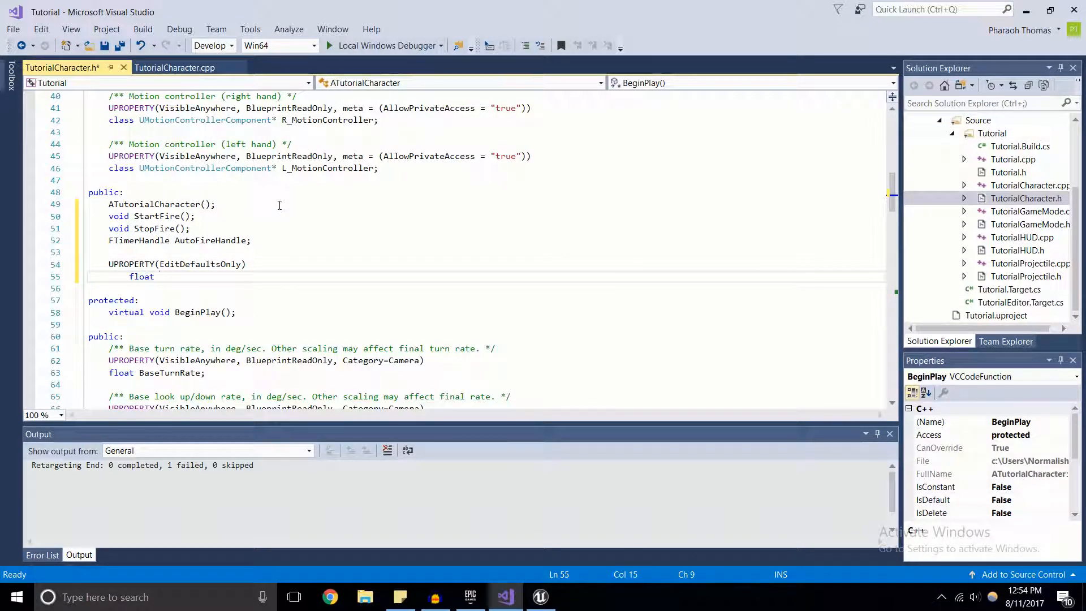
type("S")
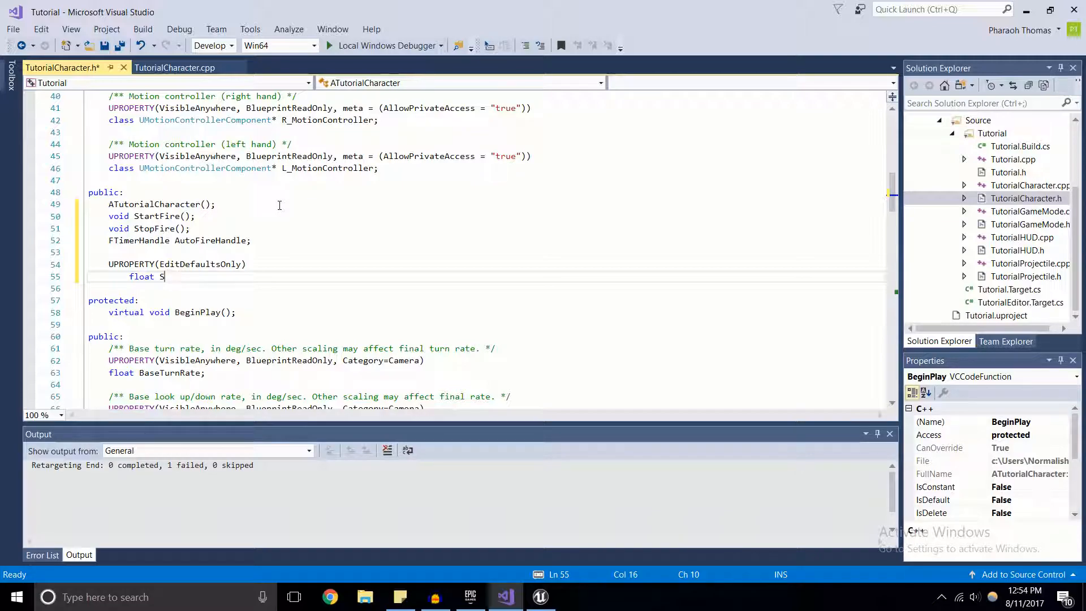
type("hotsPerS")
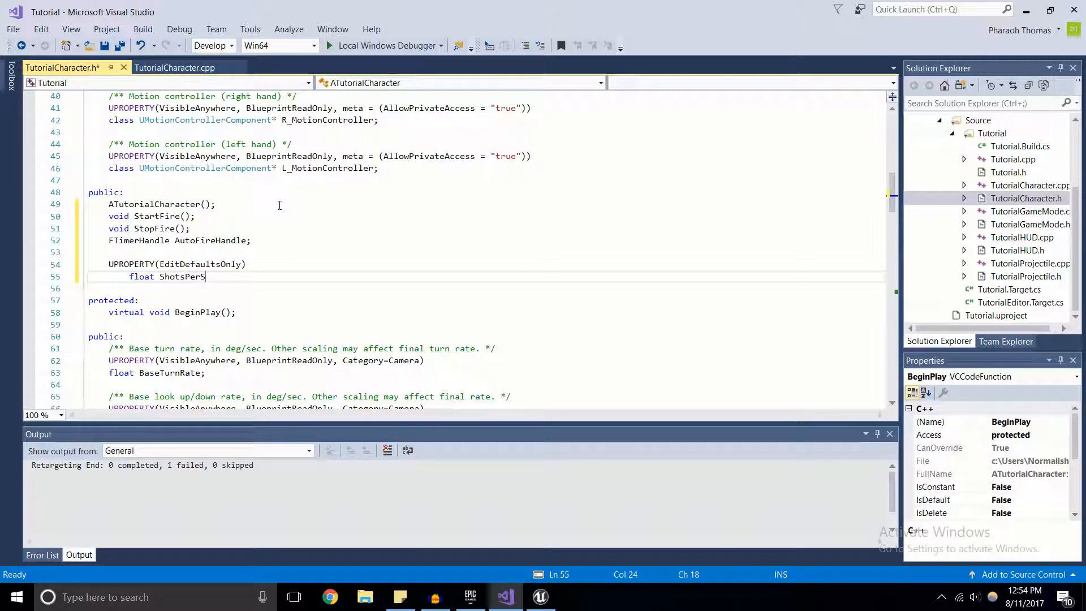
type("econd;")
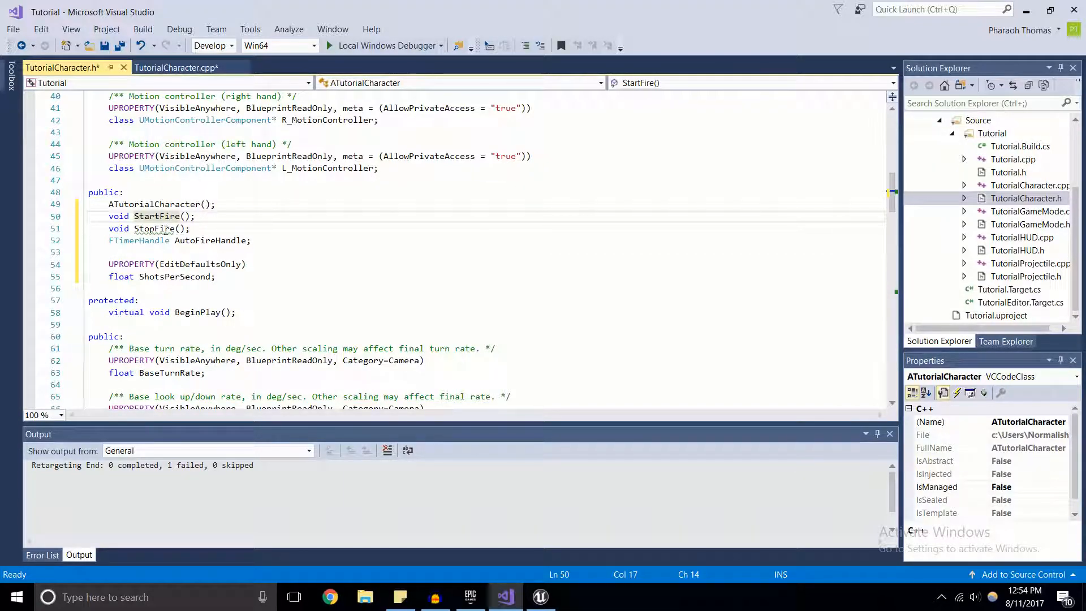
Step: Switch to TutorialCharacter.cpp and add the TimerManager include
left_click(155, 228)
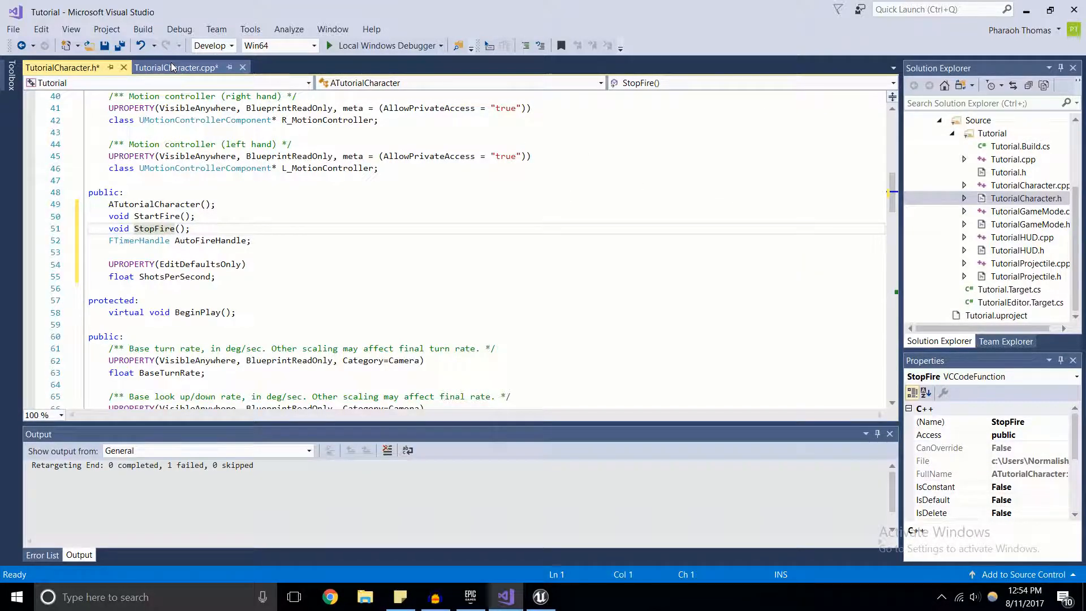
left_click(176, 67)
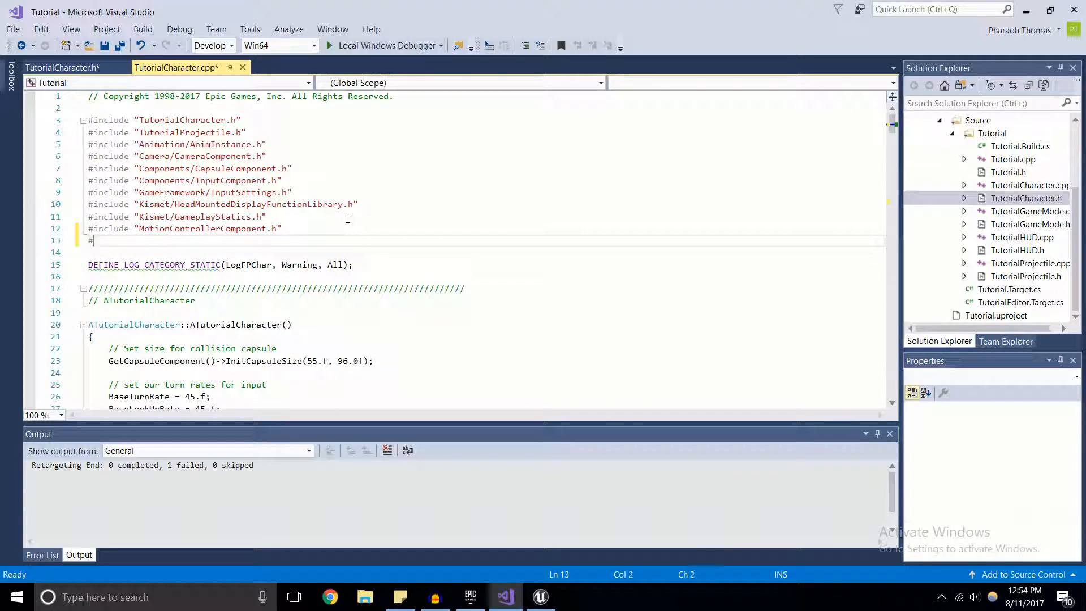
type("include \"Tiemr")
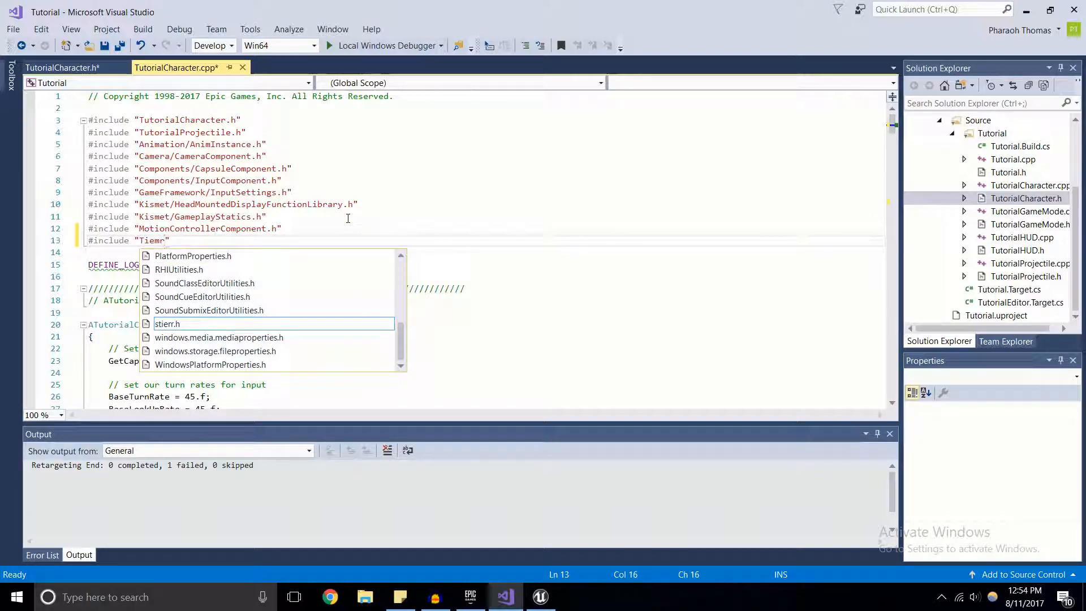
type("Timer")
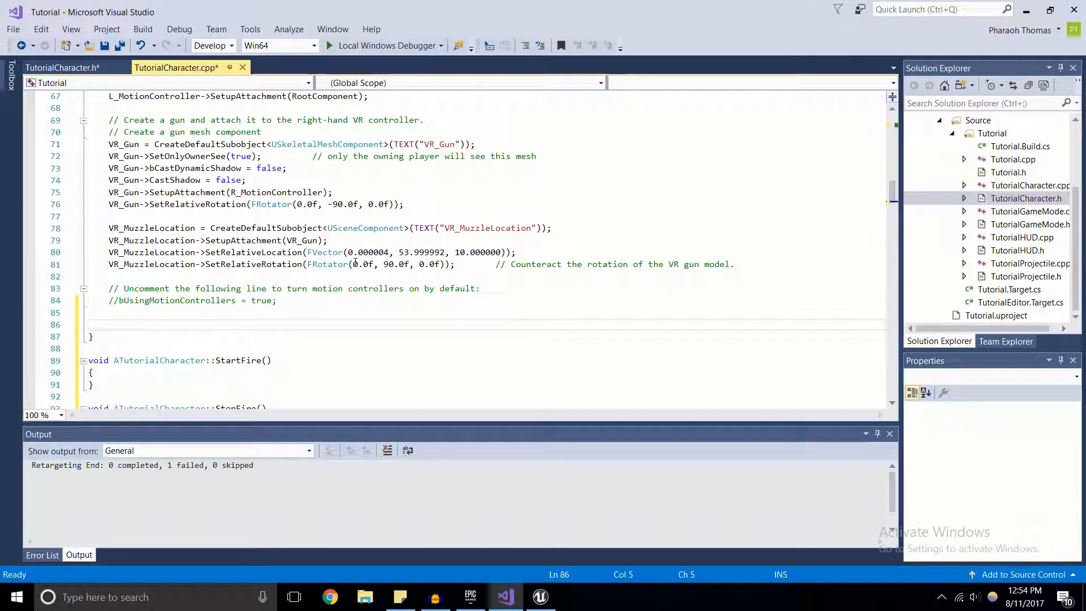
Step: Set 'ShotsPerSecond = 7.f;' in the constructor and move into the empty StartFire body
type("ShotsPerSecond =")
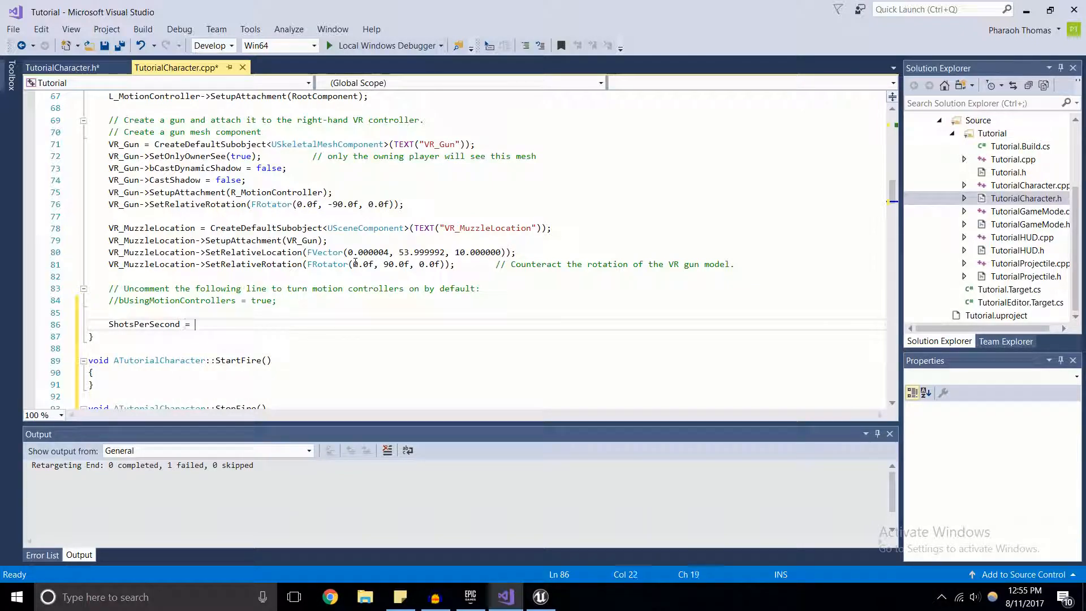
type("7.f")
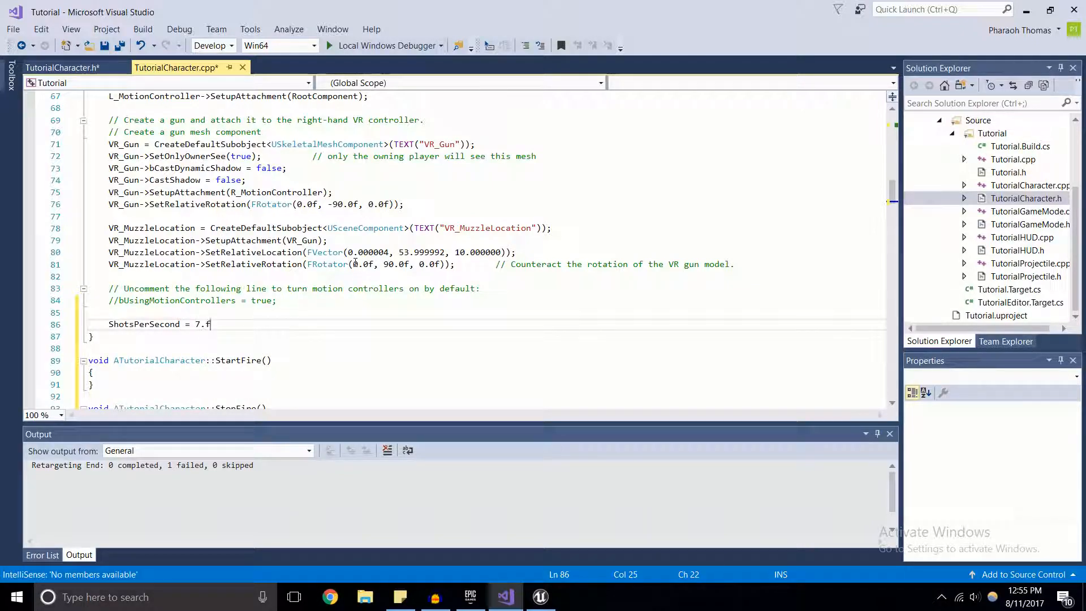
type(";")
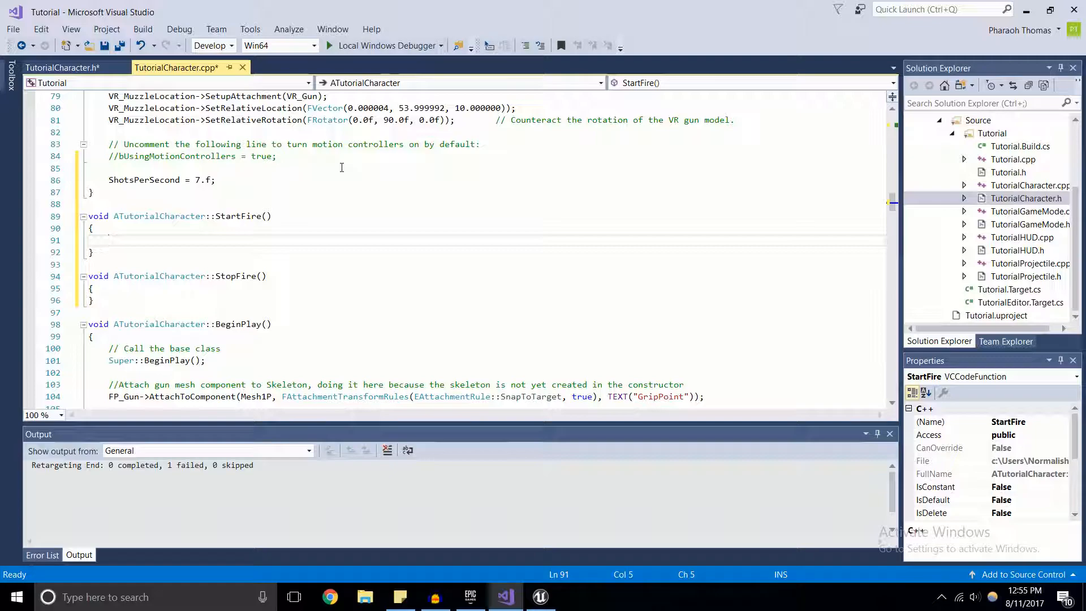
left_click(111, 239)
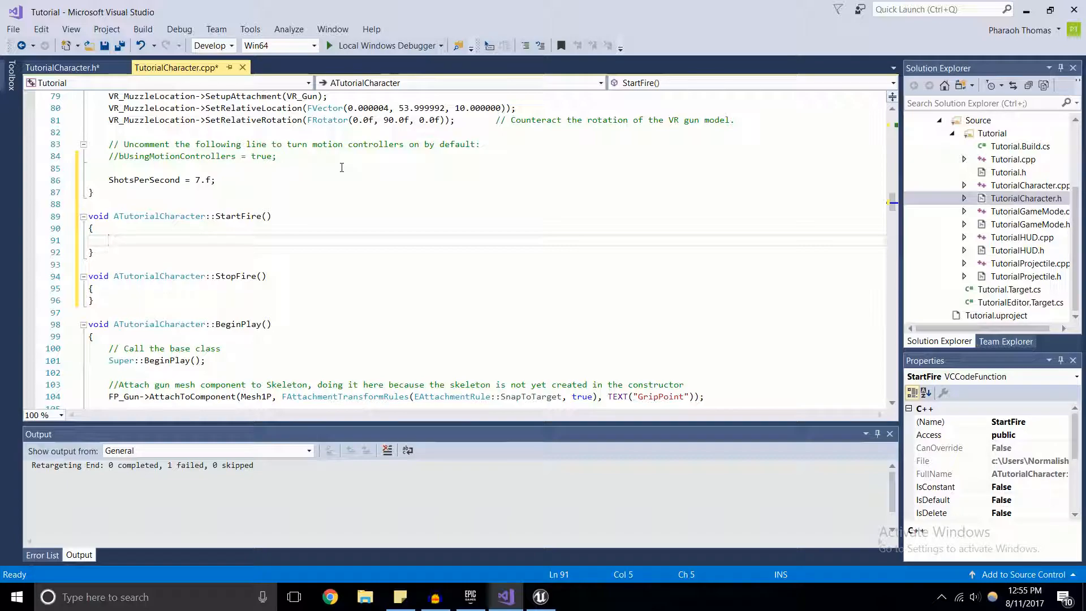
Step: Have StartFire call OnFire() and begin SetTimer(AutoFireHandle, this, &ATutorialCharacter::StartFire...)
type("OnFire")
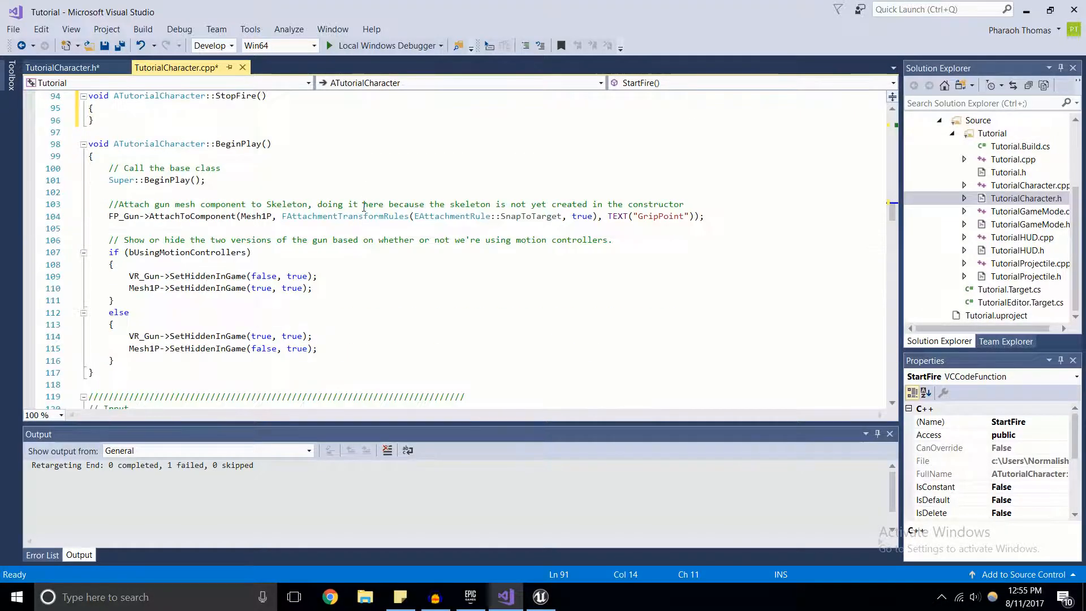
scroll("down", 3)
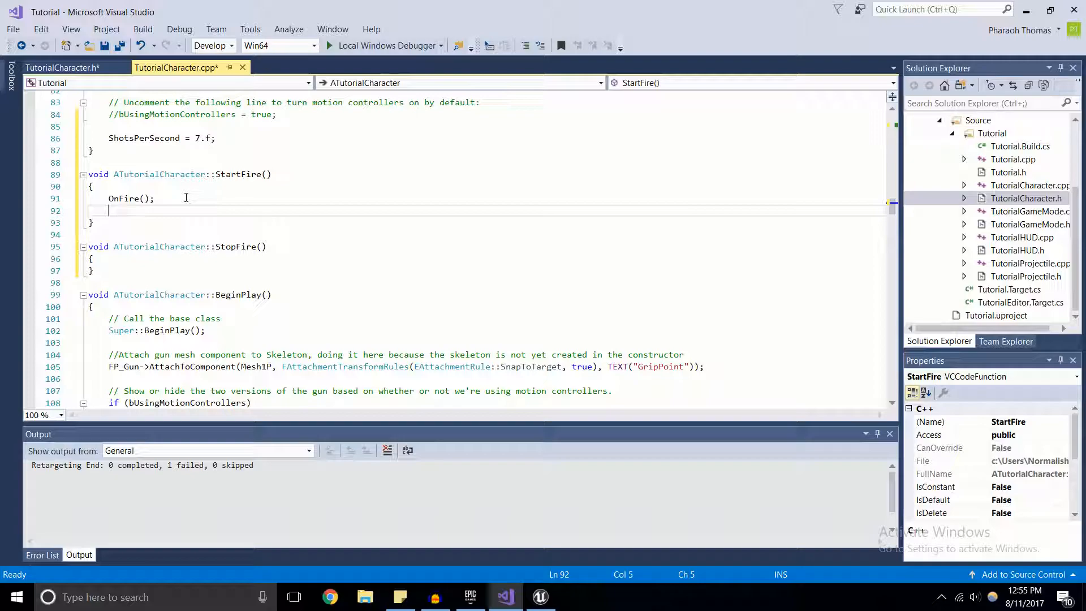
type("GetWorldTimerManager")
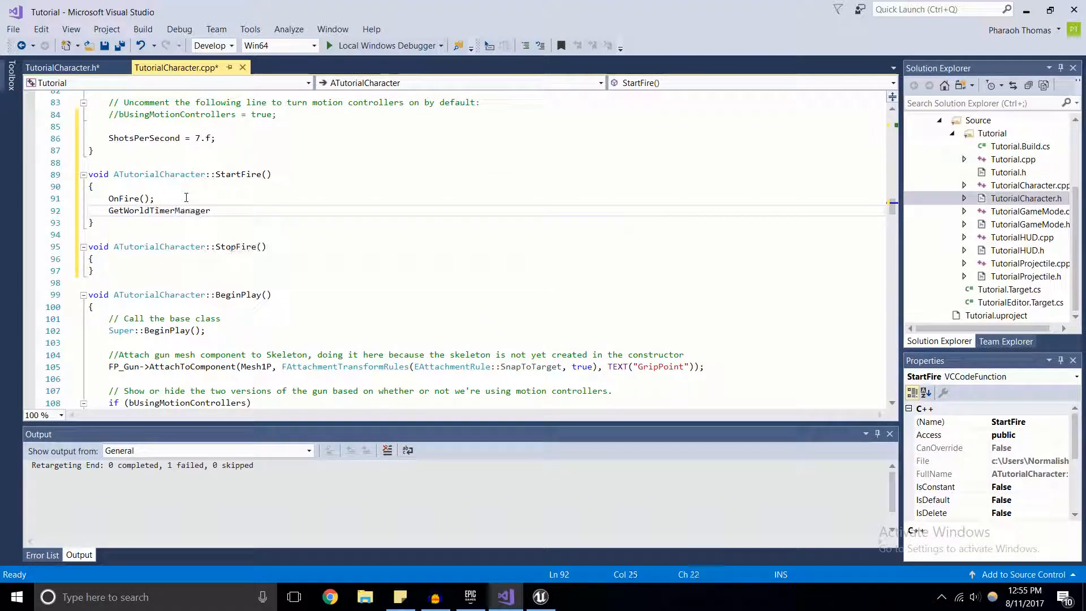
type(".Set")
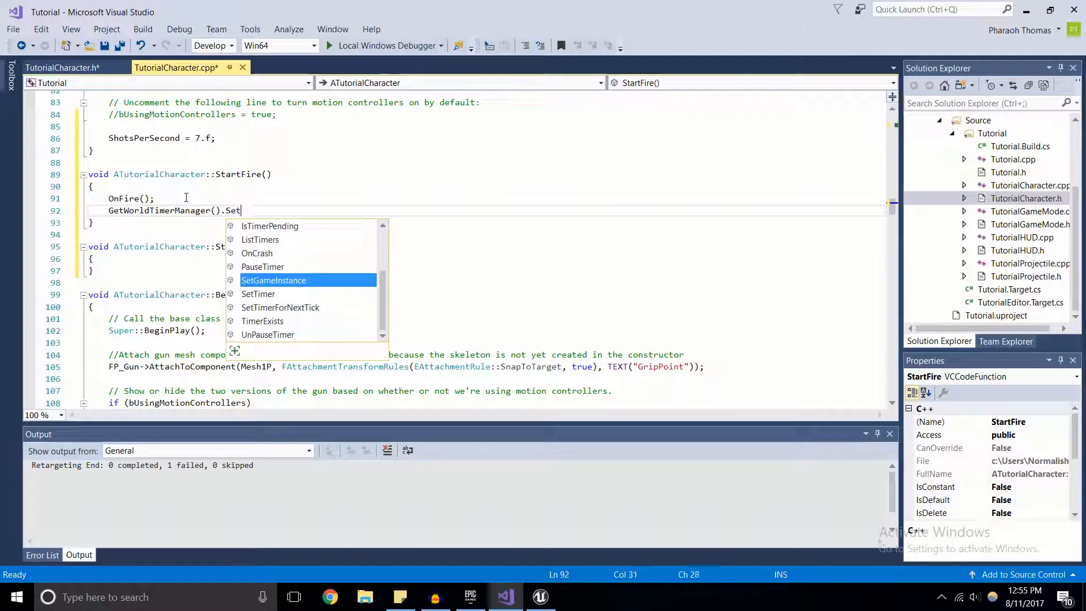
type("Timer(")
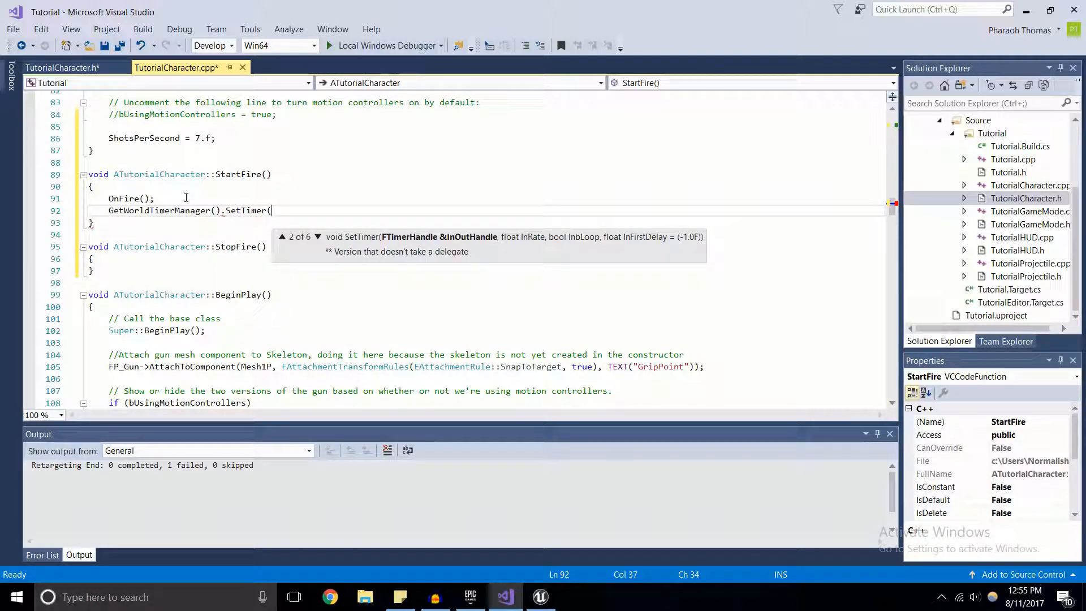
type("AutoFireHandle,")
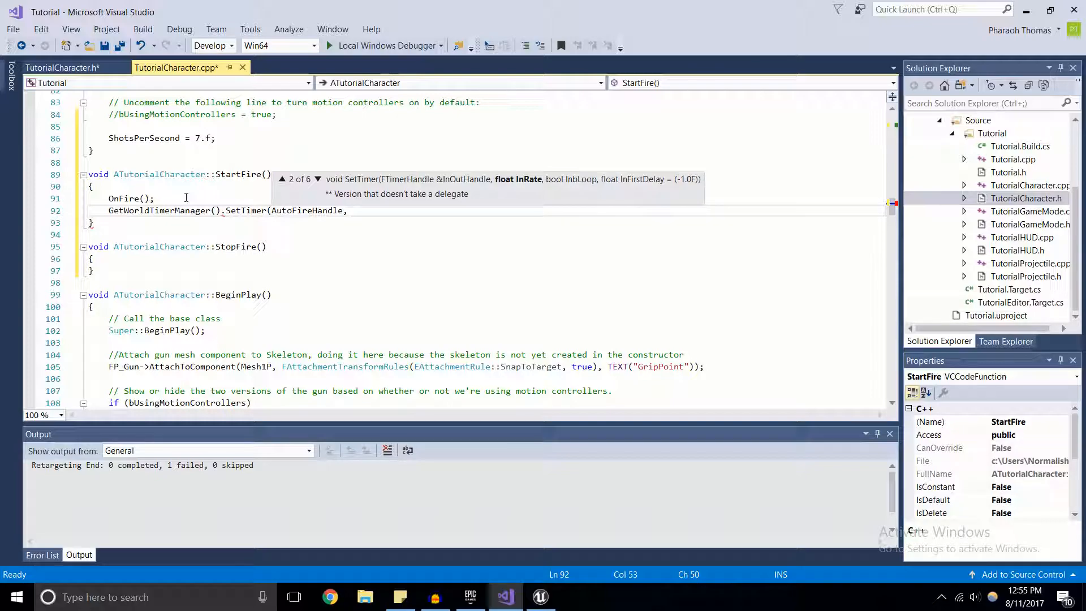
type("this,")
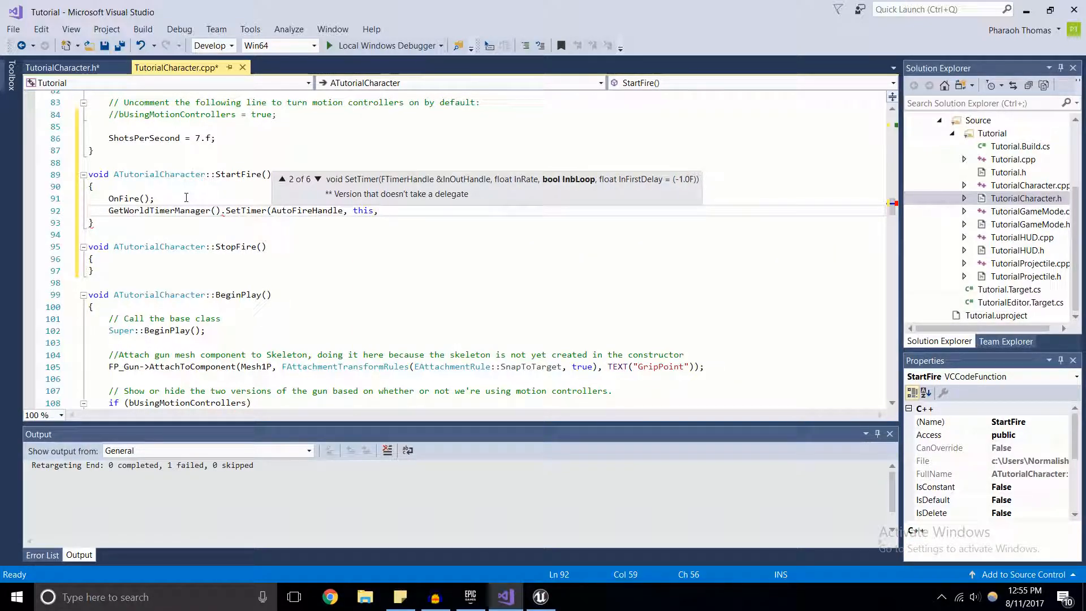
type("&")
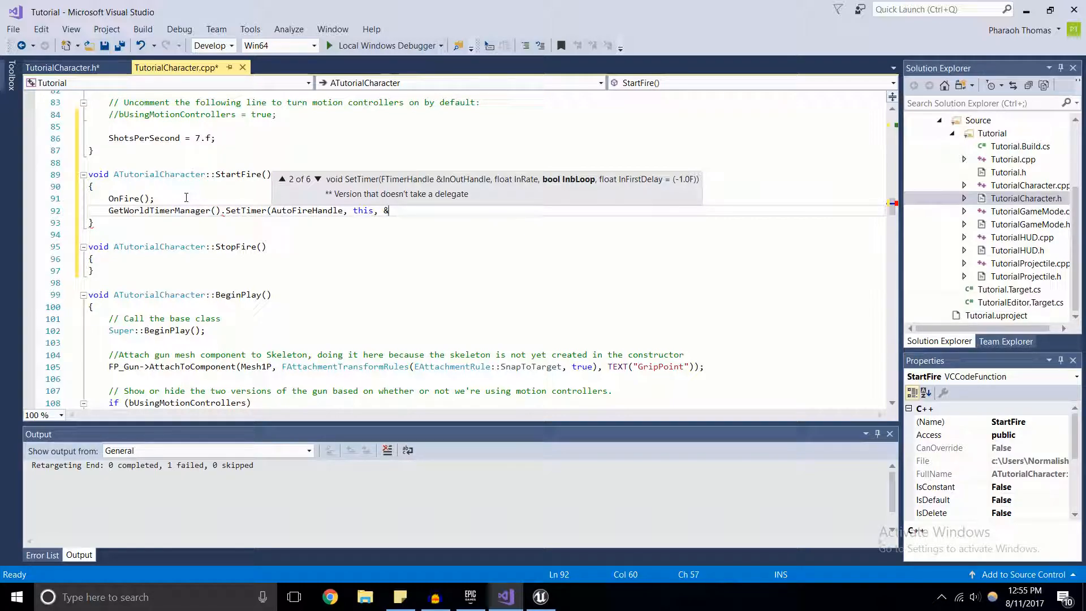
type("ATutorialCharacter")
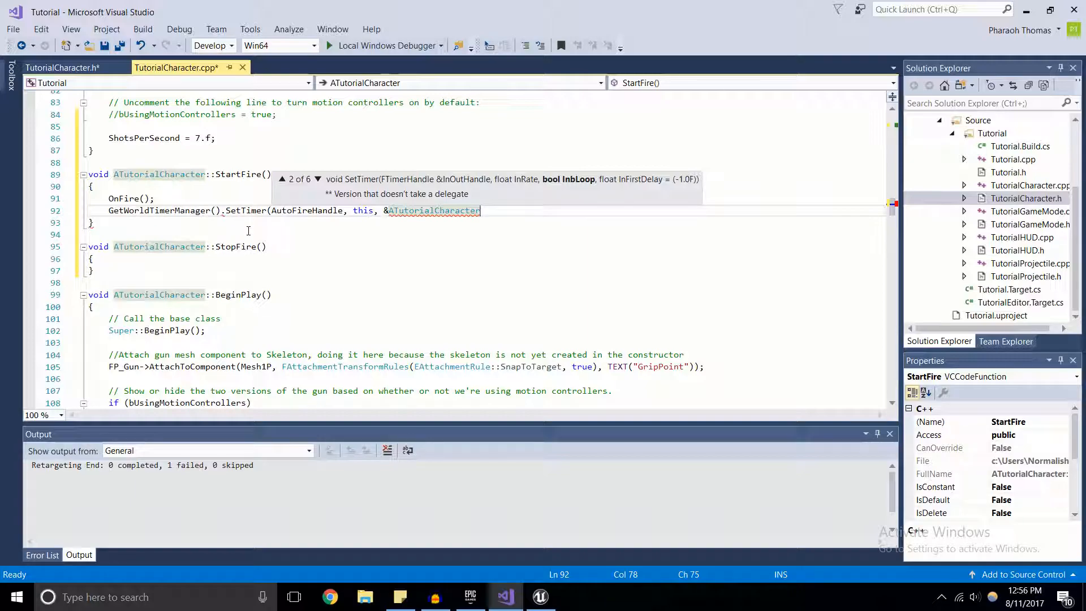
type("::")
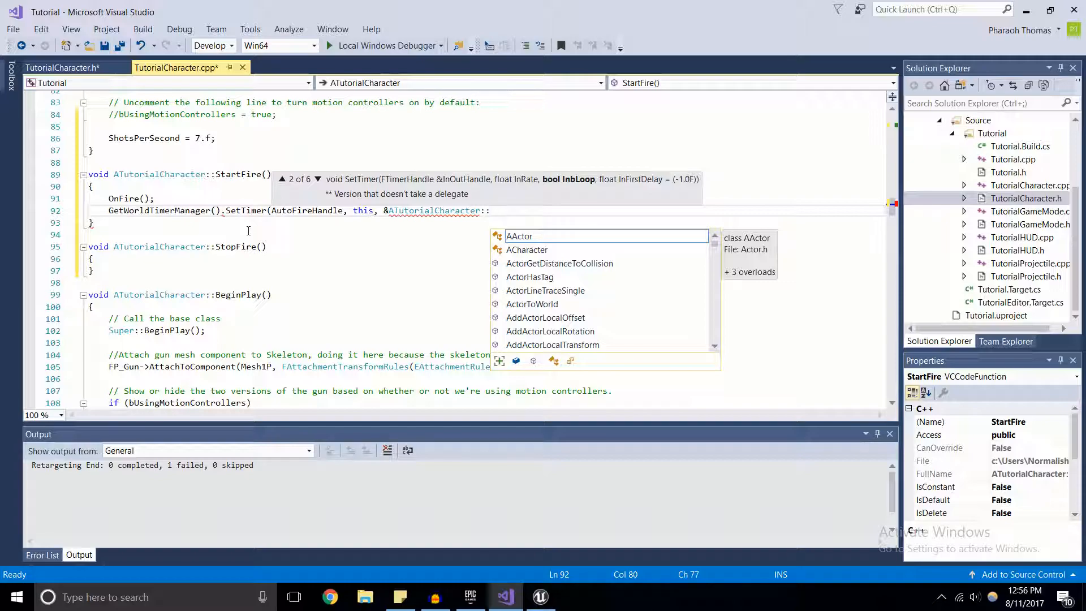
type("tartFire,")
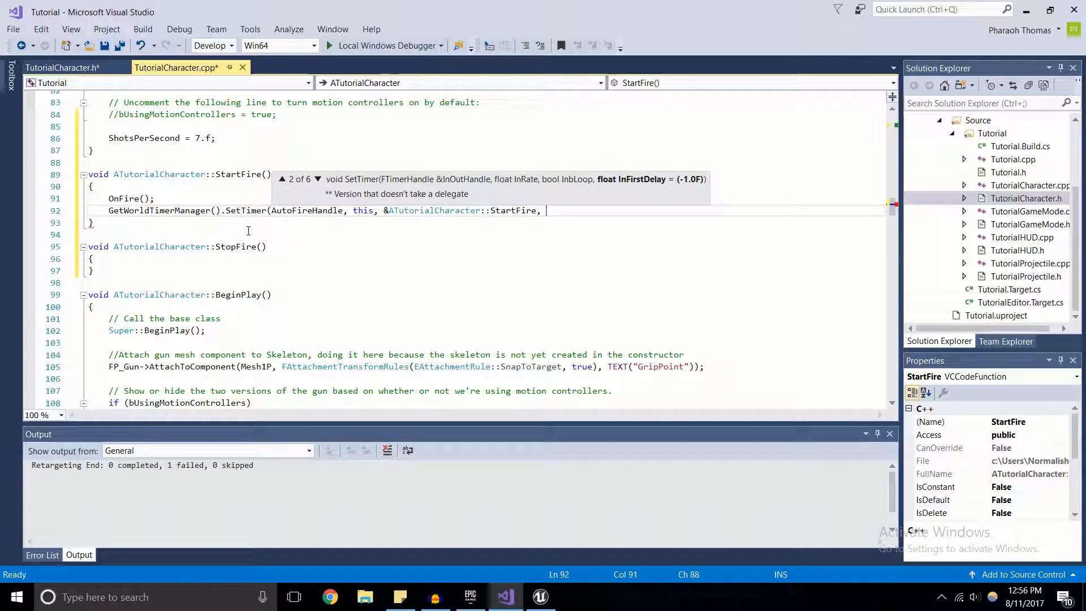
Step: Finish the timer with rate 1 / ShotsPerSecond and looping true, then select the finished function
type("(")
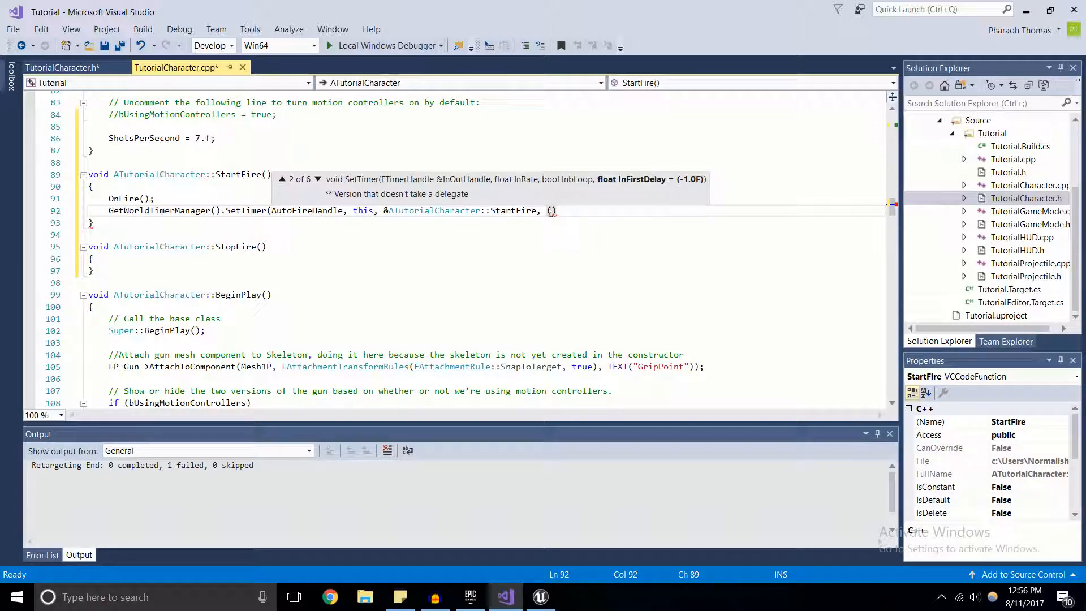
type("SHots")
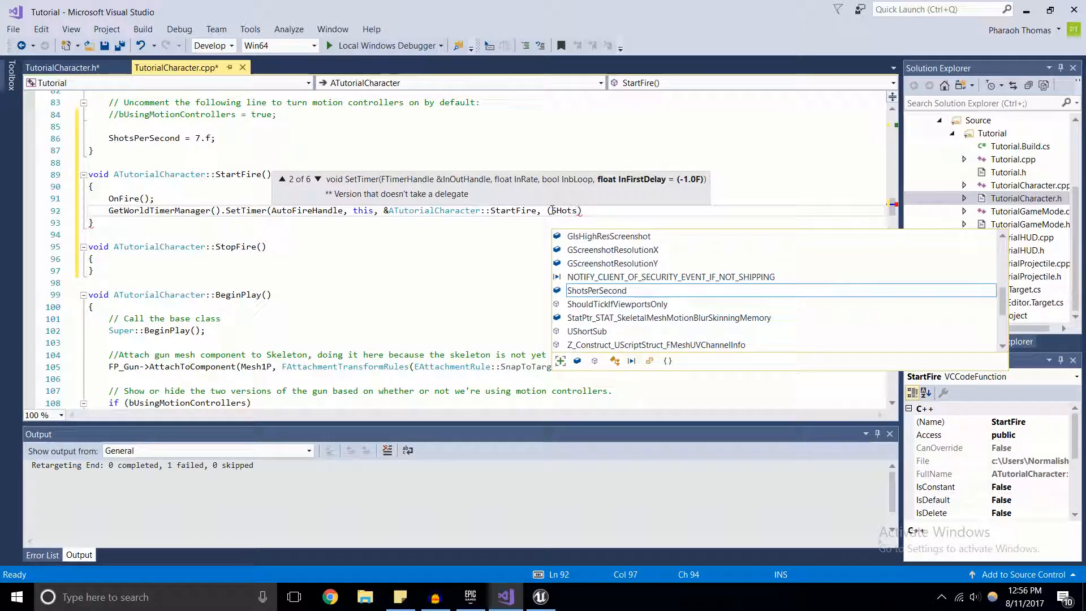
key("tab")
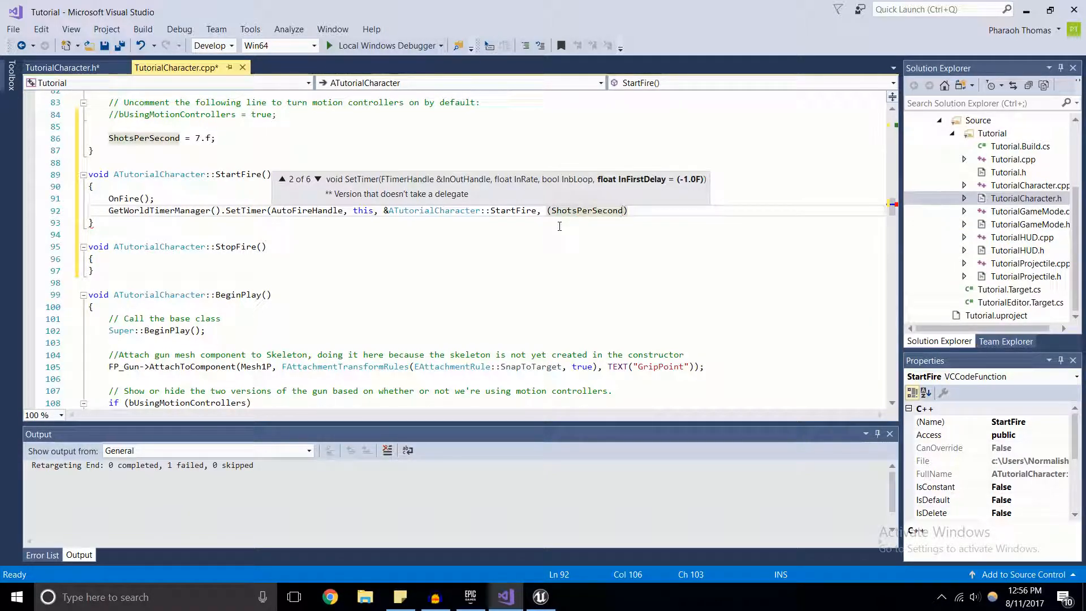
mouse_move(564, 238)
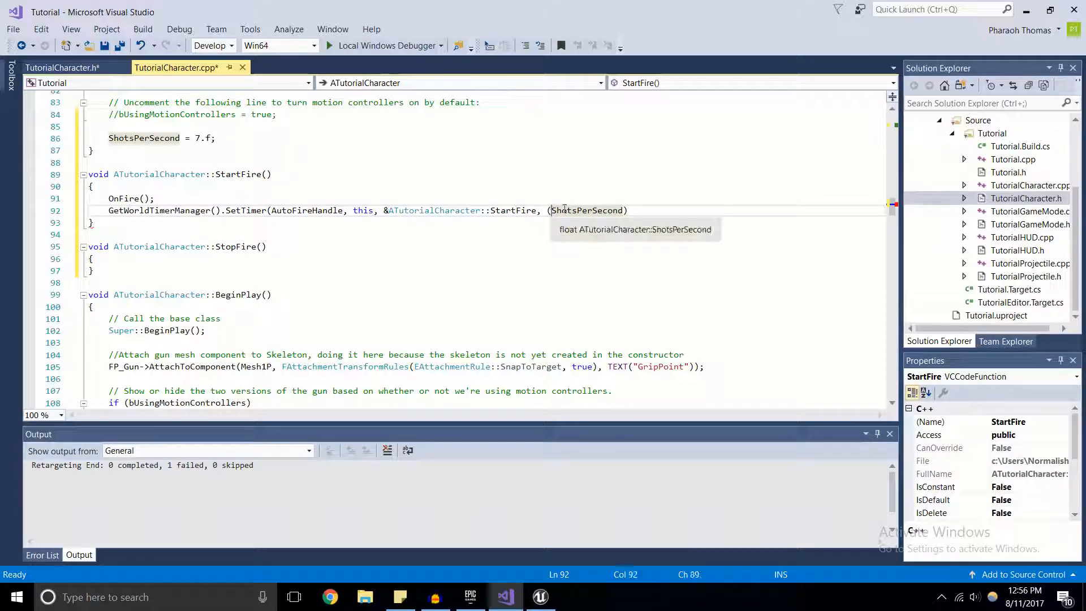
type("1 /")
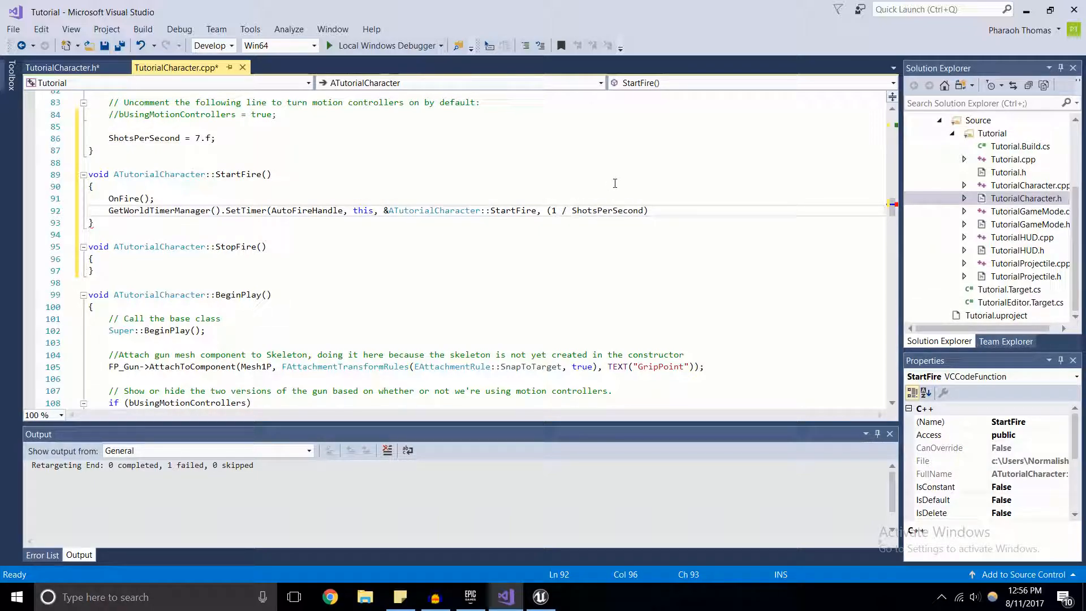
left_click(647, 210)
type(",")
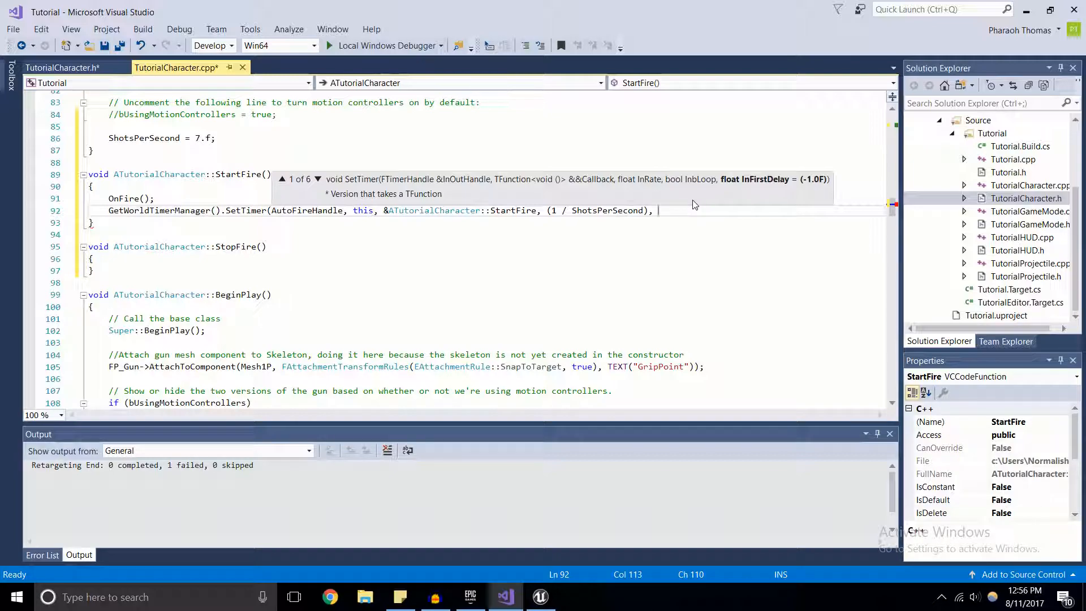
type("true")
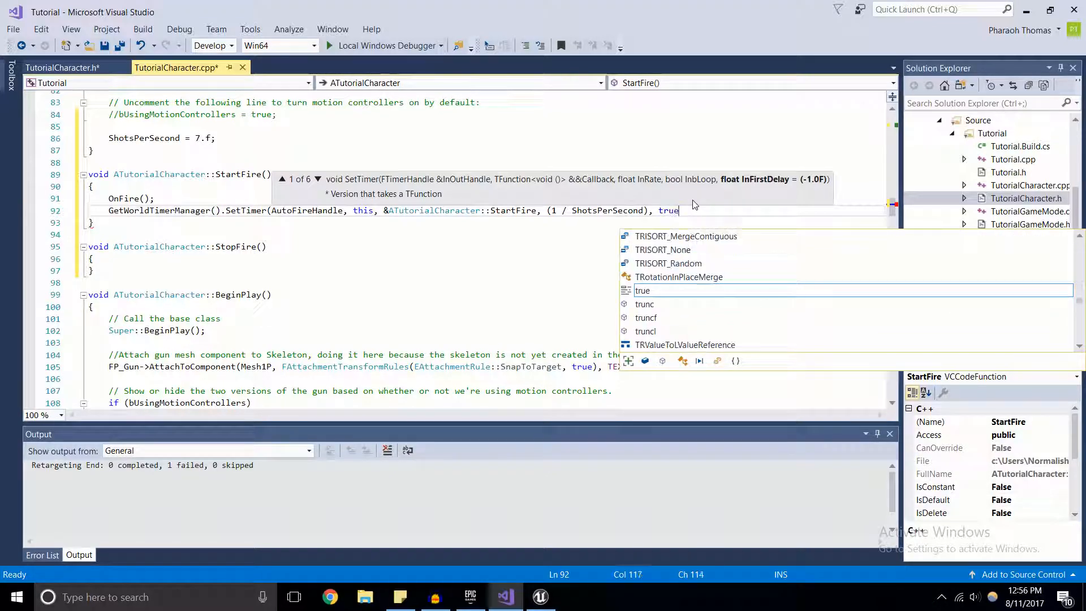
type(");")
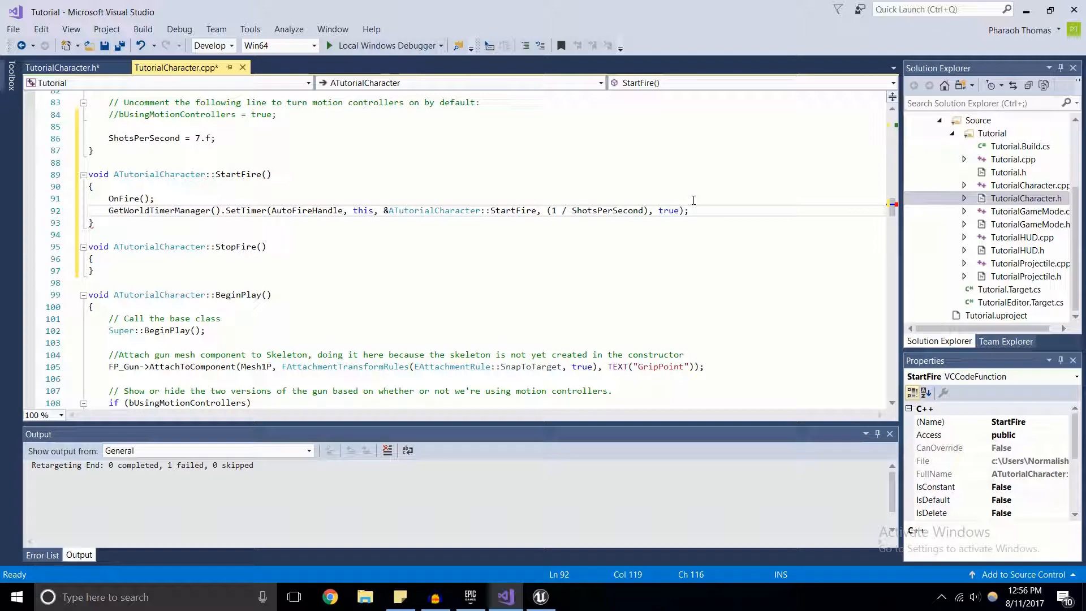
left_click_drag(94, 151, 688, 210)
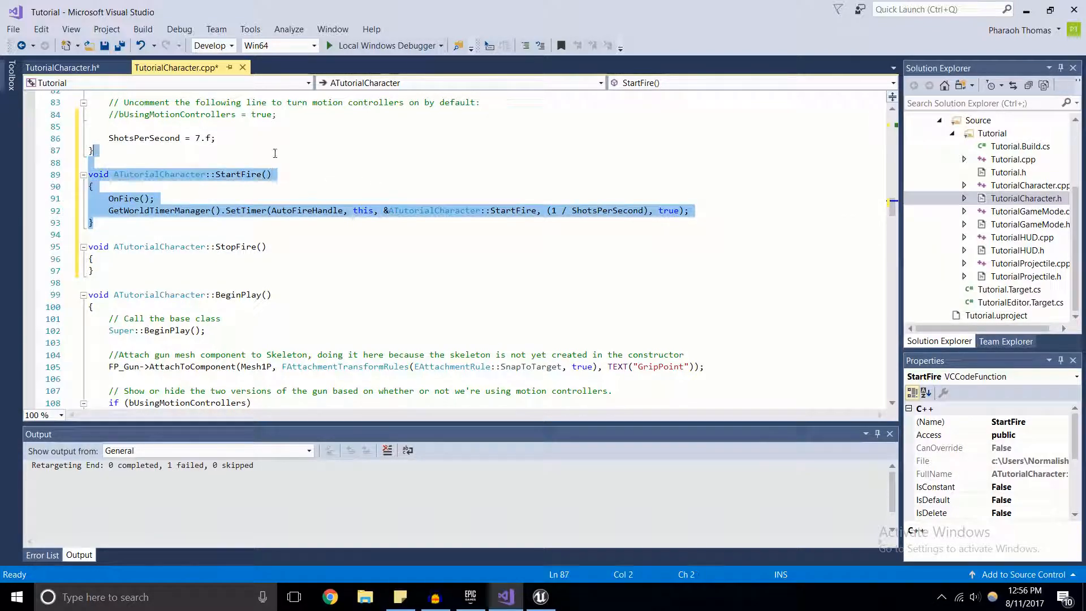
Step: Write StopFire's body as GetWorldTimerManager().ClearTimer(AutoFireHandle); and save the file
left_click(111, 258)
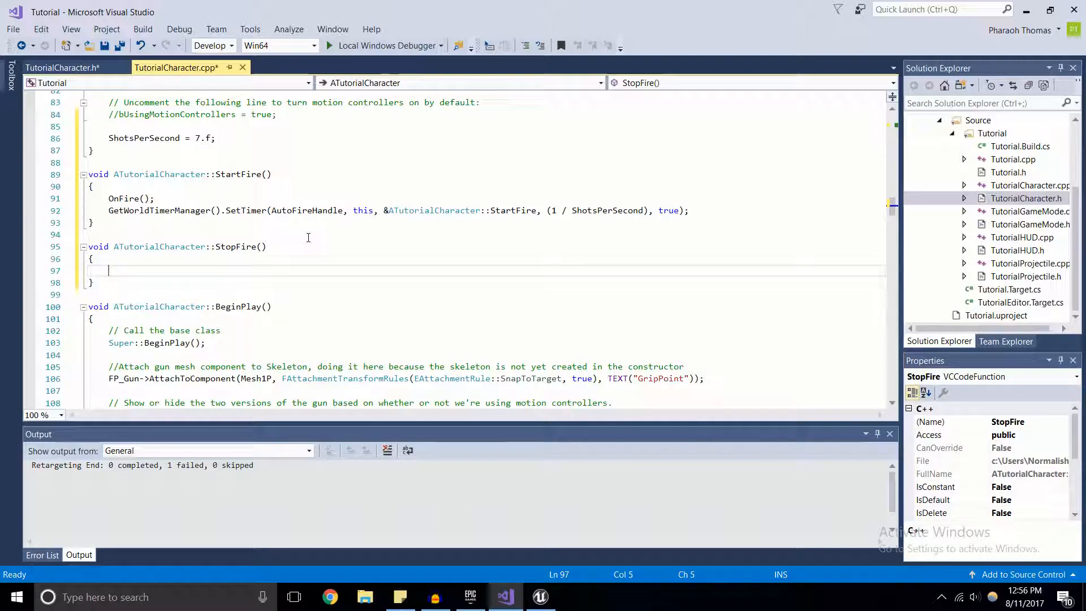
type("GetW")
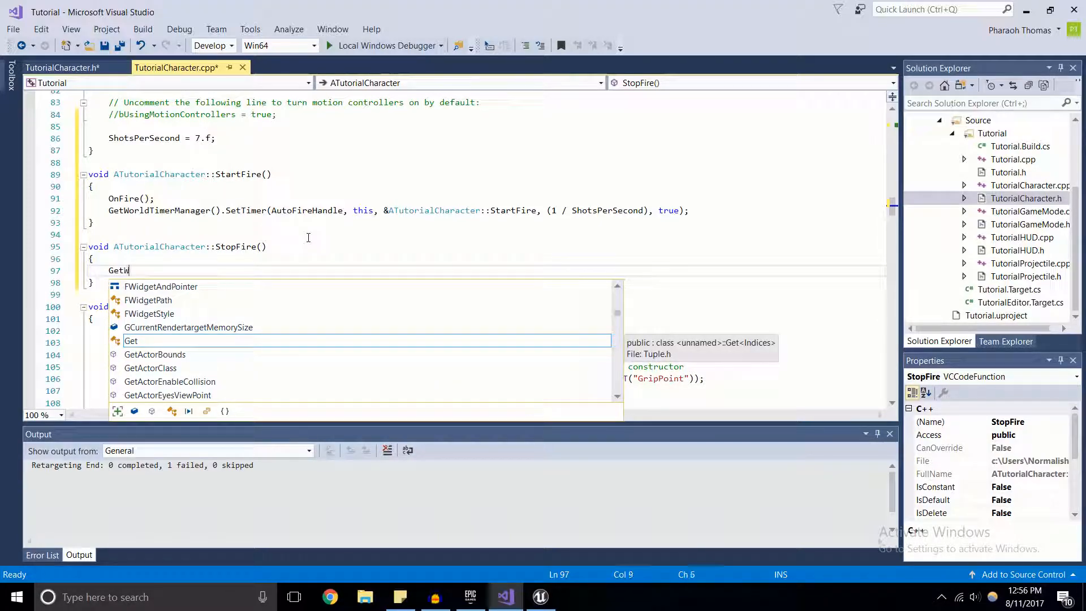
type("World")
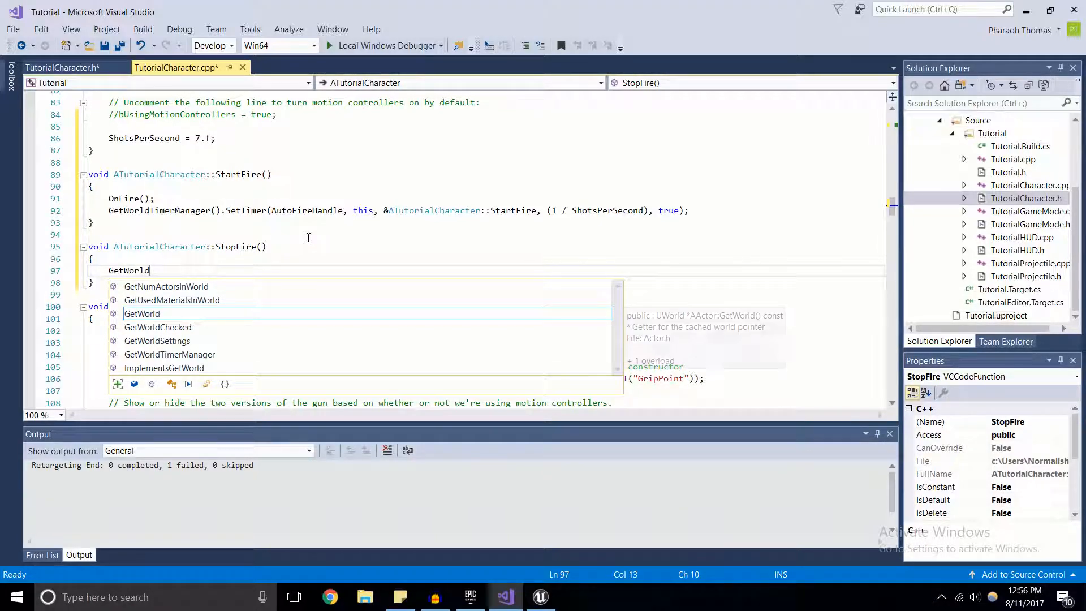
type("TimerManager()")
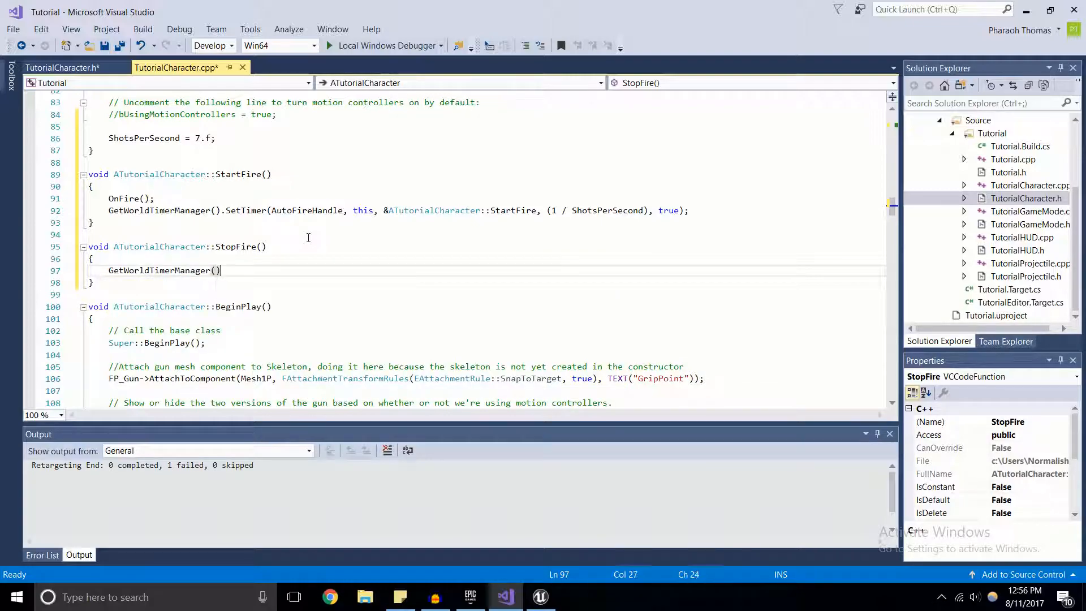
type(".ClearTimer(")
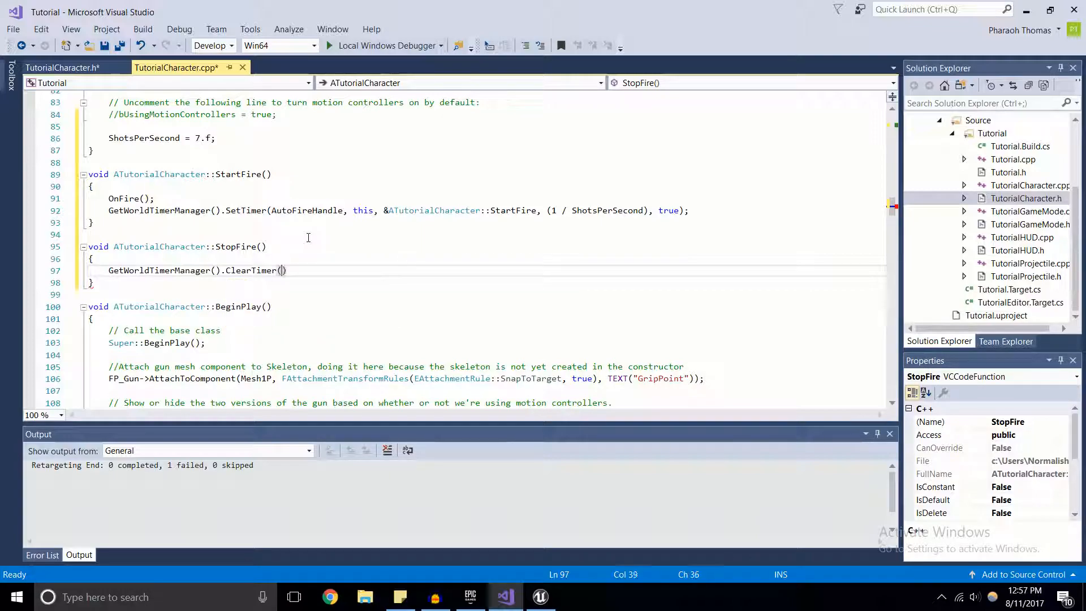
type("Au")
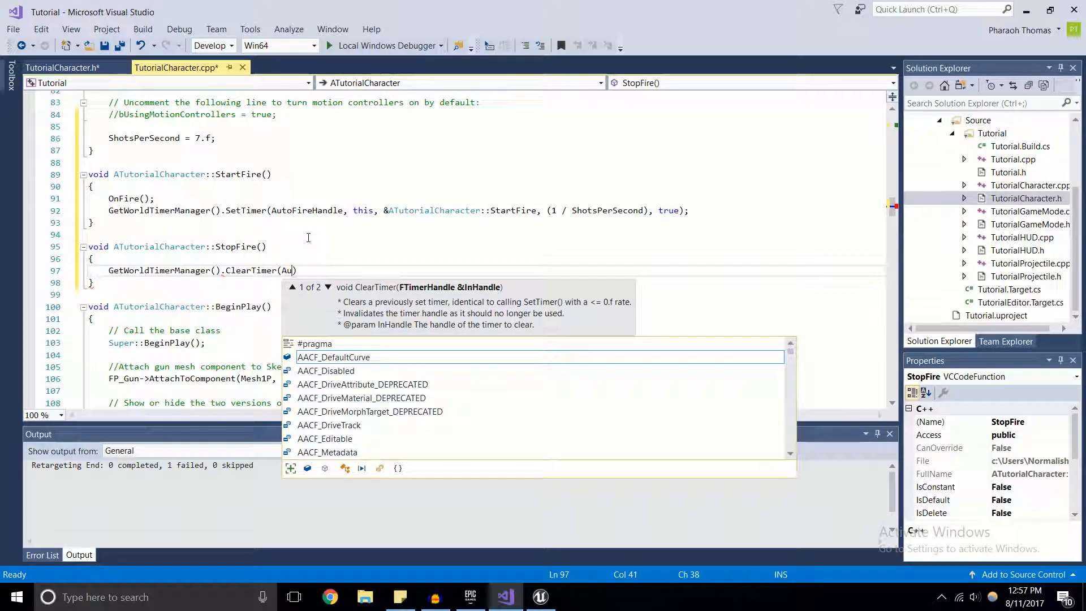
type("to")
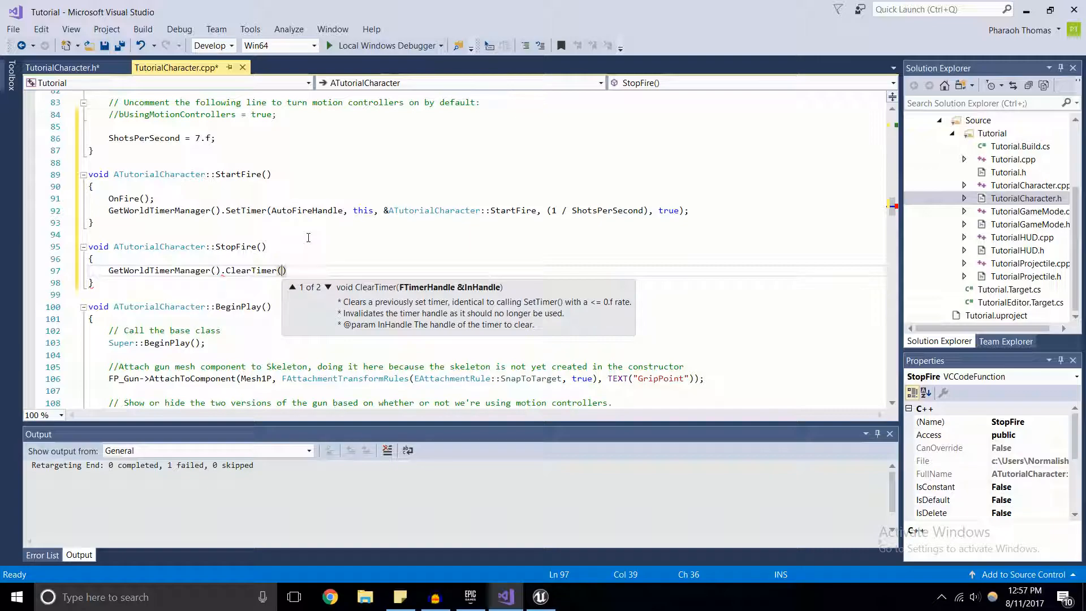
type("AutoFireHandle")
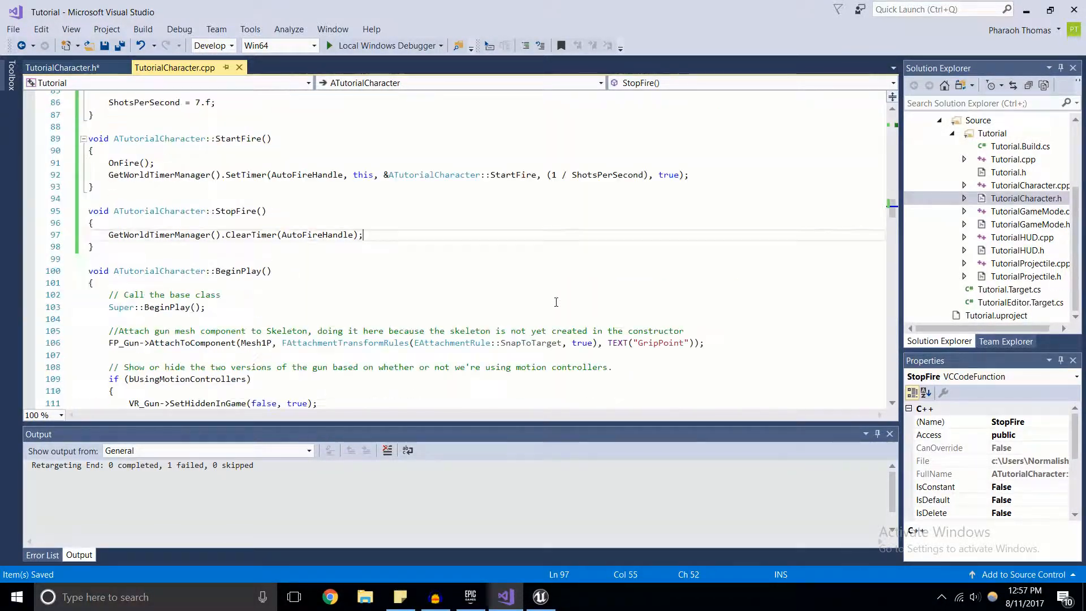
Step: Bind Fire IE_Pressed to StartFire and IE_Released to StopFire in SetupPlayerInputComponent, then save
scroll("down", 3)
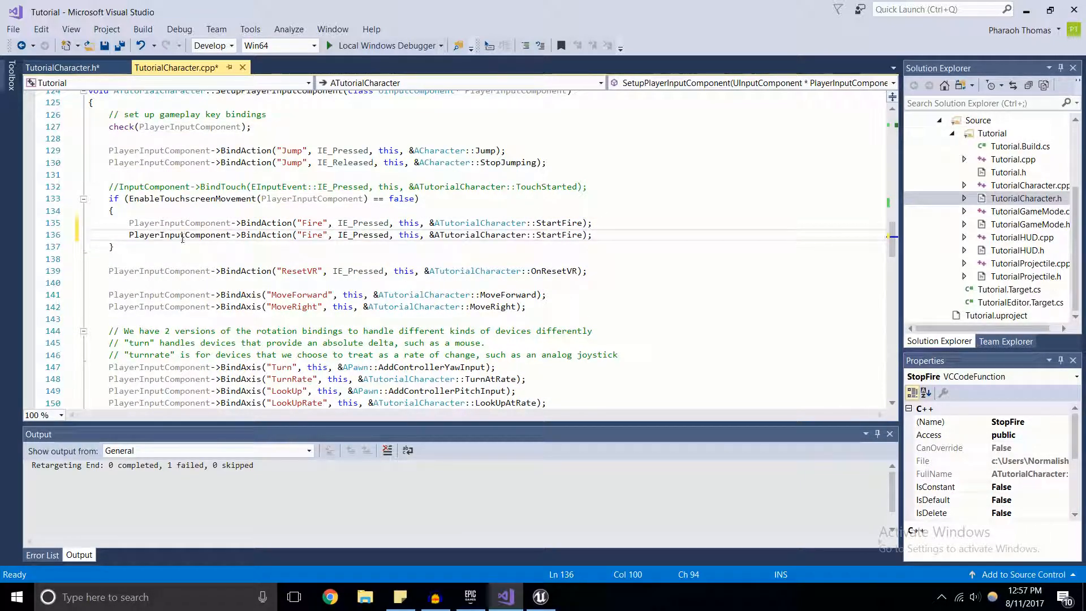
double_click(311, 234)
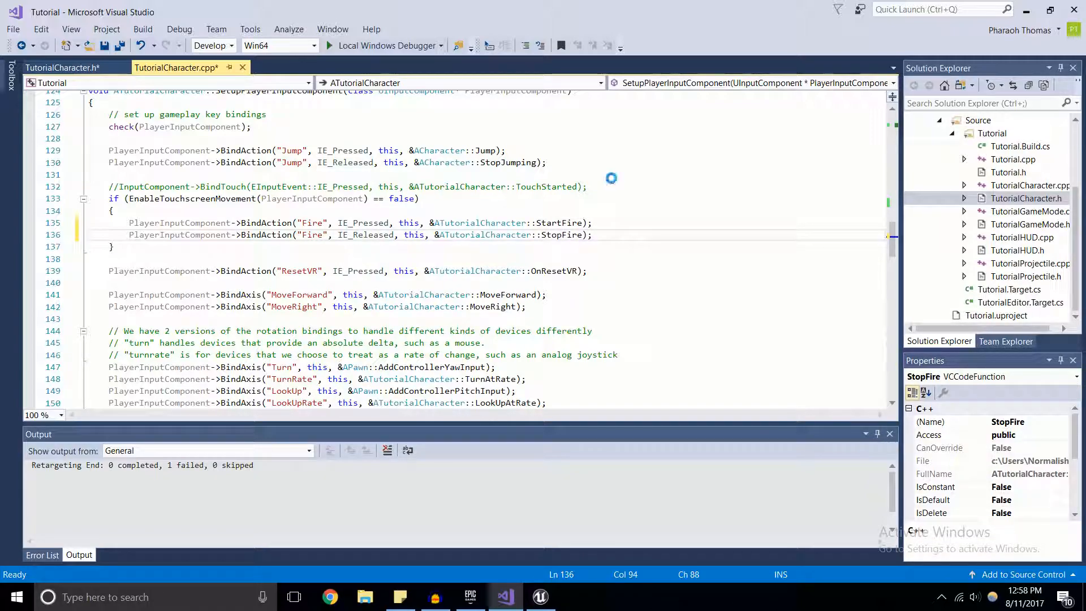
key("ctrl+s")
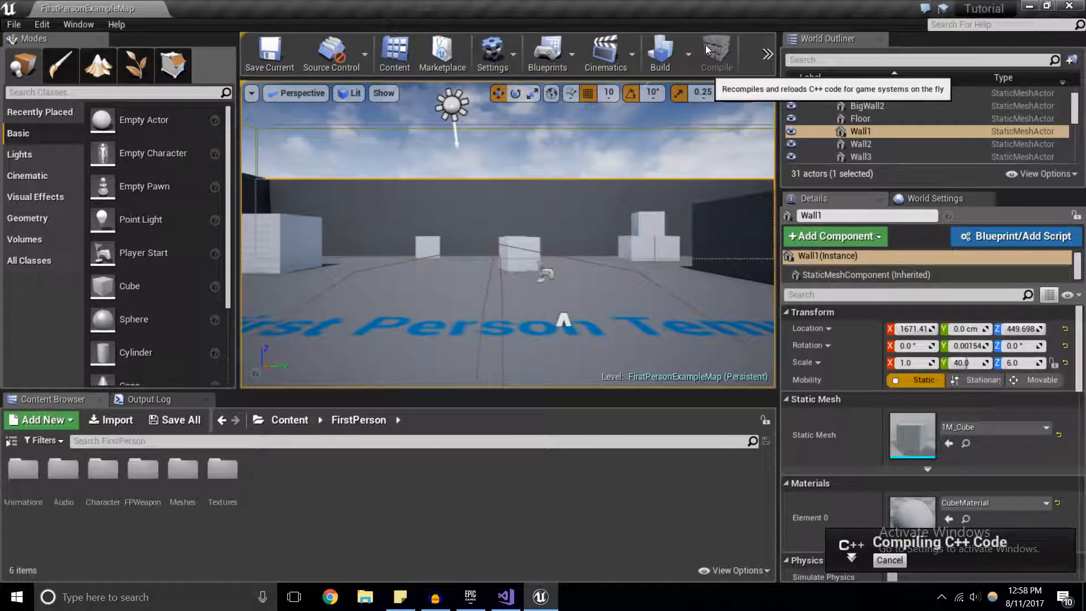
Step: Compile the C++ code, launch a play session to test firing, then return to the Content folder
left_click(717, 53)
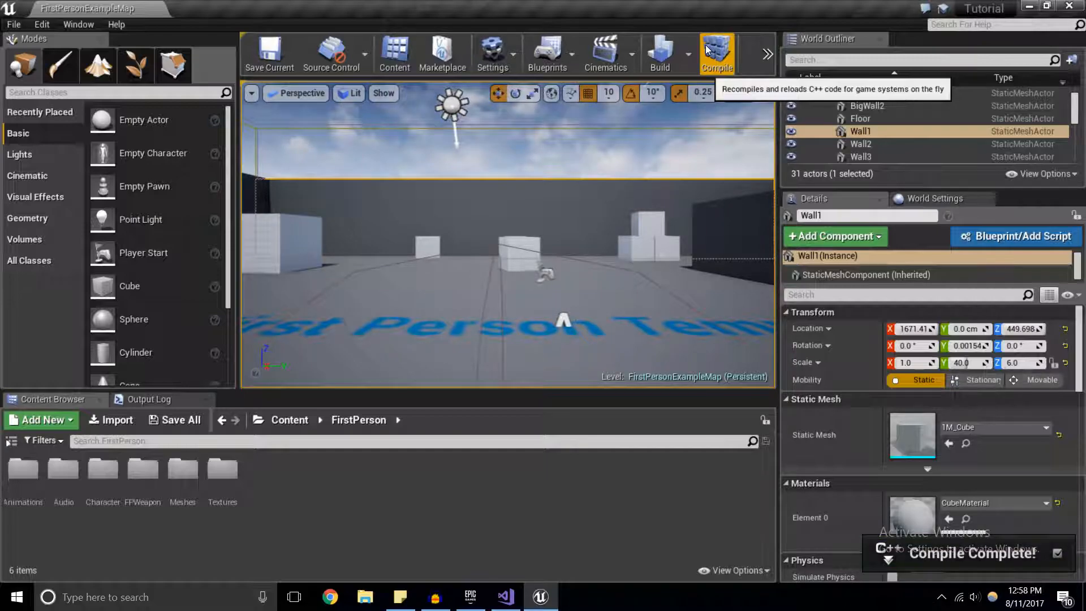
left_click(767, 54)
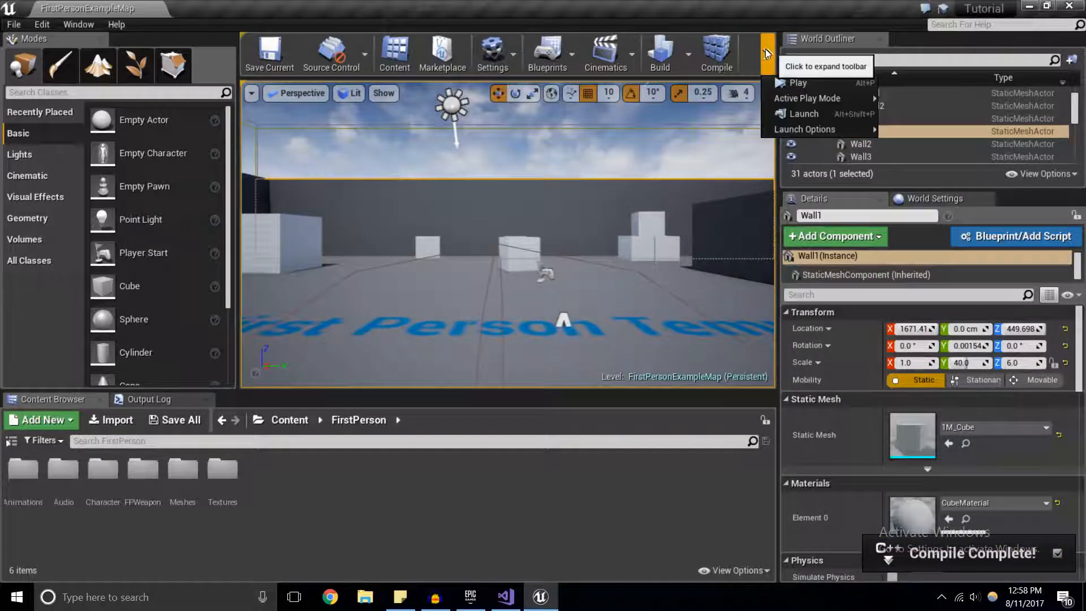
mouse_move(800, 83)
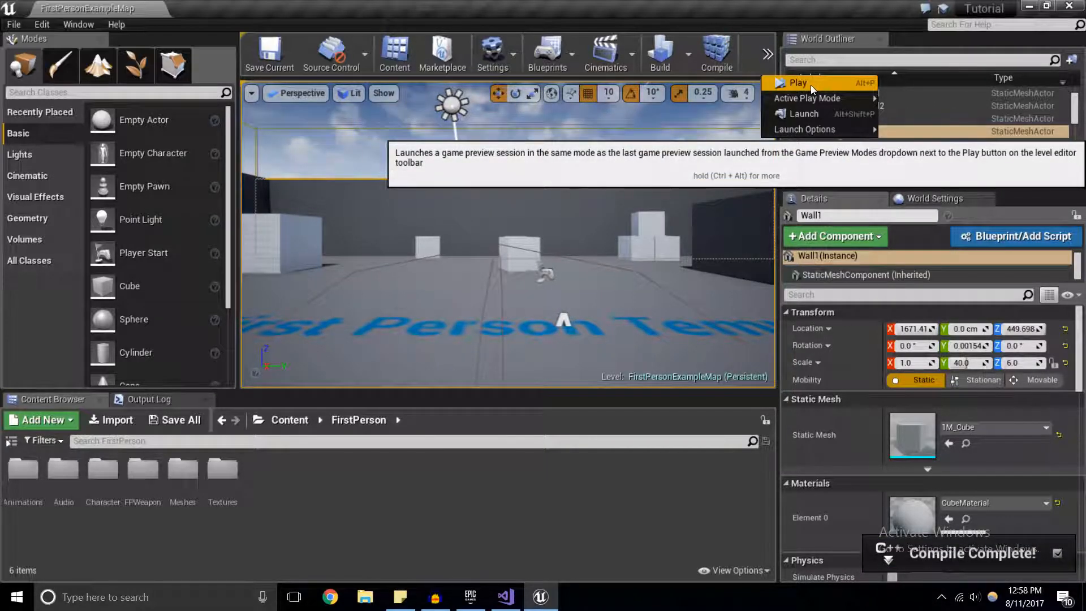
left_click(798, 83)
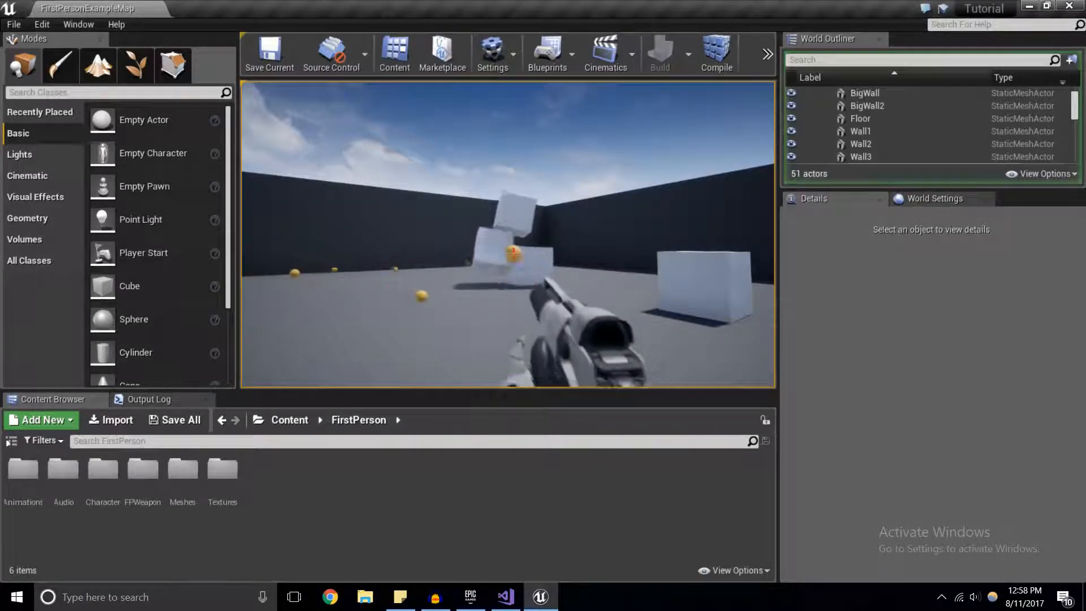
left_click(861, 130)
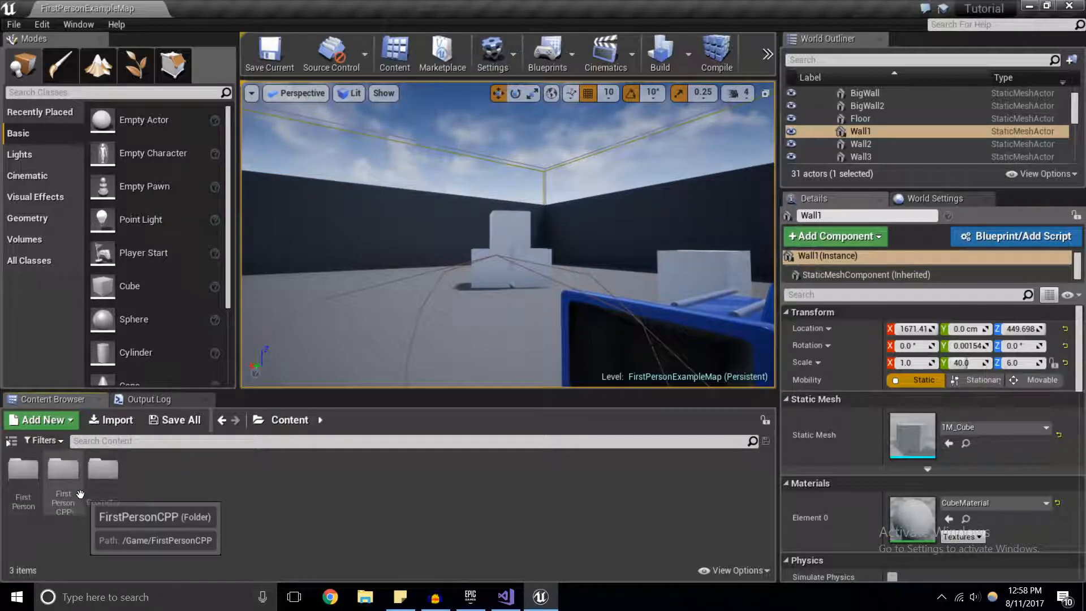
Step: In FirstPersonCPP > Blueprints > FirstPersonCharacter's full editor, set Shots Per Second to 20
double_click(63, 471)
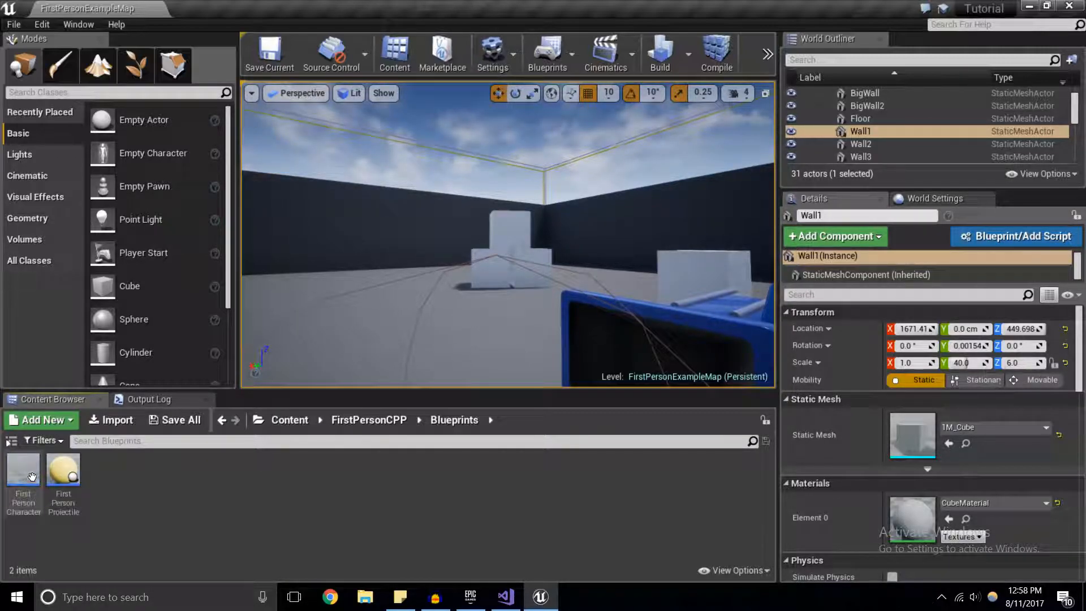
double_click(23, 467)
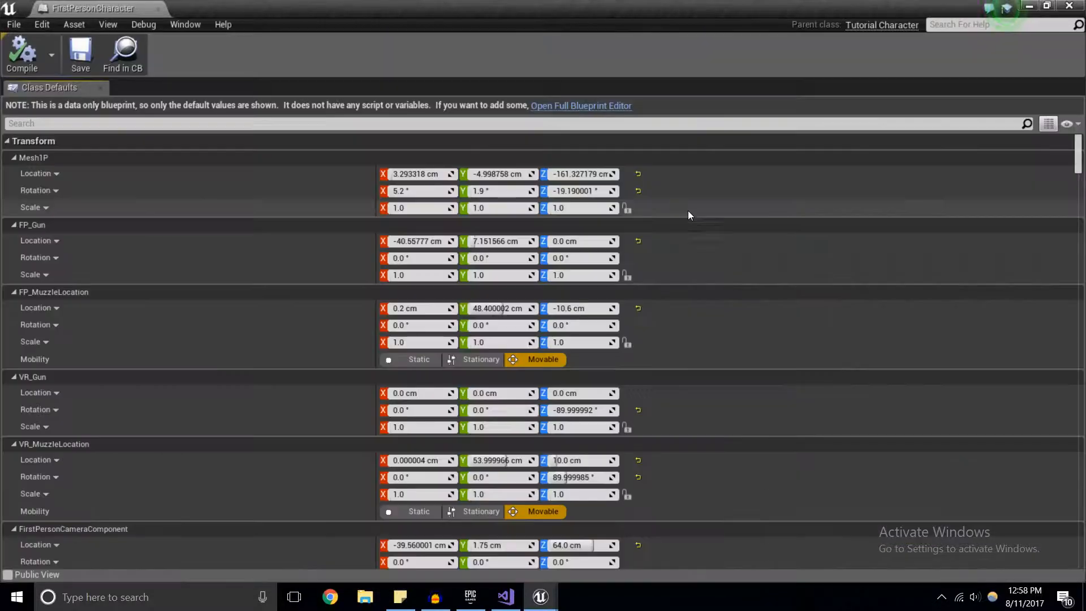
left_click(581, 105)
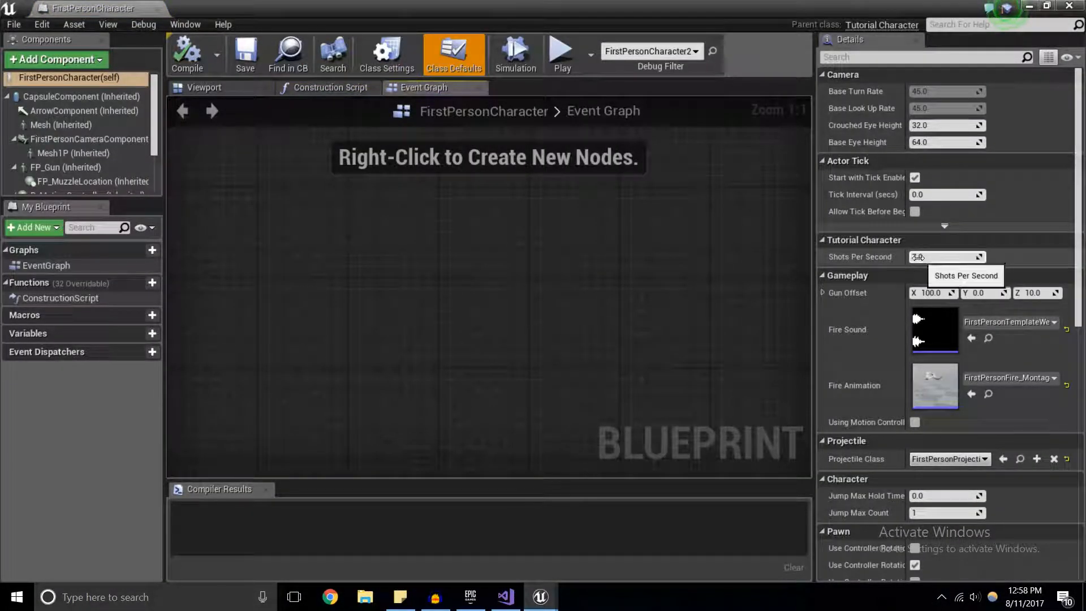
type("14.069084")
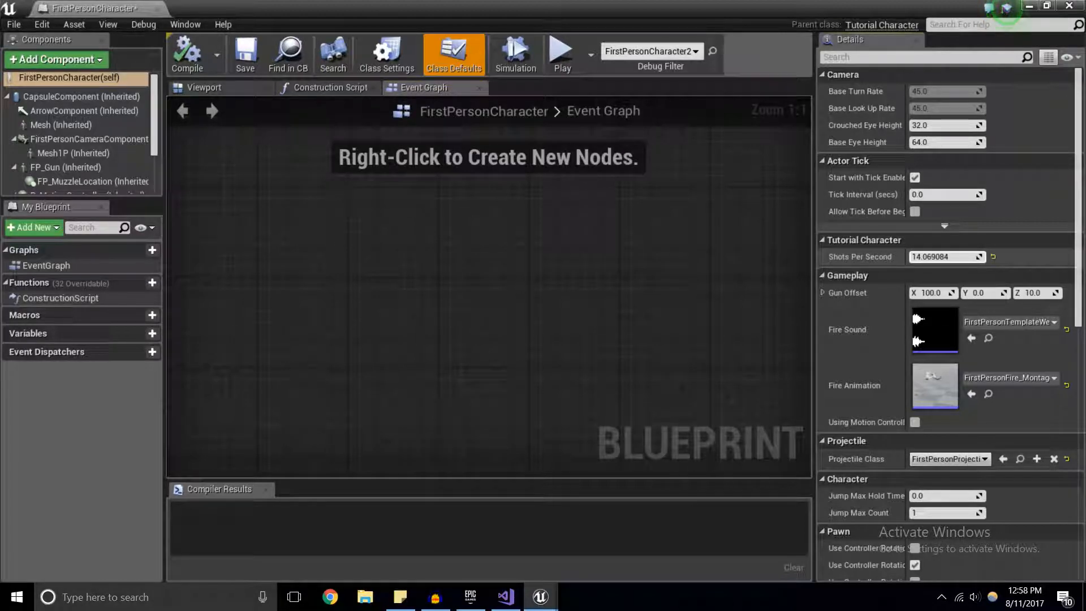
left_click(504, 596)
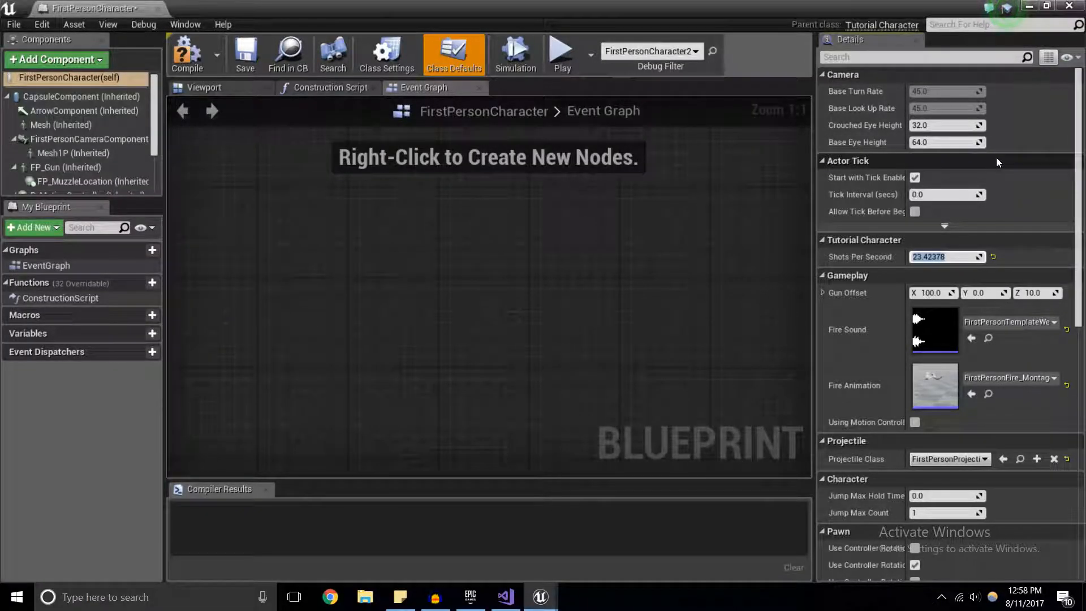
type("20")
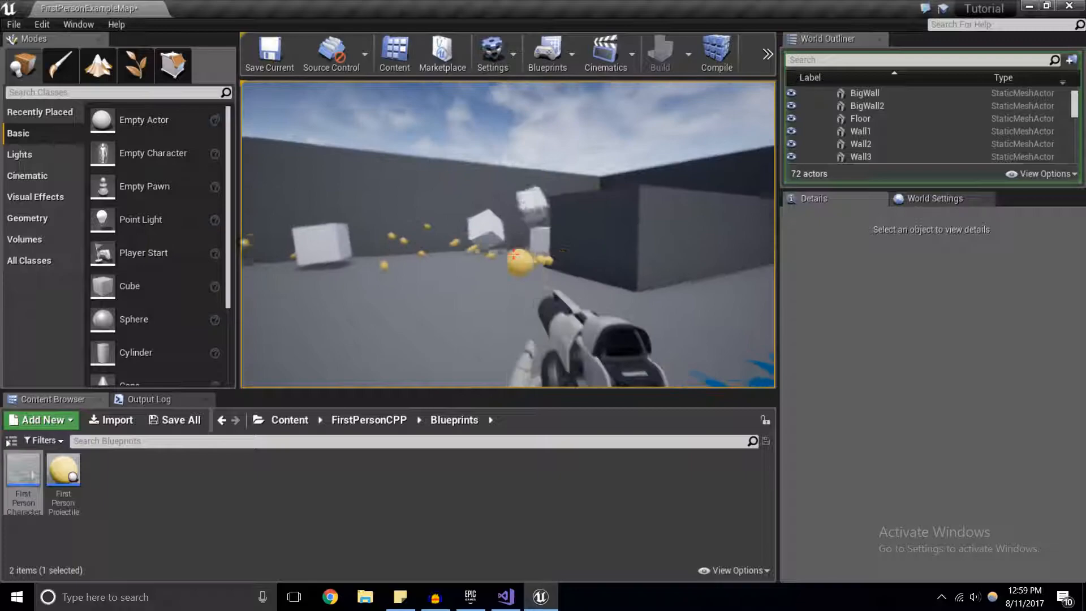
Step: End the full-auto play-test session and return to level editing
left_click(861, 131)
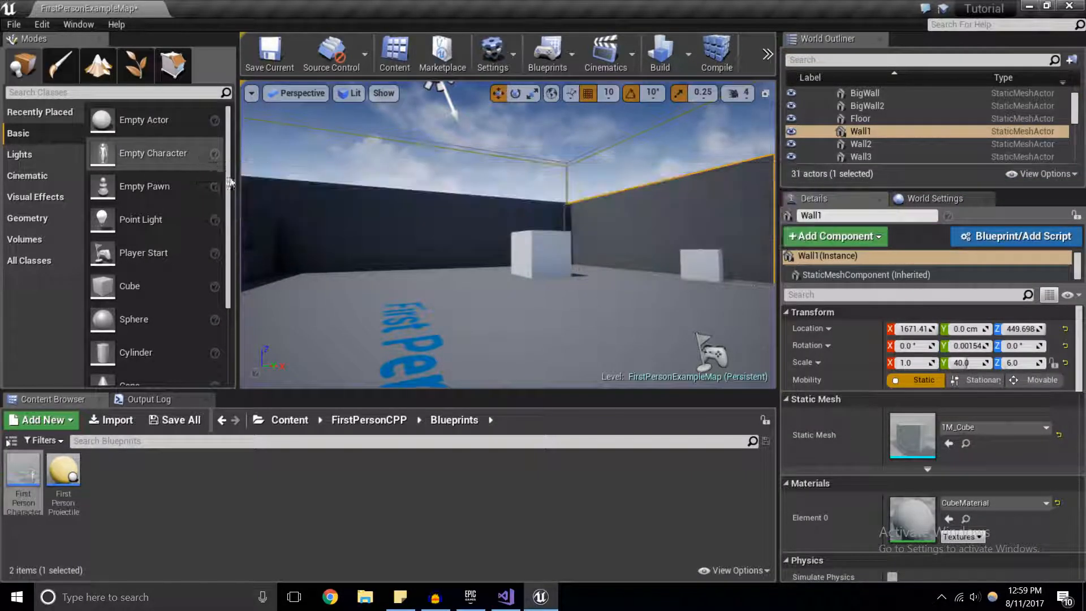